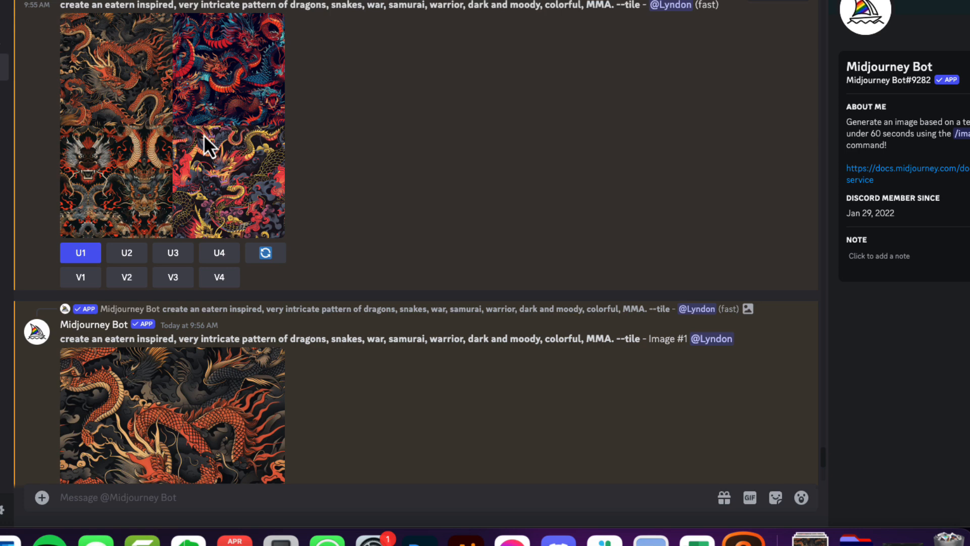
pyautogui.moveTo(205, 171)
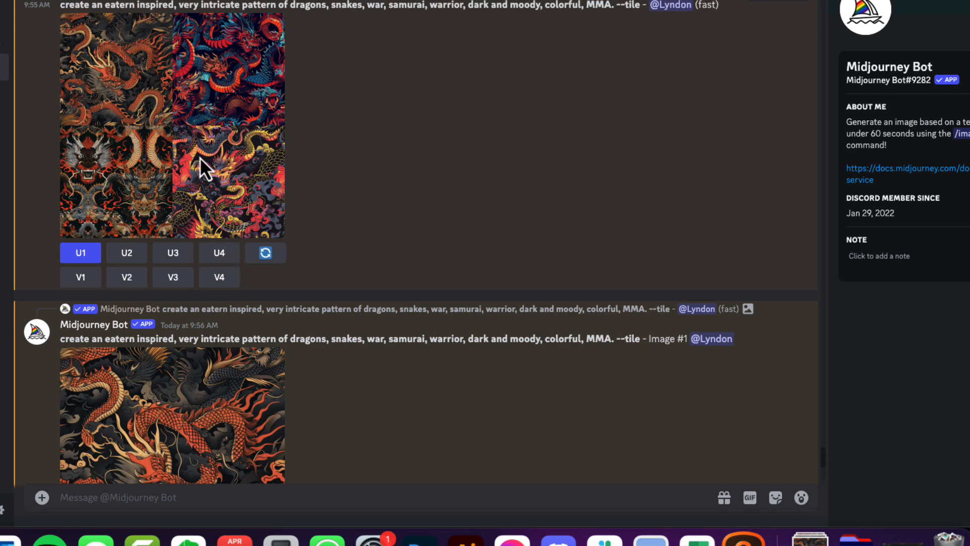
pyautogui.moveTo(192, 146)
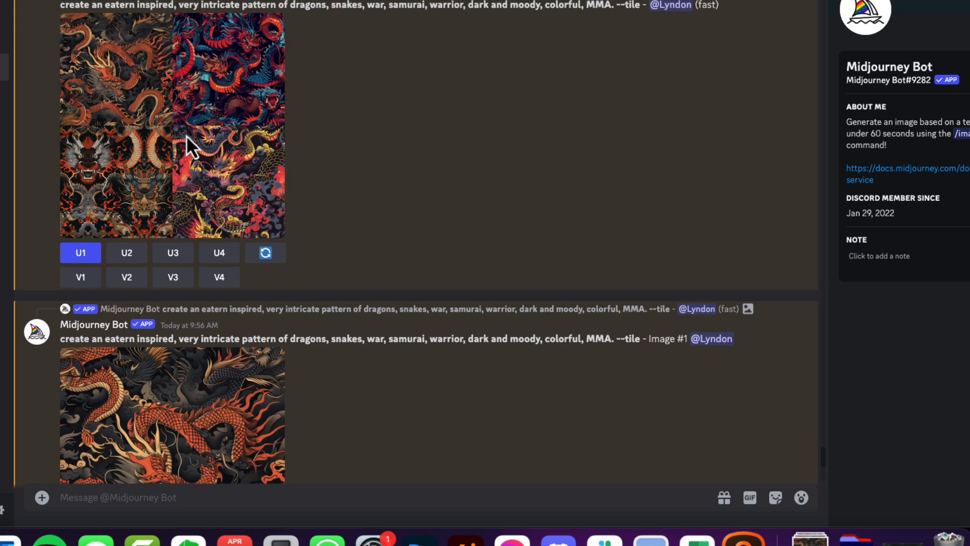
# - Prompt /imagine for a colorful, fun summer Hawaiian pineapple-and-banana pattern with --tile
pyautogui.scroll(-3)
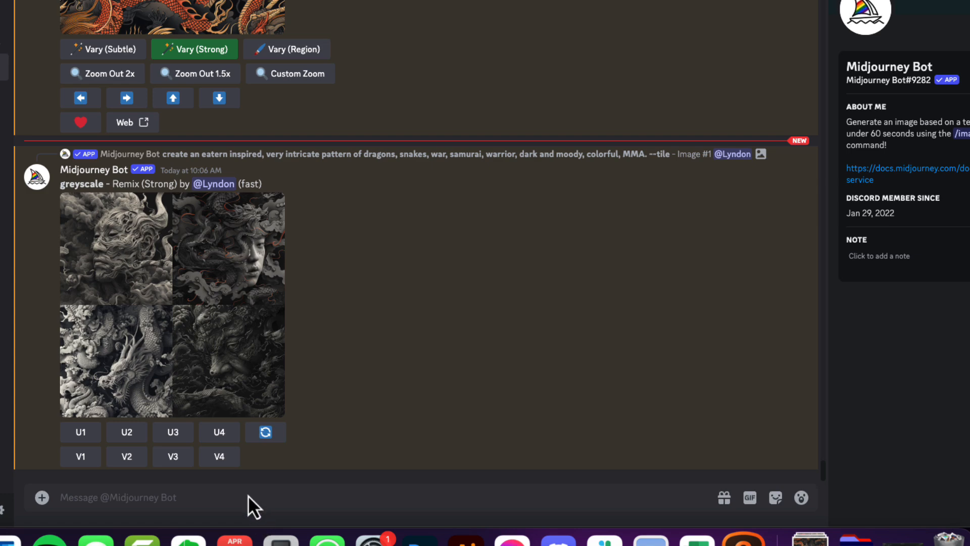
pyautogui.moveTo(243, 509)
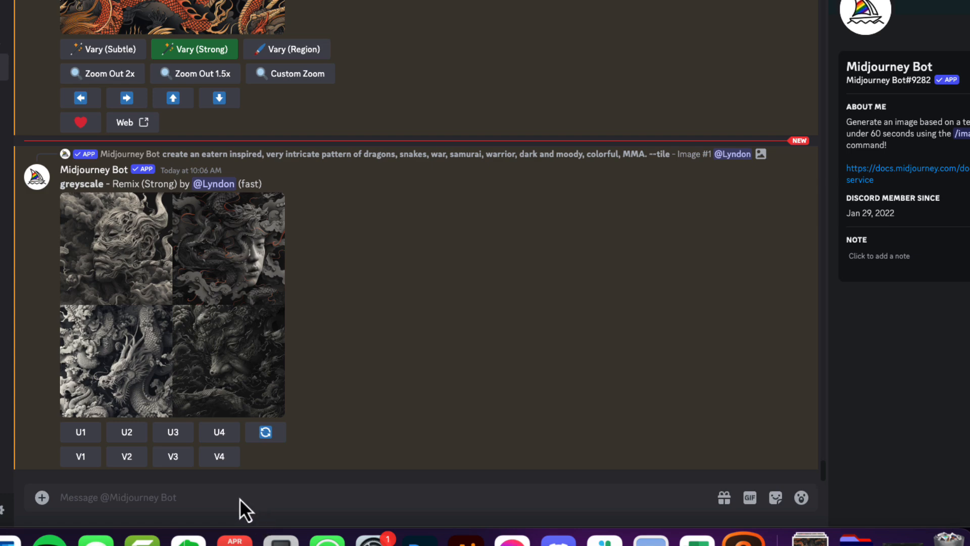
pyautogui.write('/imagine')
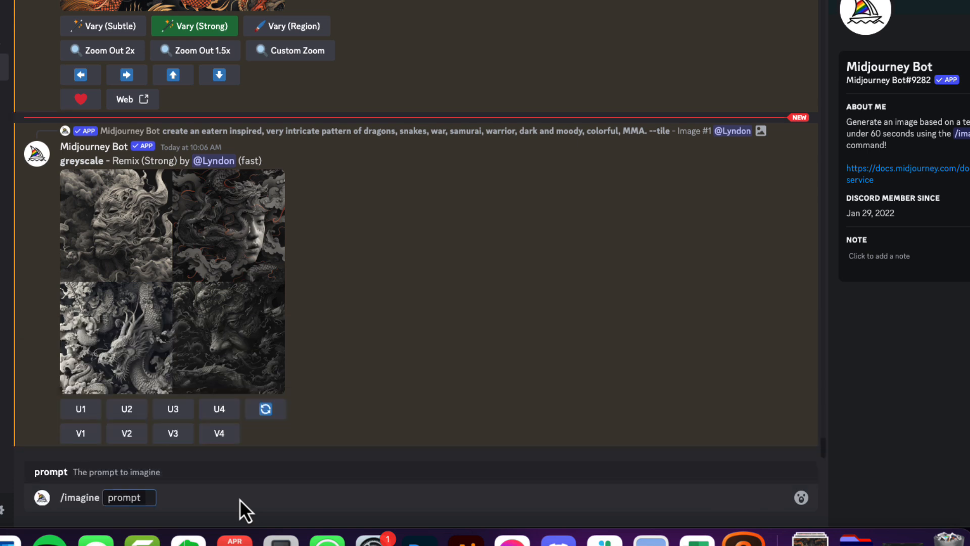
pyautogui.write('create a colorful h')
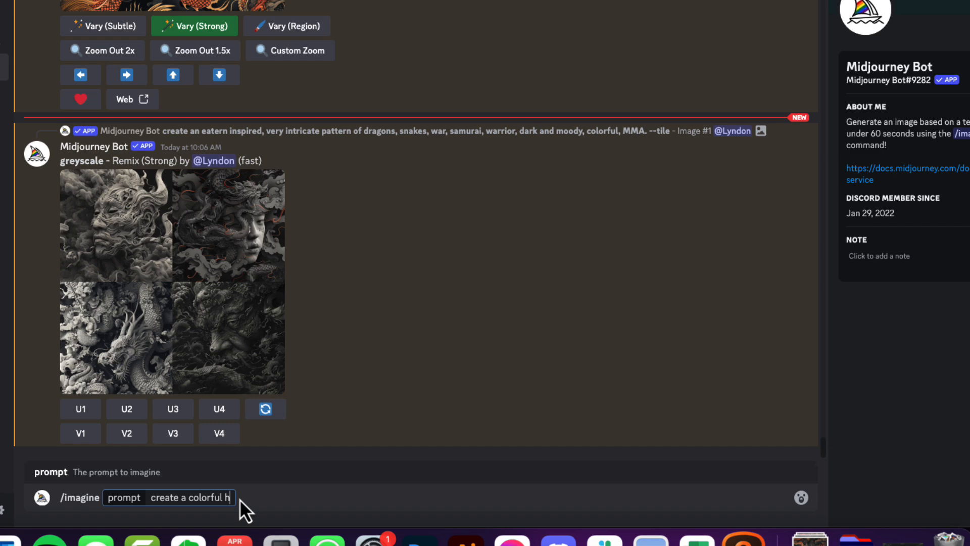
pyautogui.write('awaiin themed')
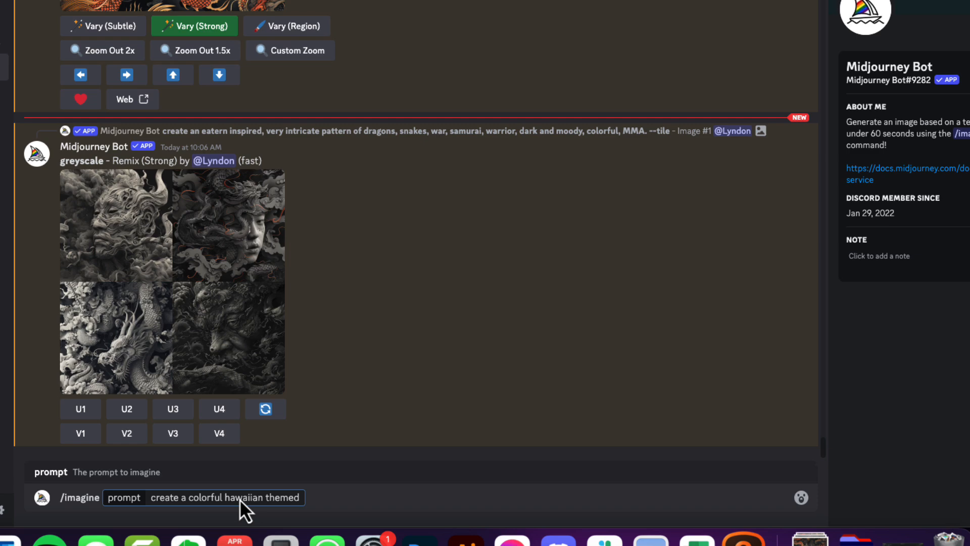
pyautogui.write('pattern')
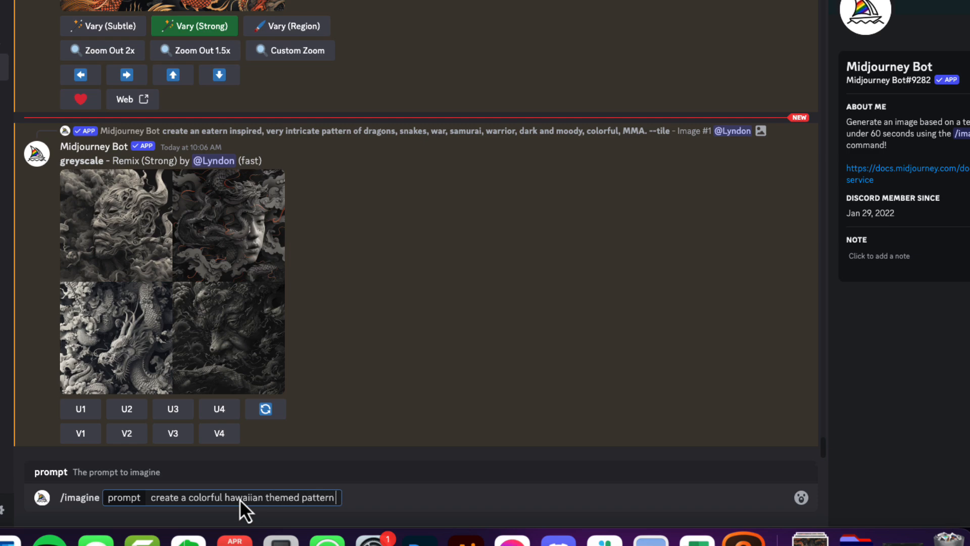
pyautogui.write('with pineapples')
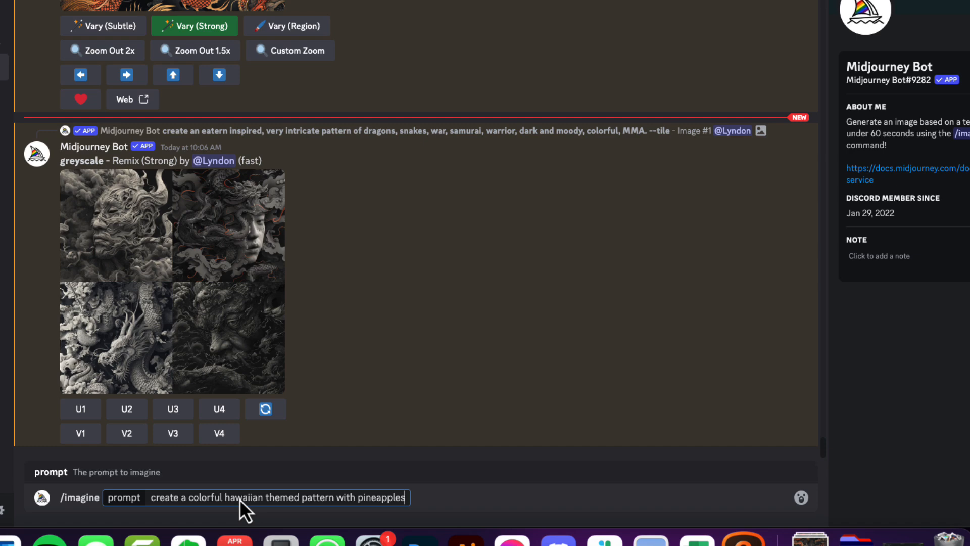
pyautogui.write('bananas')
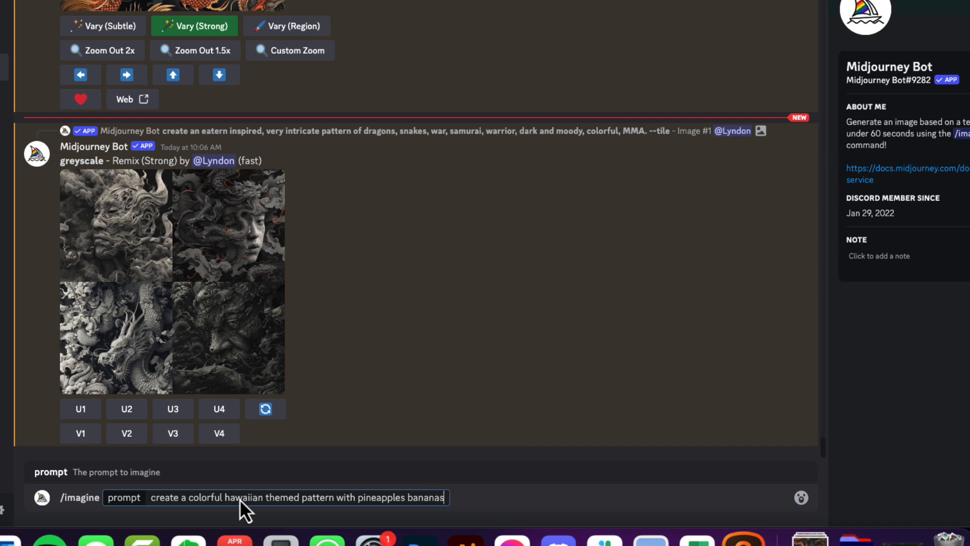
pyautogui.write('. fun theme,')
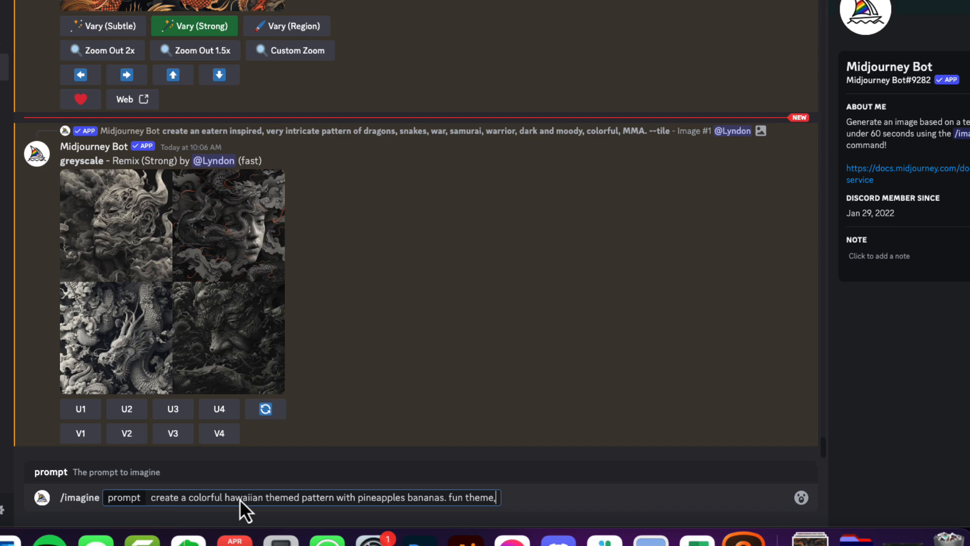
pyautogui.write('colorful, summer. --')
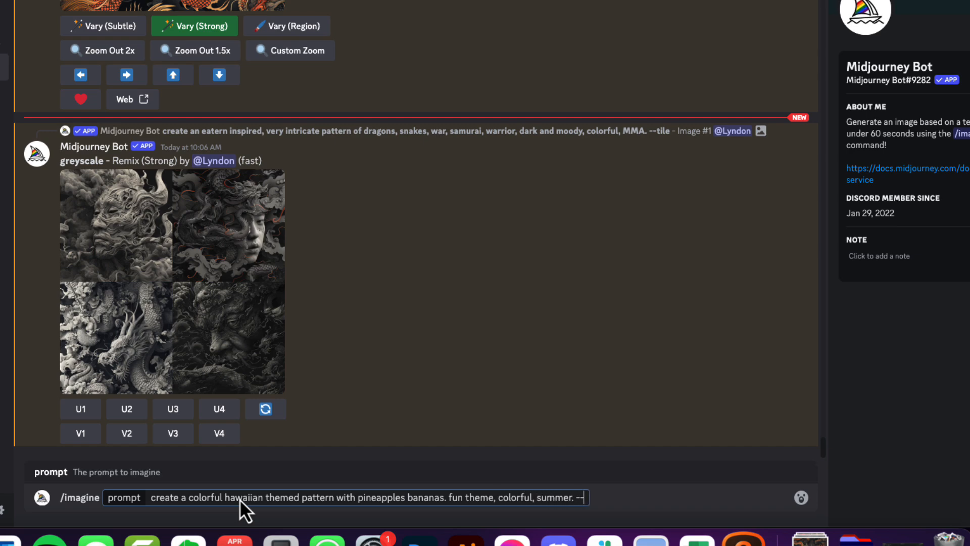
pyautogui.press('Backspace')
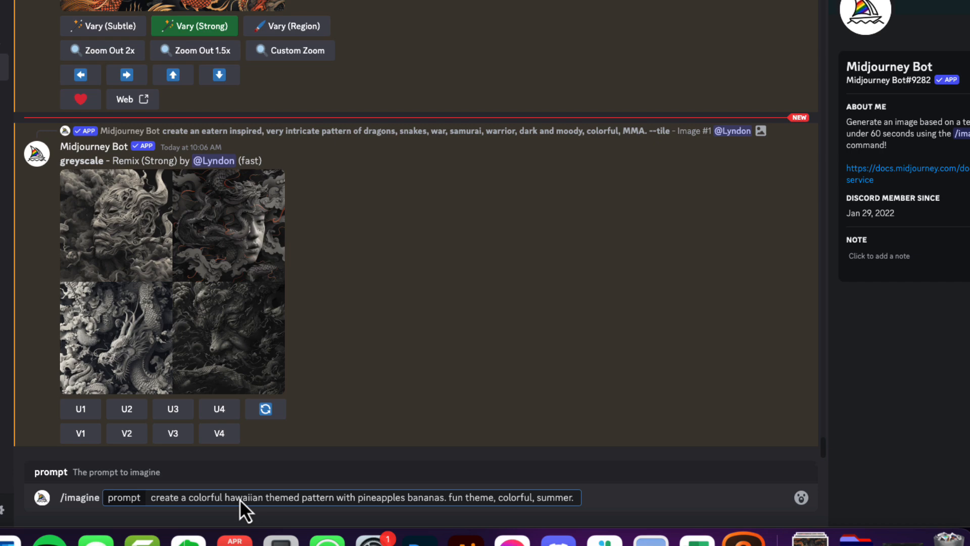
pyautogui.write('--tile')
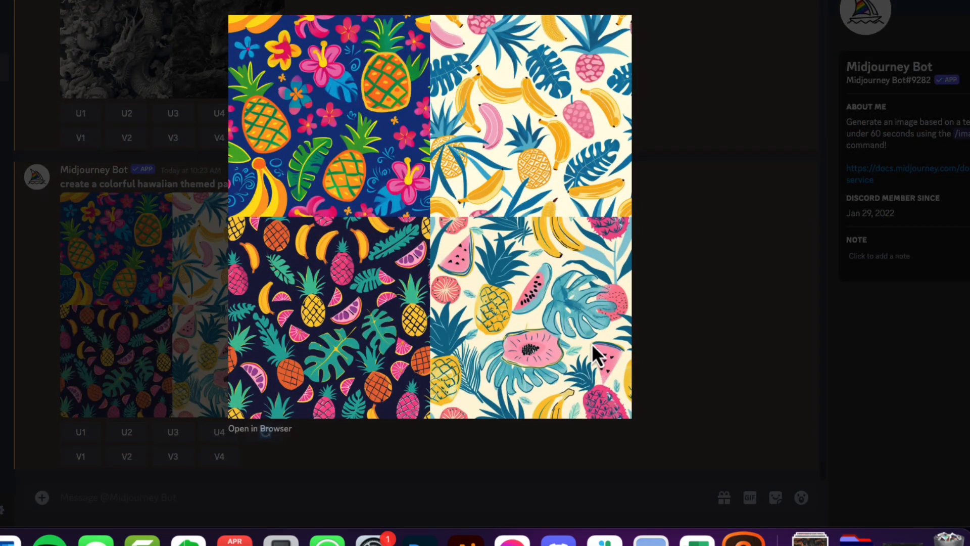
pyautogui.moveTo(356, 145)
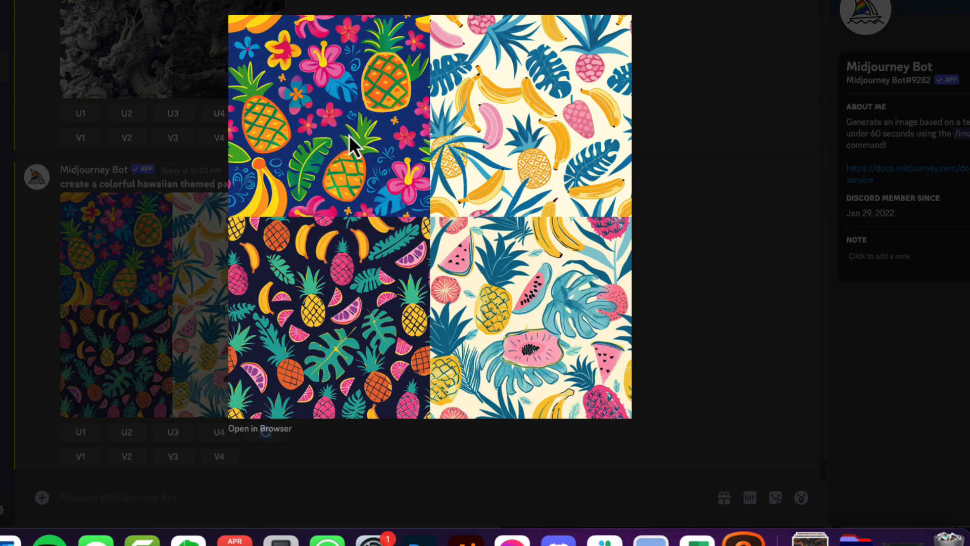
pyautogui.moveTo(344, 158)
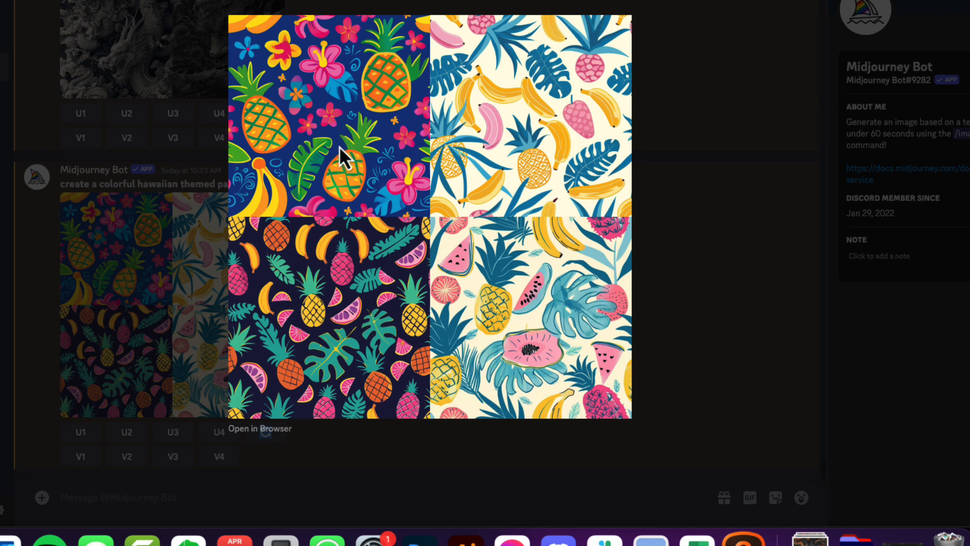
pyautogui.moveTo(747, 266)
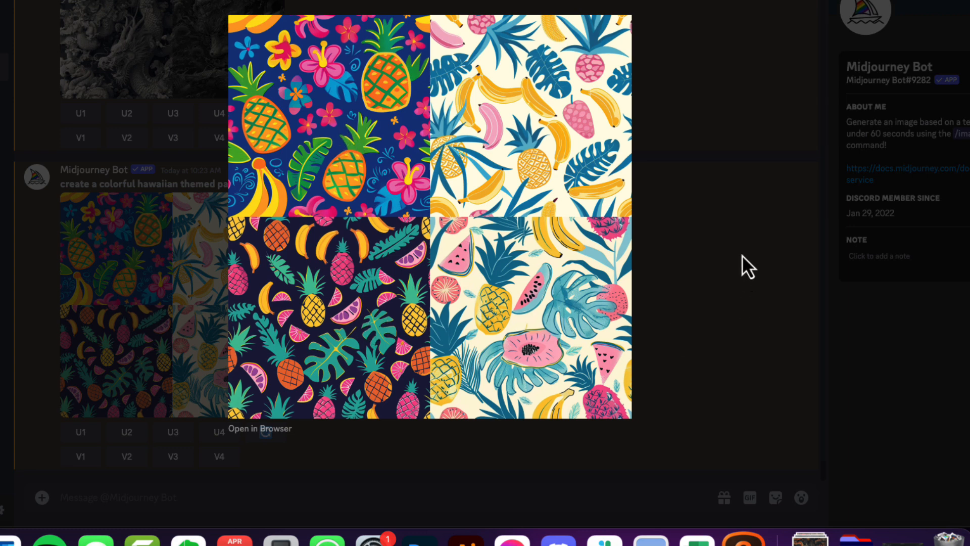
pyautogui.moveTo(562, 356)
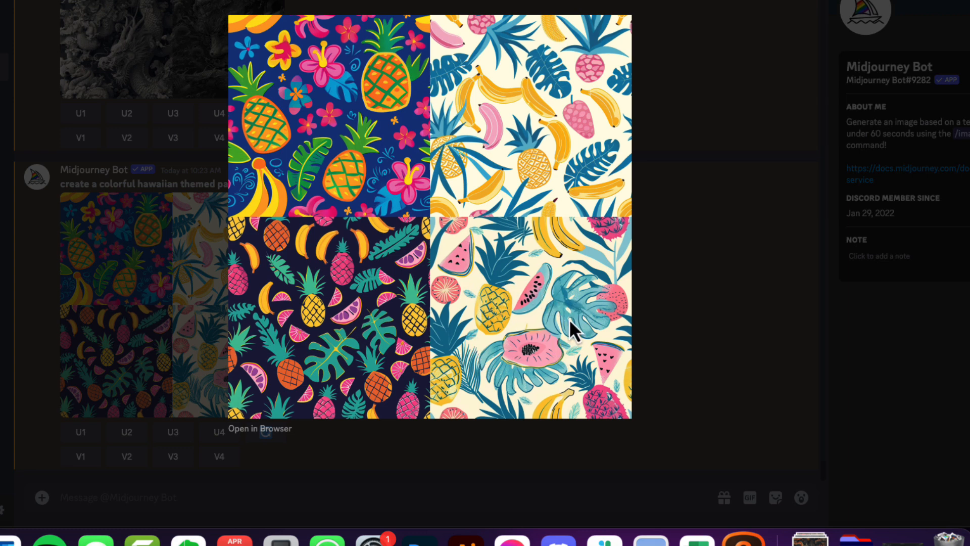
pyautogui.moveTo(634, 300)
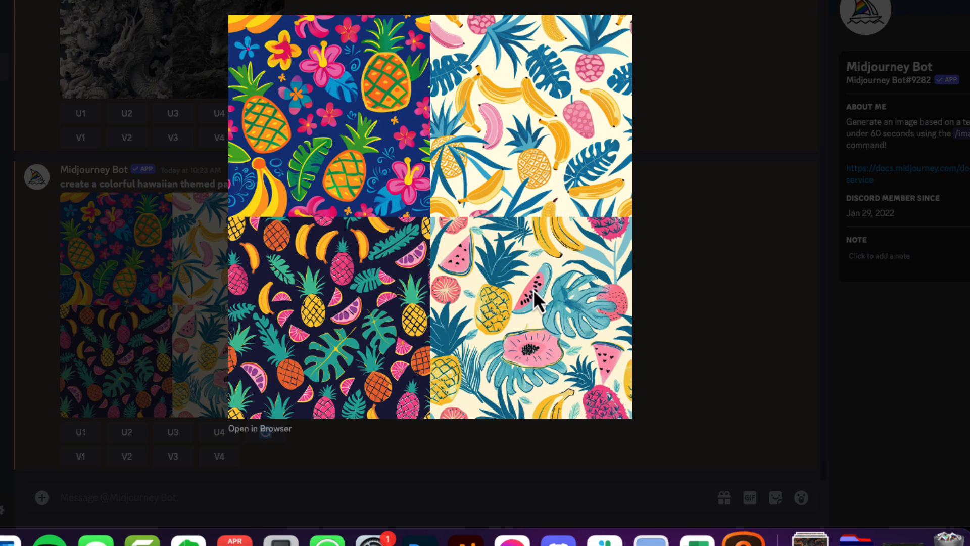
pyautogui.moveTo(502, 322)
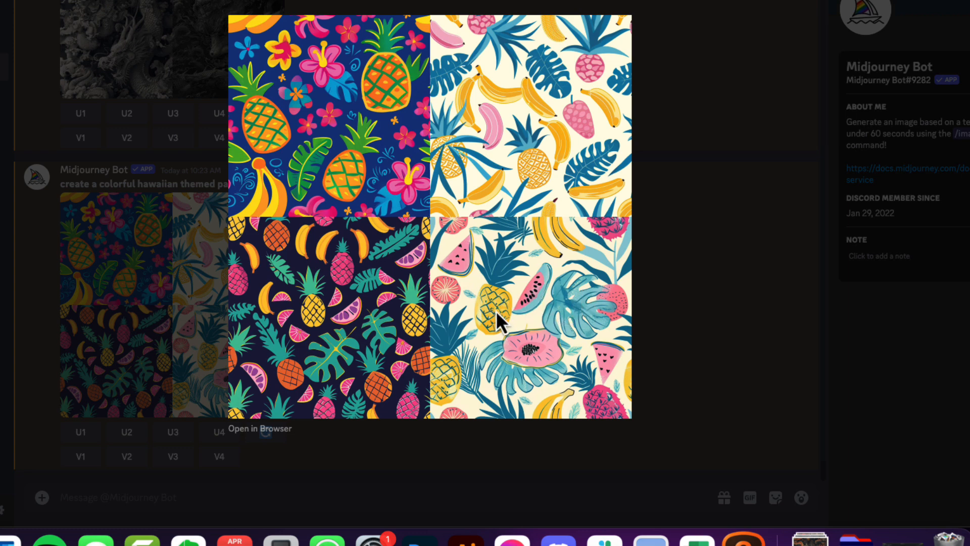
pyautogui.moveTo(533, 325)
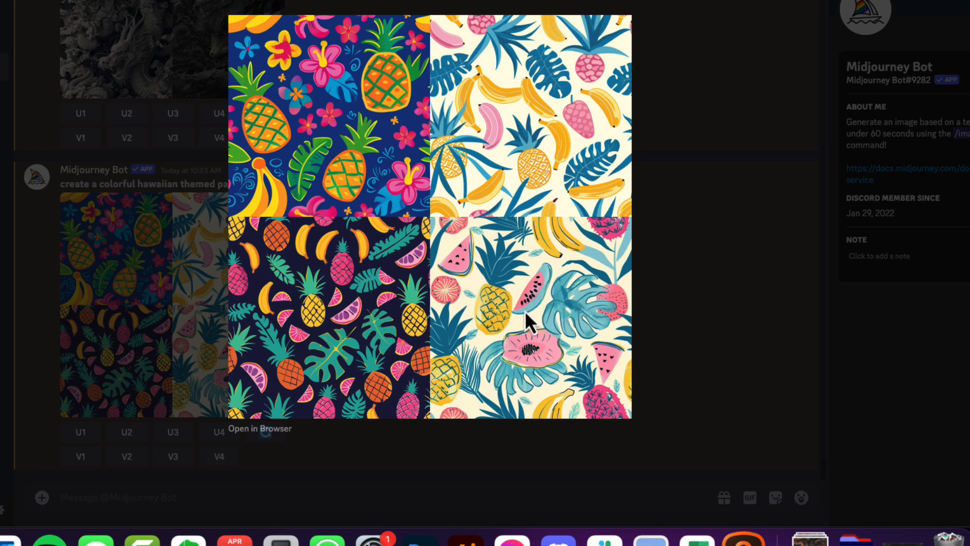
pyautogui.moveTo(547, 291)
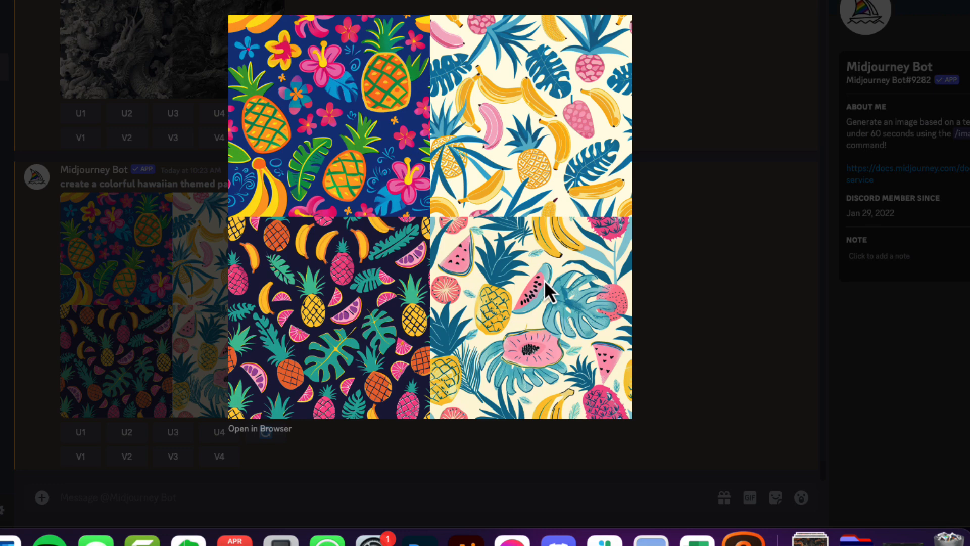
pyautogui.moveTo(378, 298)
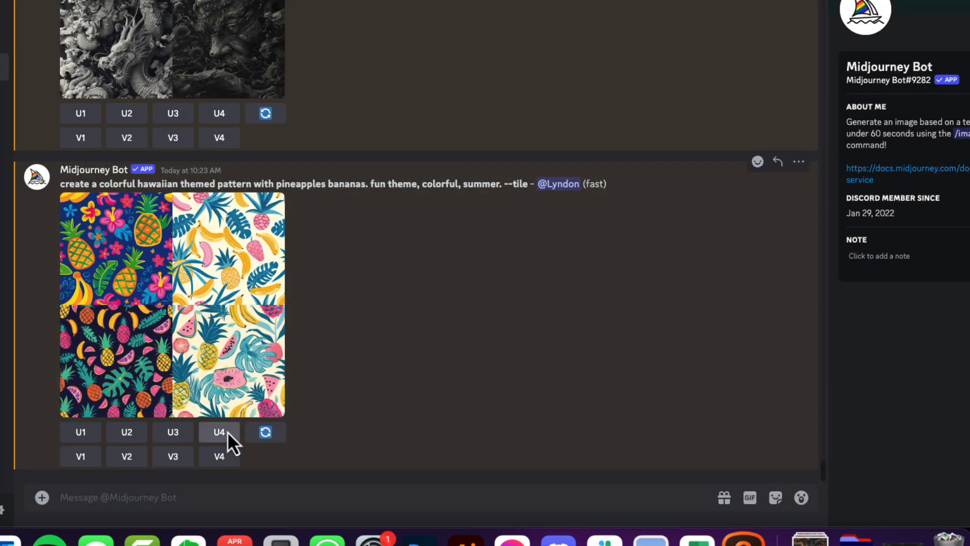
# - Upscale image 4 (U4), the cream watermelon, pineapple and banana tile
pyautogui.click(219, 432)
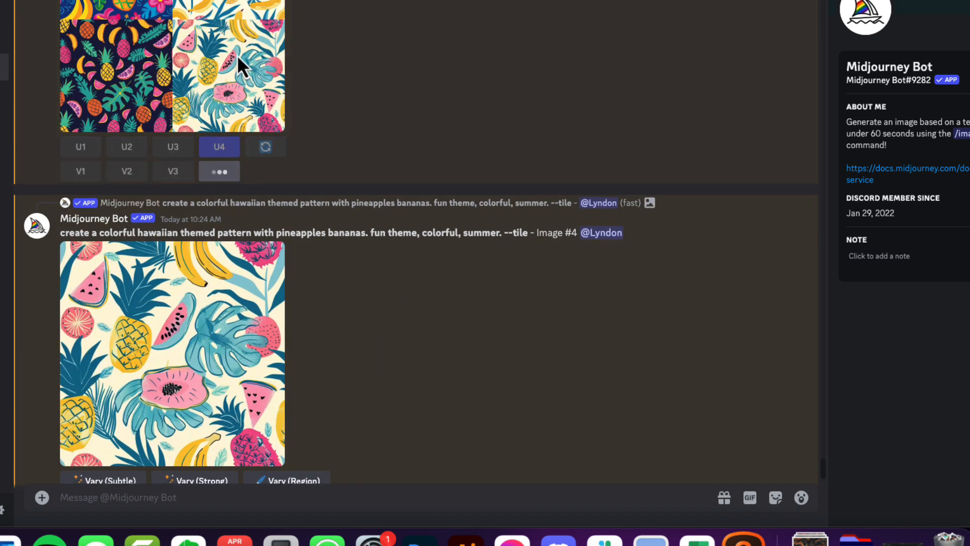
# - Submit a strong remix of image 4 with a 'highly detailed and intricate' prompt
pyautogui.click(219, 171)
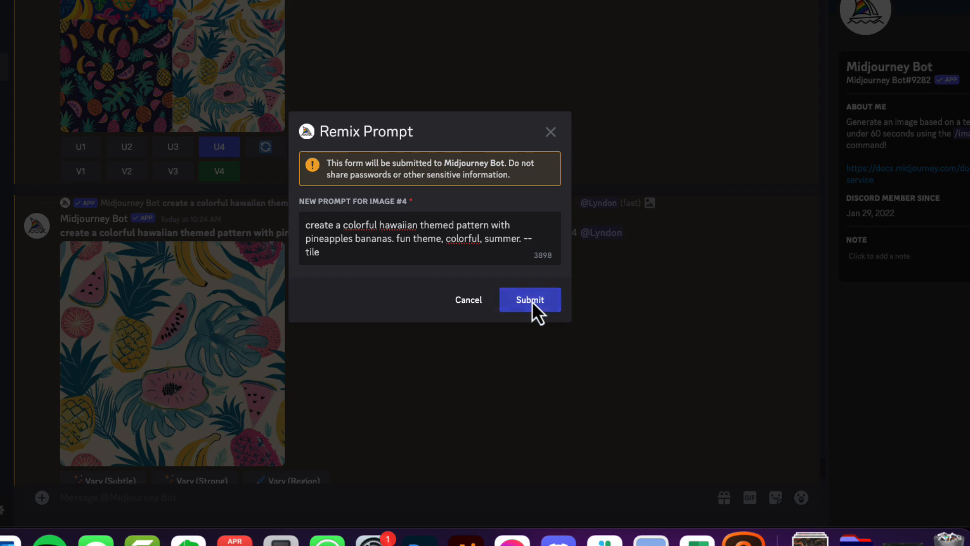
pyautogui.moveTo(347, 238)
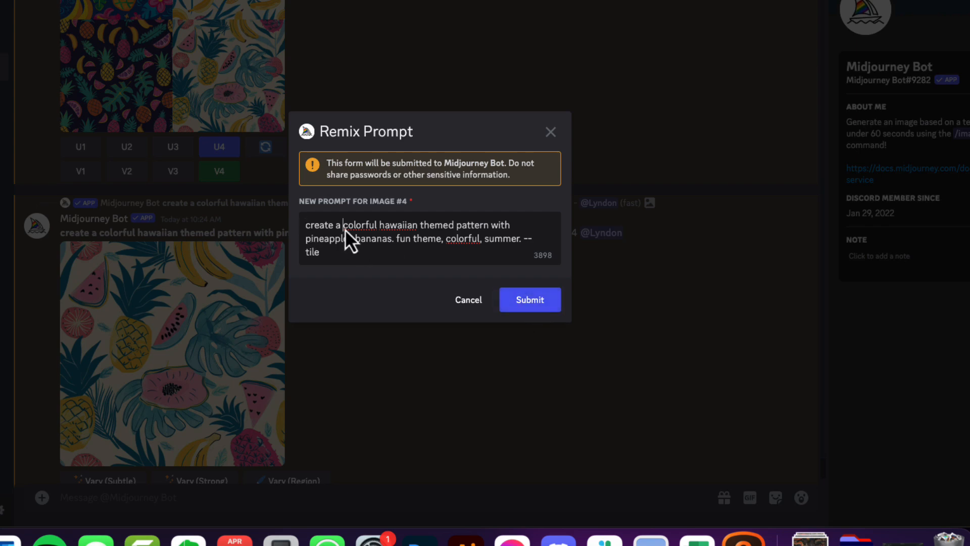
pyautogui.write('highly detailed and intricate colorful')
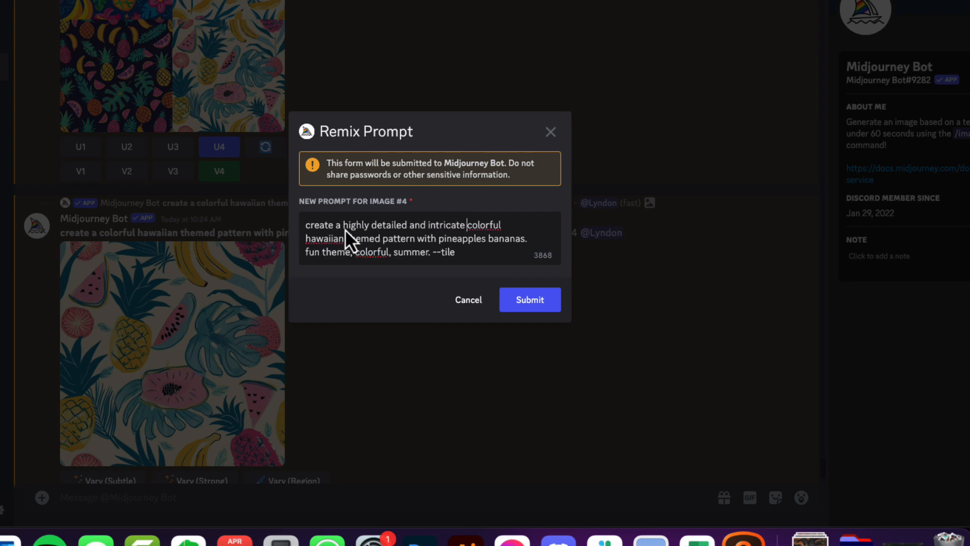
pyautogui.click(529, 300)
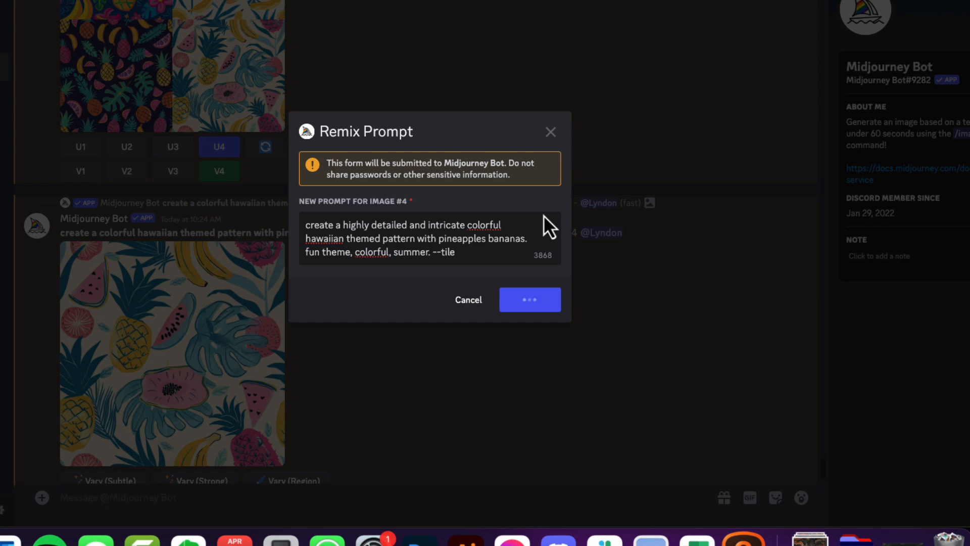
pyautogui.click(530, 300)
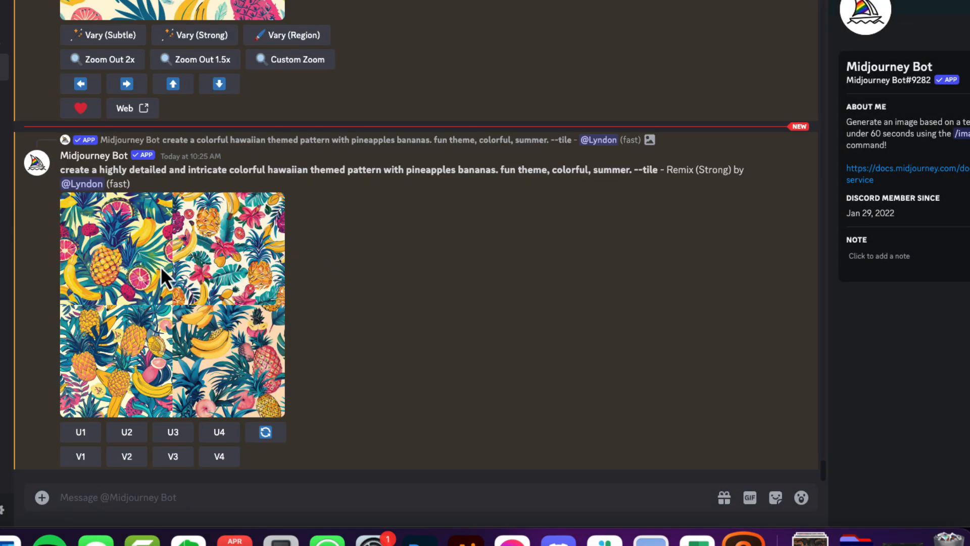
pyautogui.moveTo(223, 295)
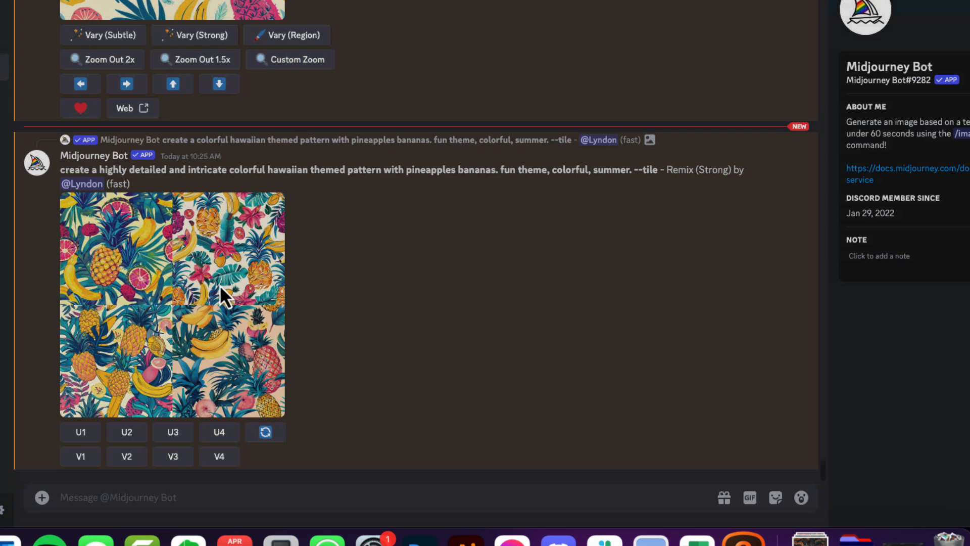
pyautogui.click(172, 304)
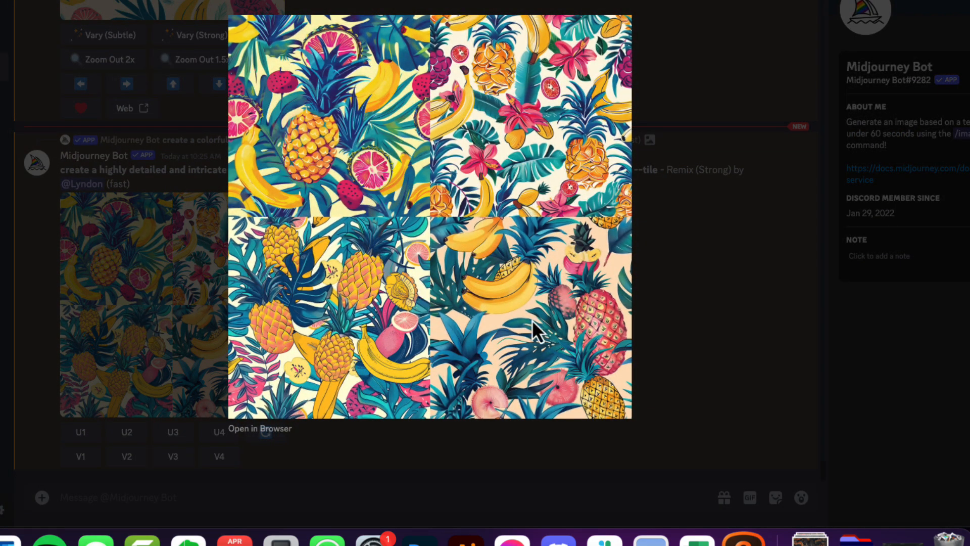
pyautogui.moveTo(616, 328)
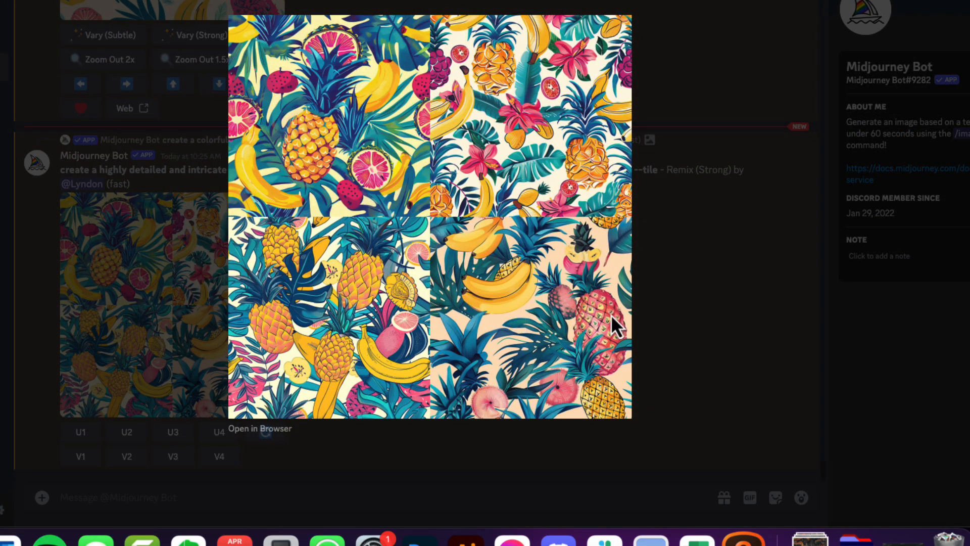
pyautogui.moveTo(410, 207)
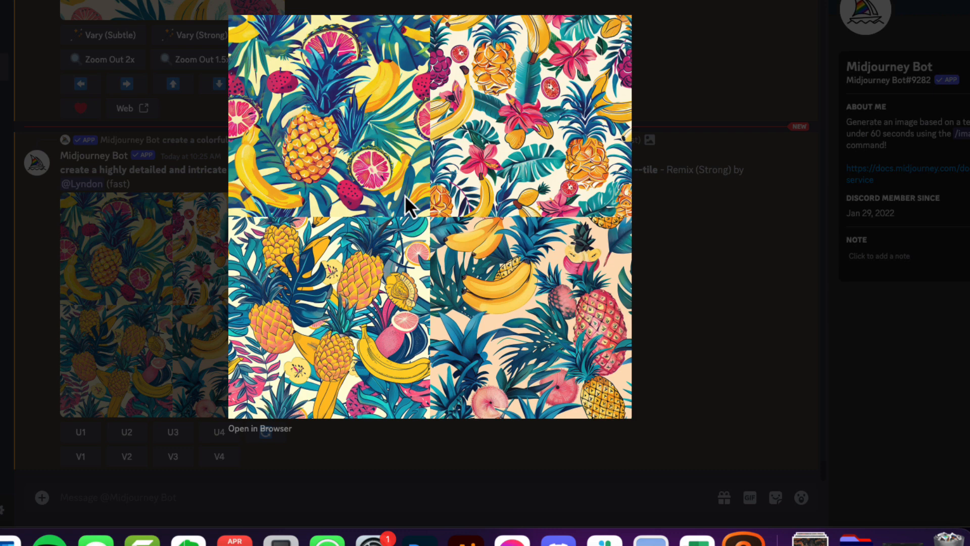
pyautogui.moveTo(492, 207)
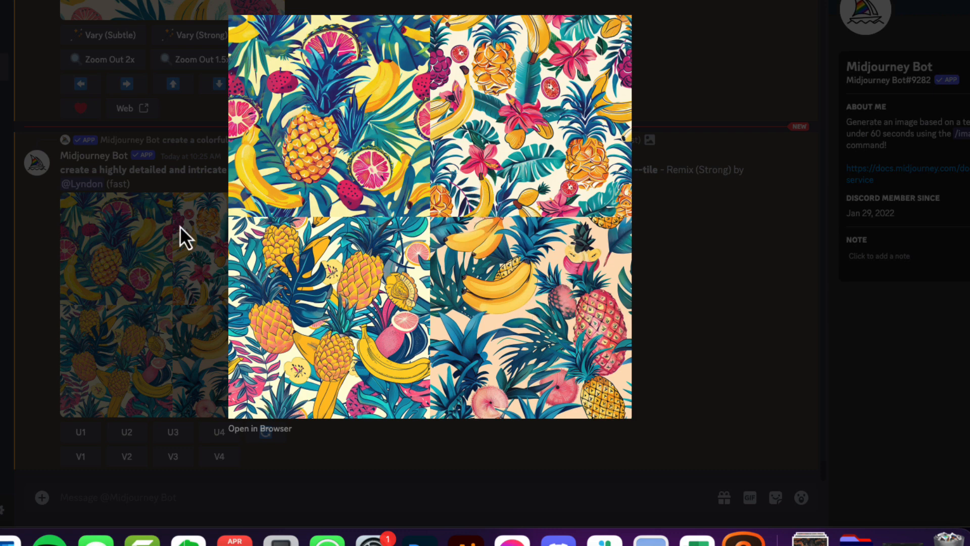
pyautogui.moveTo(756, 295)
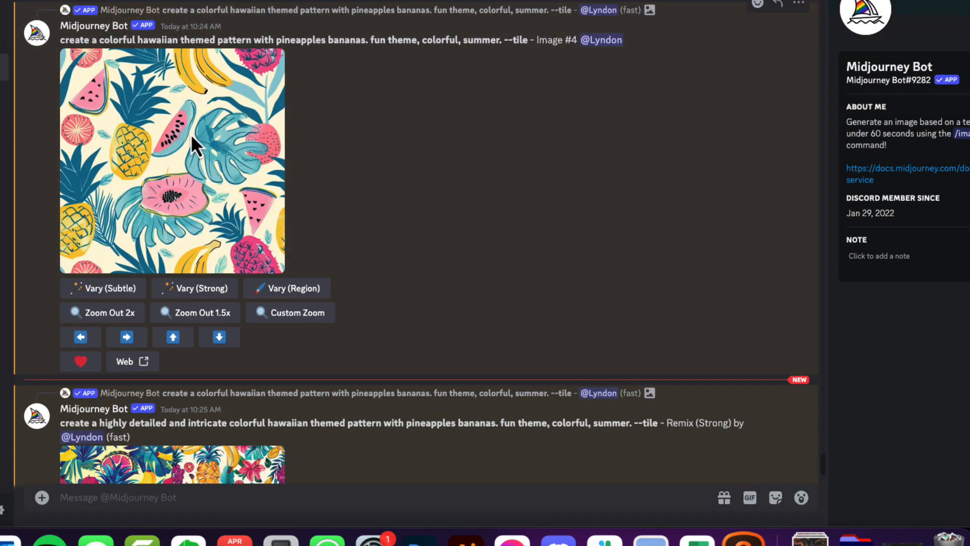
pyautogui.moveTo(186, 183)
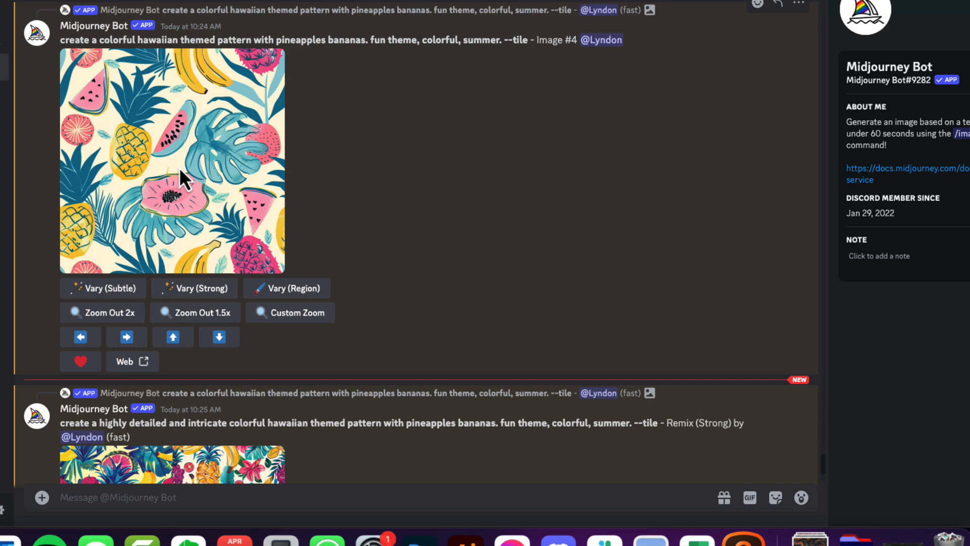
# - Bring up the save-image menu on the enlarged watermelon, pineapple and banana tile
pyautogui.rightClick(179, 179)
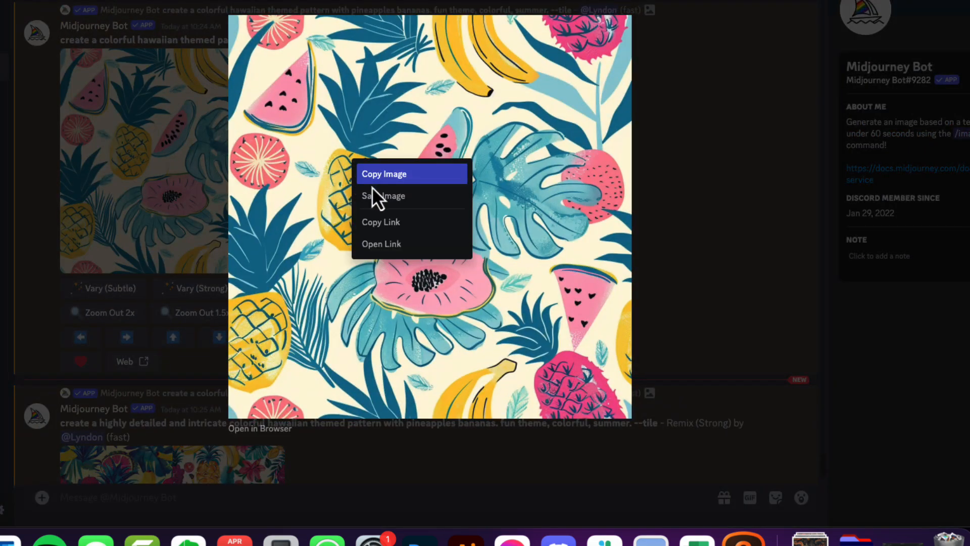
pyautogui.moveTo(377, 195)
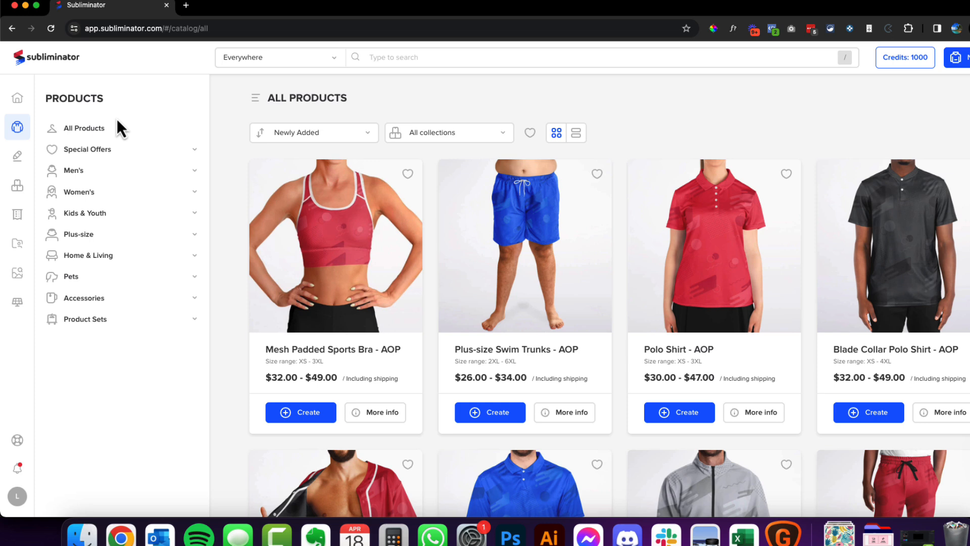
# - Filter Men's to Button Down Shirts and view the Short Sleeve Button Down Shirt's info
pyautogui.click(74, 170)
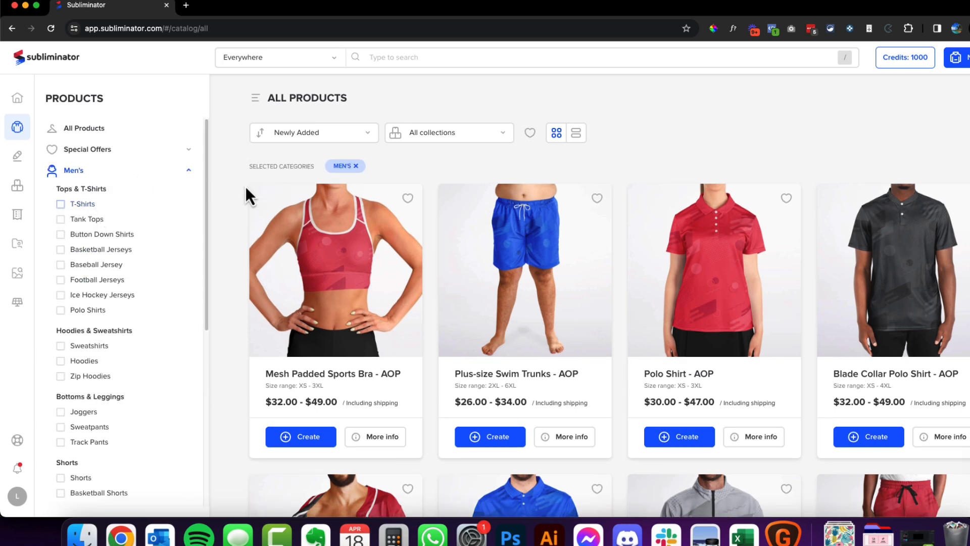
pyautogui.click(60, 203)
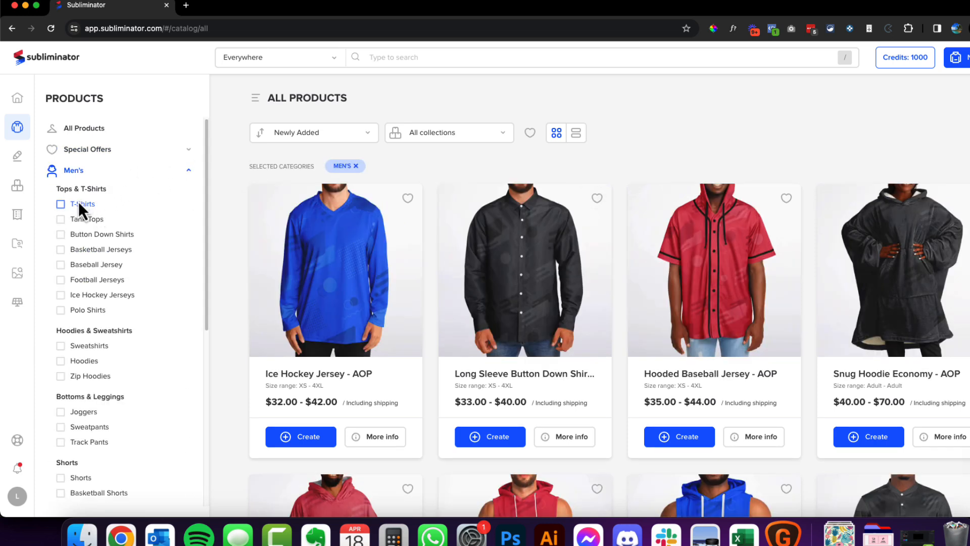
pyautogui.click(60, 204)
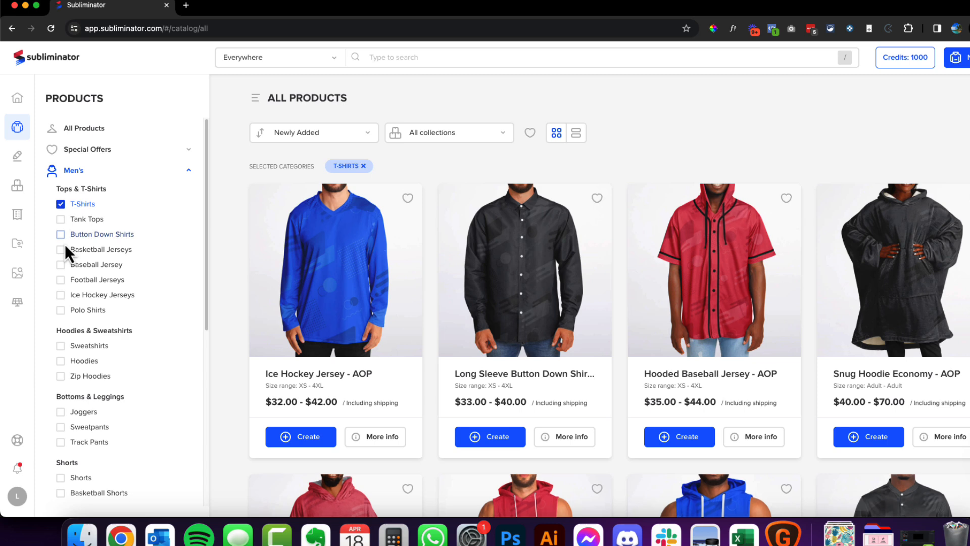
pyautogui.click(61, 234)
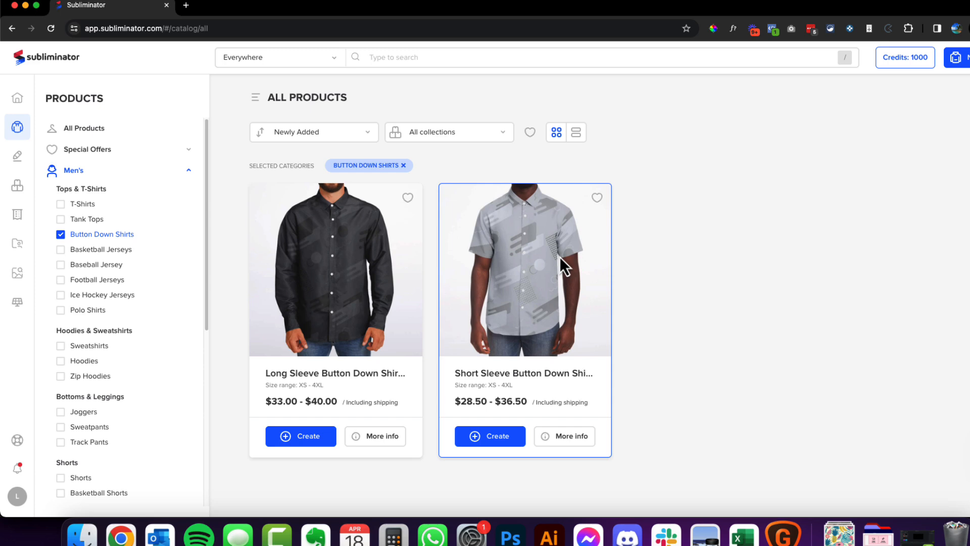
pyautogui.click(564, 435)
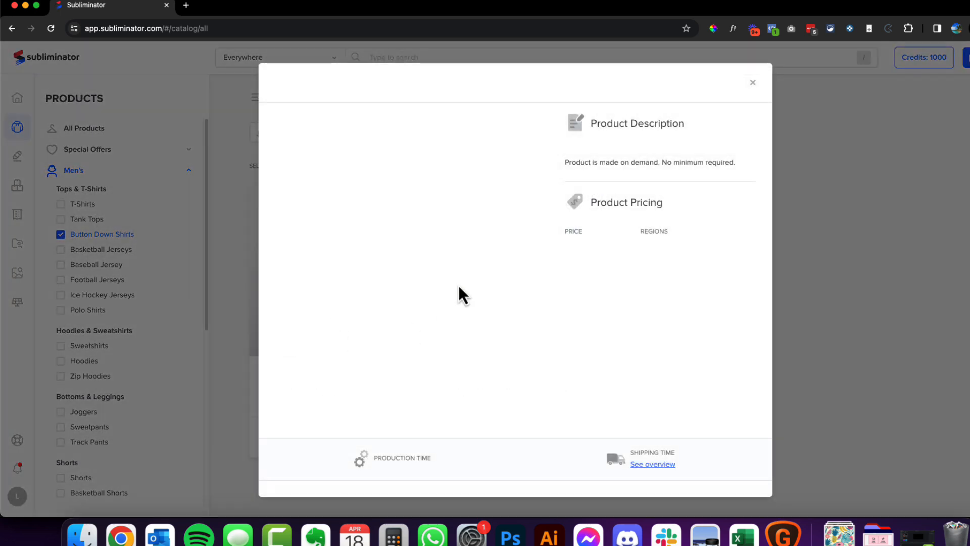
# - Scroll through the shirt's prices and templates, then view its Size Guide chart
pyautogui.scroll(-3)
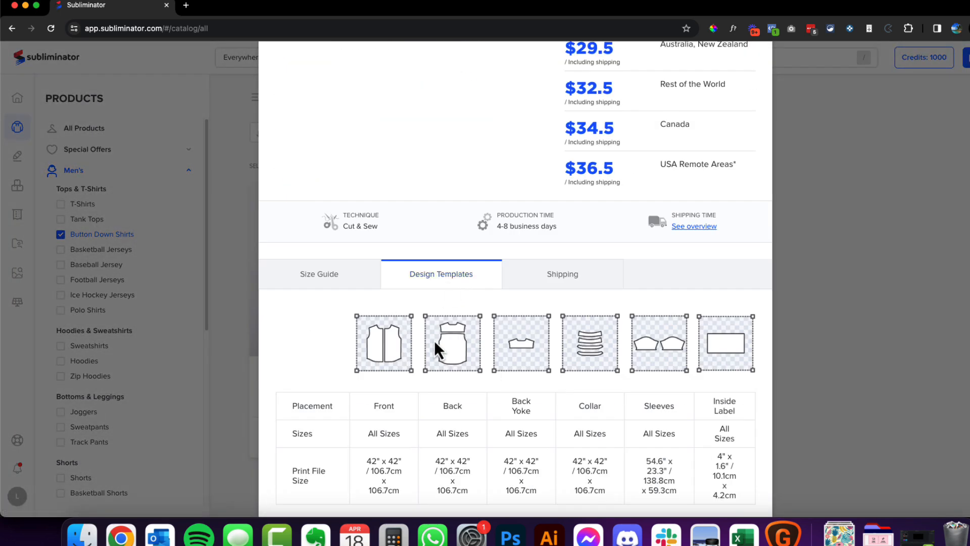
pyautogui.scroll(-3)
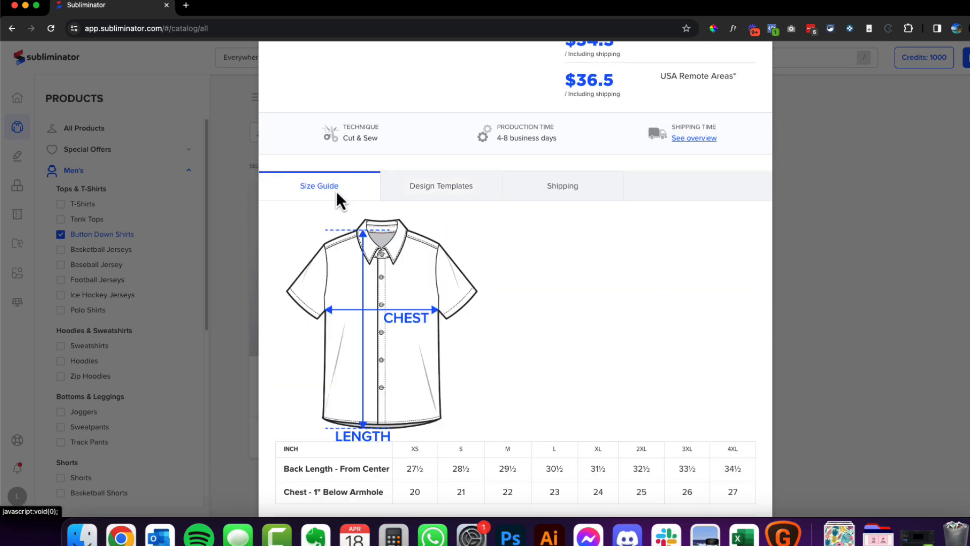
pyautogui.click(441, 185)
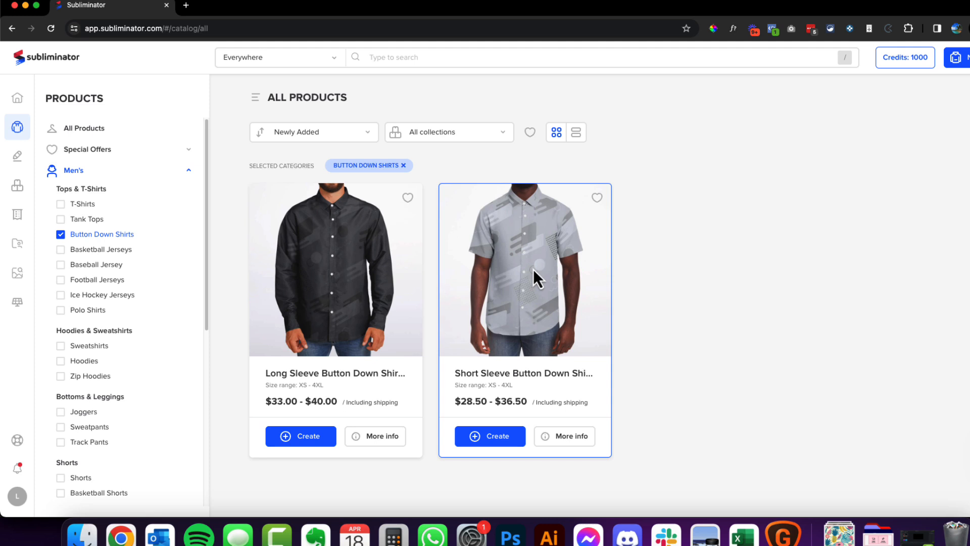
pyautogui.moveTo(526, 258)
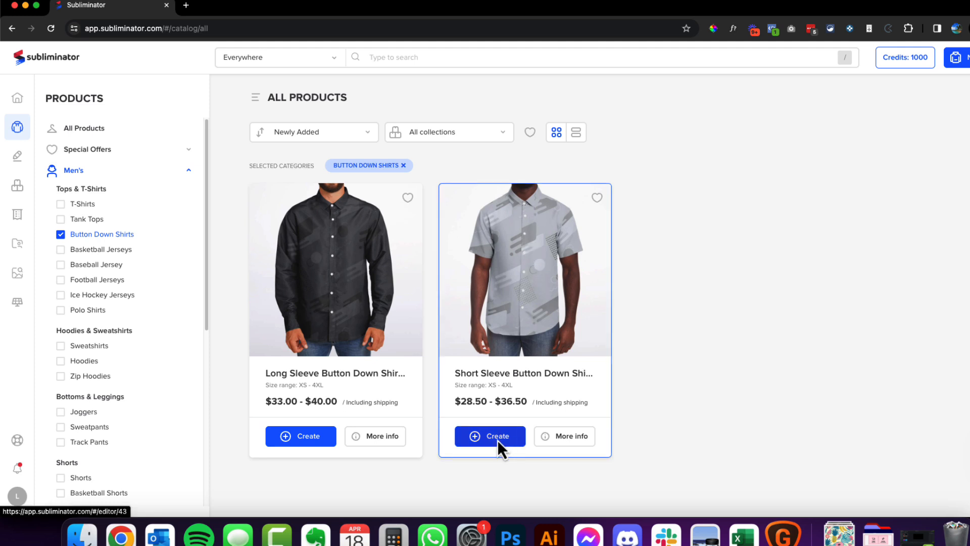
# - Start a new design from the Short Sleeve Button Down Shirt card
pyautogui.click(489, 436)
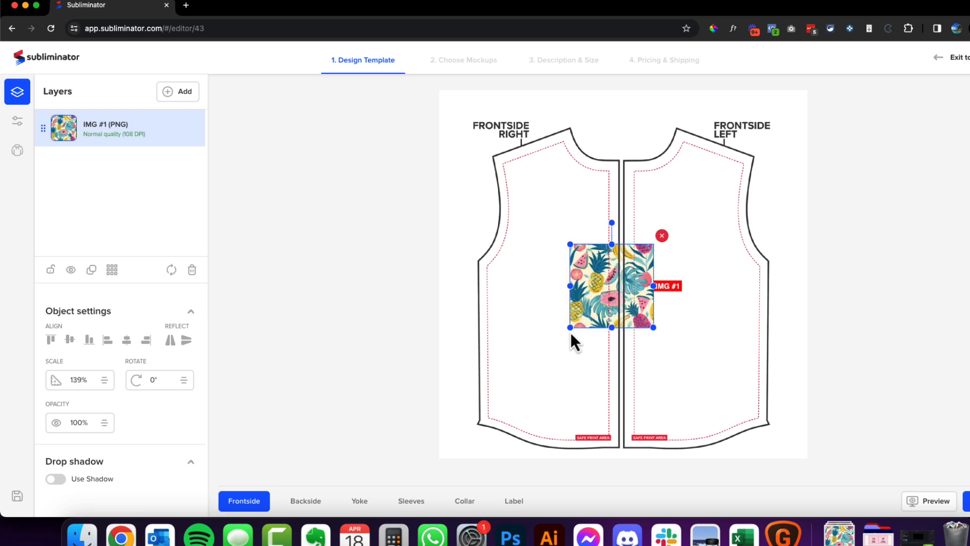
# - Drag IMG #1 onto the front centre seam and select it to set 150% scale
pyautogui.moveTo(570, 327); pyautogui.dragTo(562, 341)
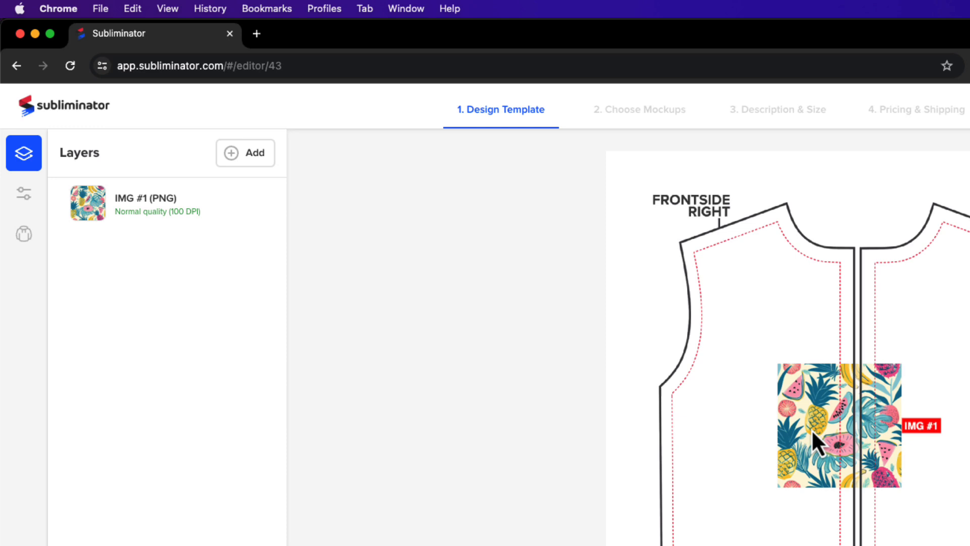
pyautogui.click(823, 439)
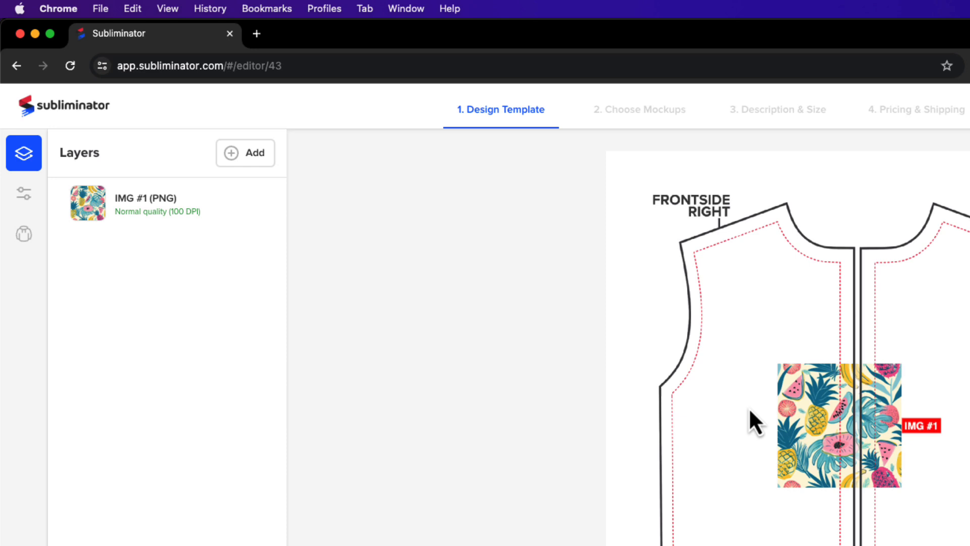
pyautogui.moveTo(753, 416)
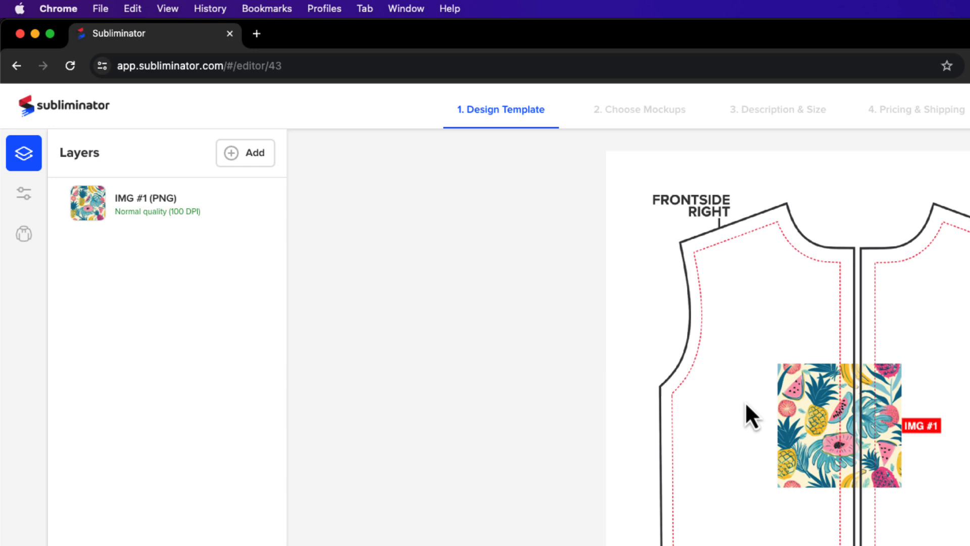
pyautogui.moveTo(832, 418)
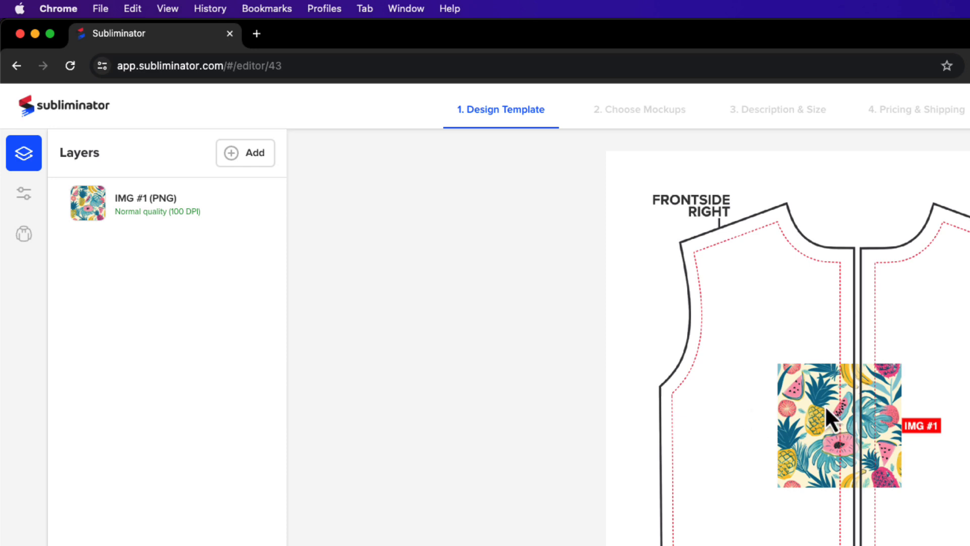
pyautogui.click(832, 424)
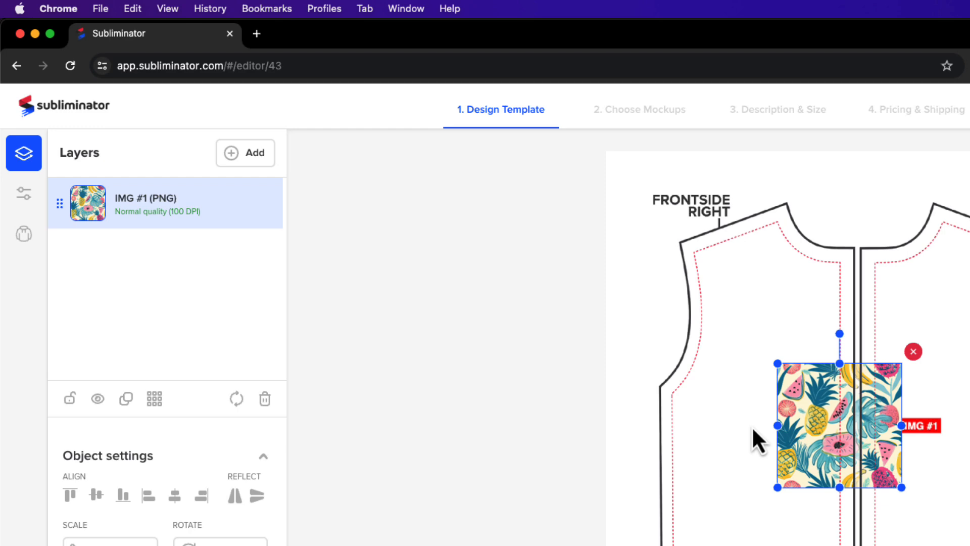
pyautogui.moveTo(783, 505)
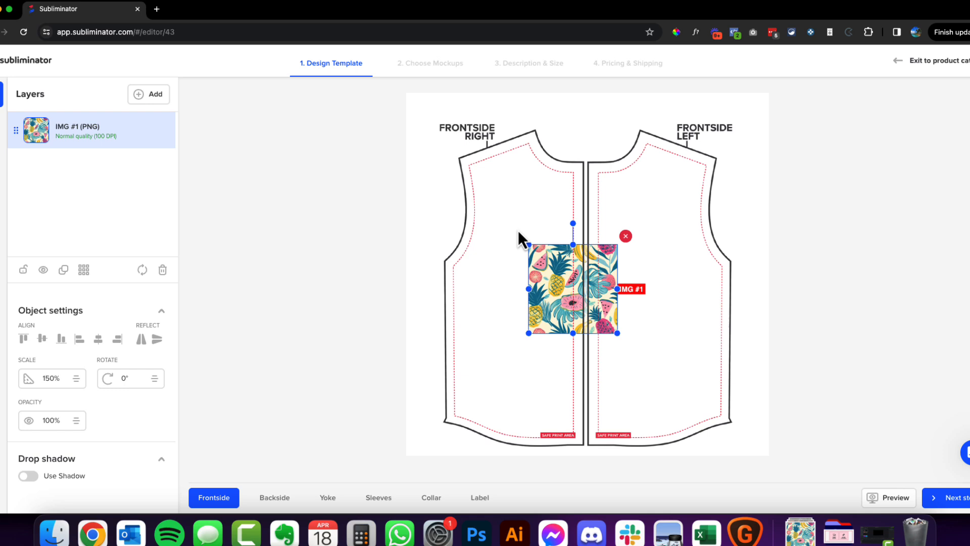
pyautogui.moveTo(695, 178)
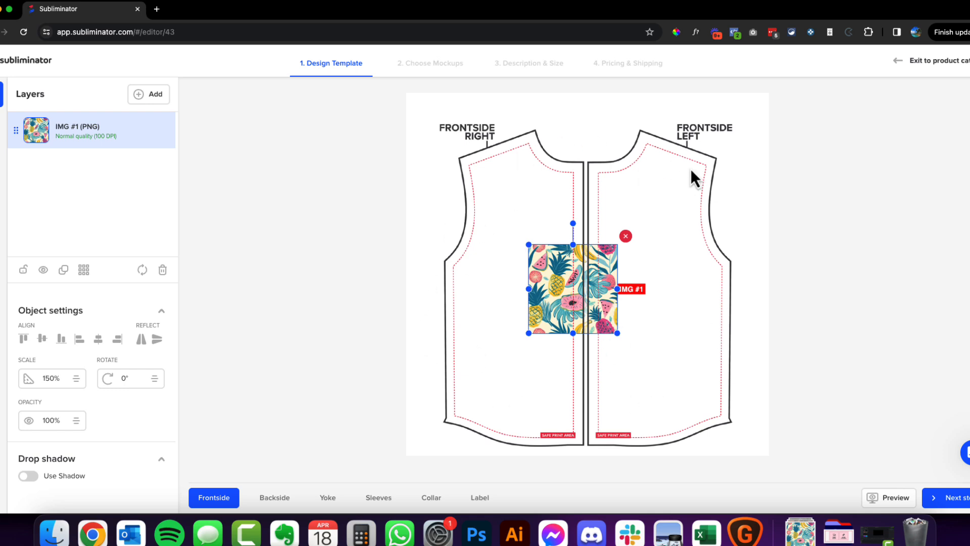
pyautogui.moveTo(83, 269)
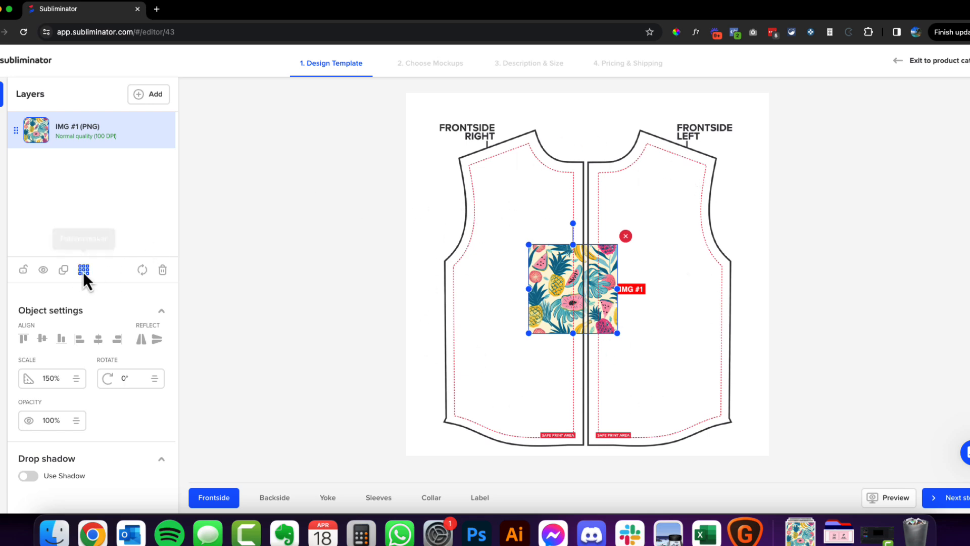
pyautogui.moveTo(83, 269)
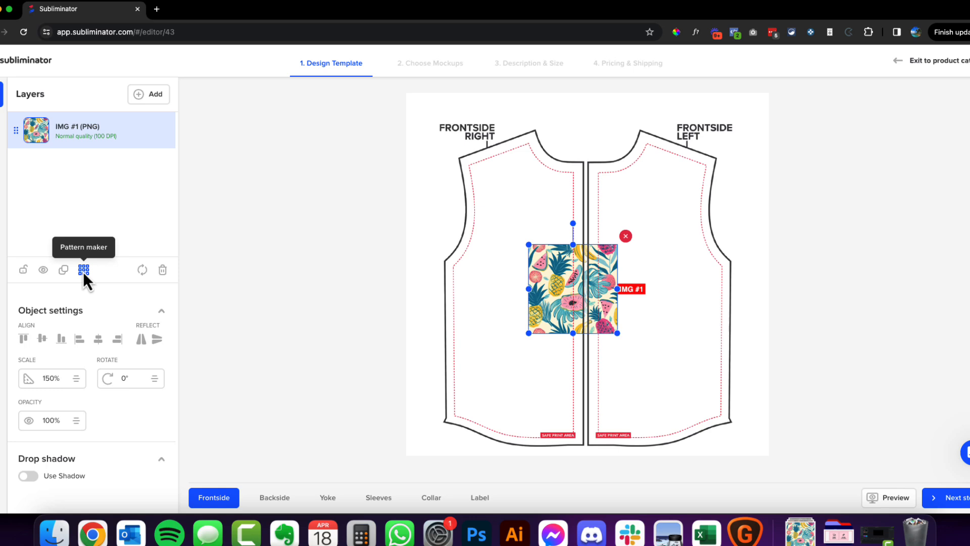
# - Enable Half Drop Pattern in Pattern maker for the fruit image
pyautogui.click(84, 269)
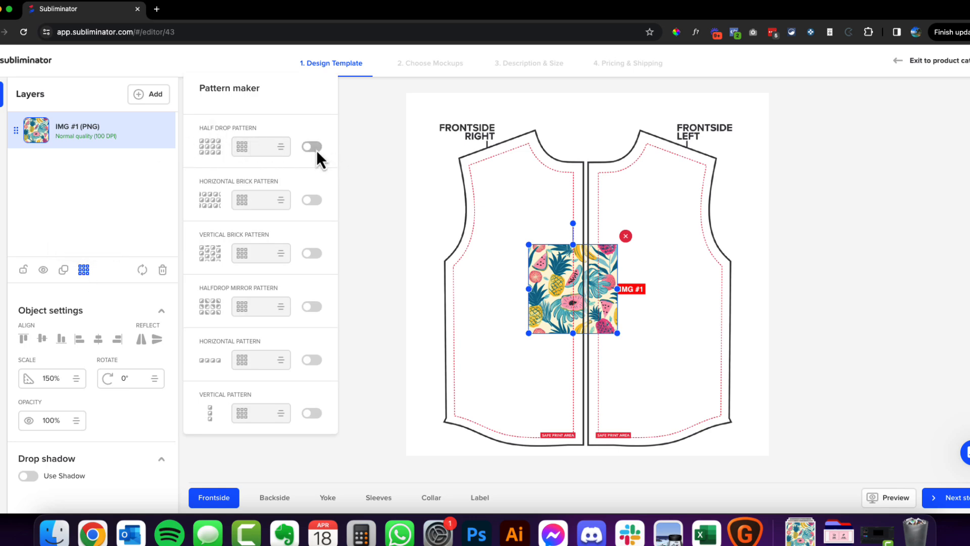
pyautogui.click(312, 147)
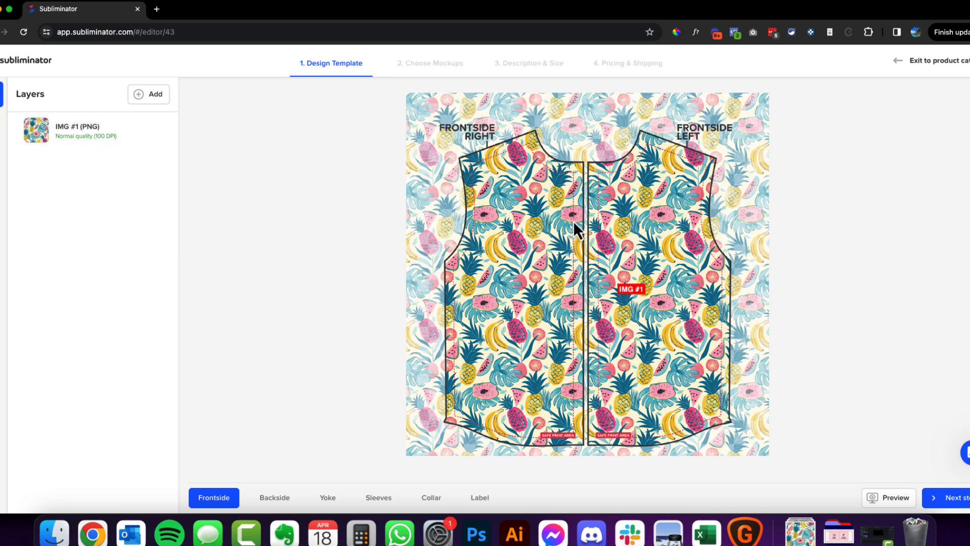
pyautogui.moveTo(527, 234)
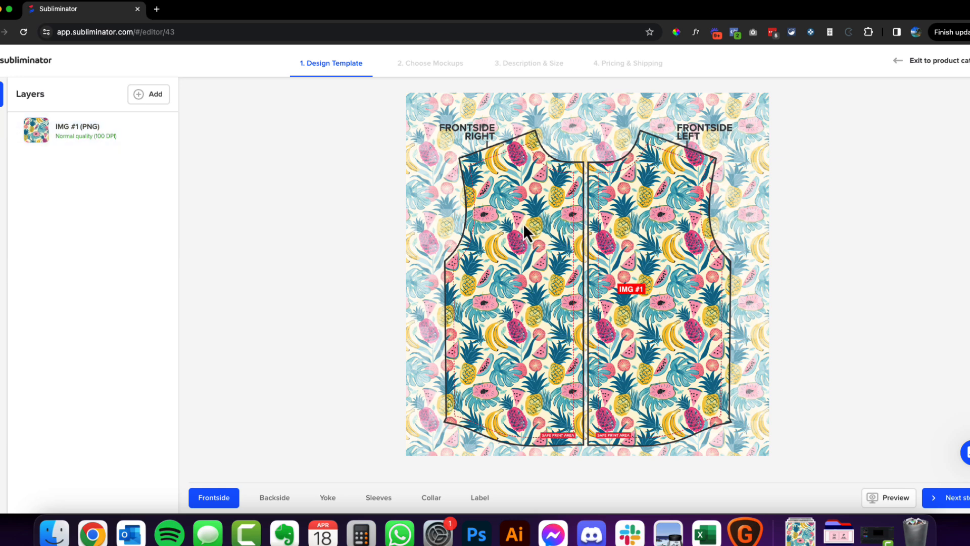
pyautogui.moveTo(735, 274)
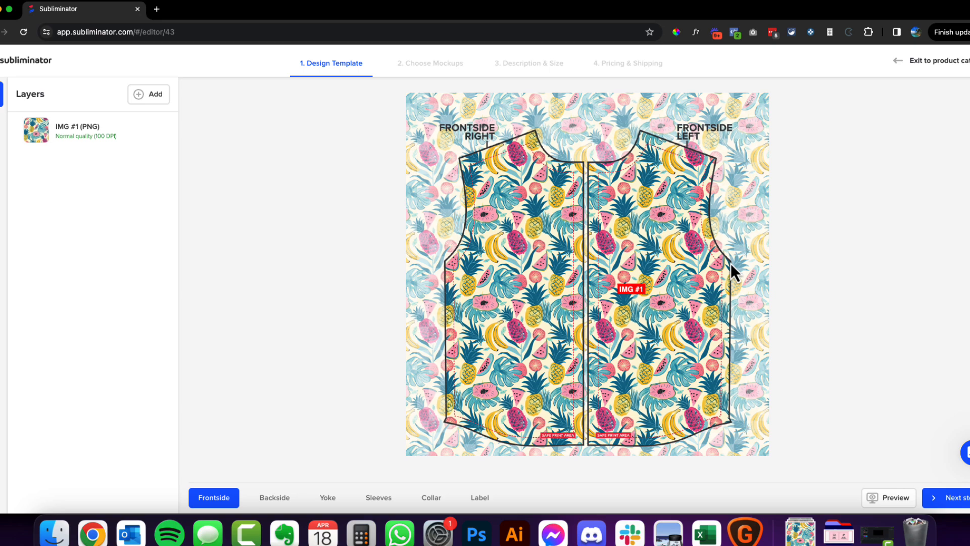
# - Reselect the fruit image, try enlarging it, and drag it lower on the front
pyautogui.click(631, 289)
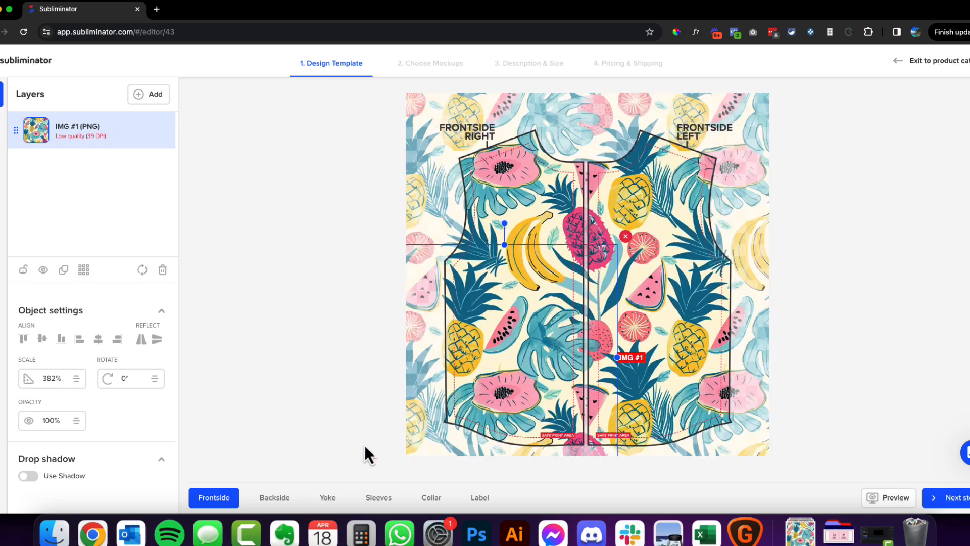
pyautogui.moveTo(338, 294)
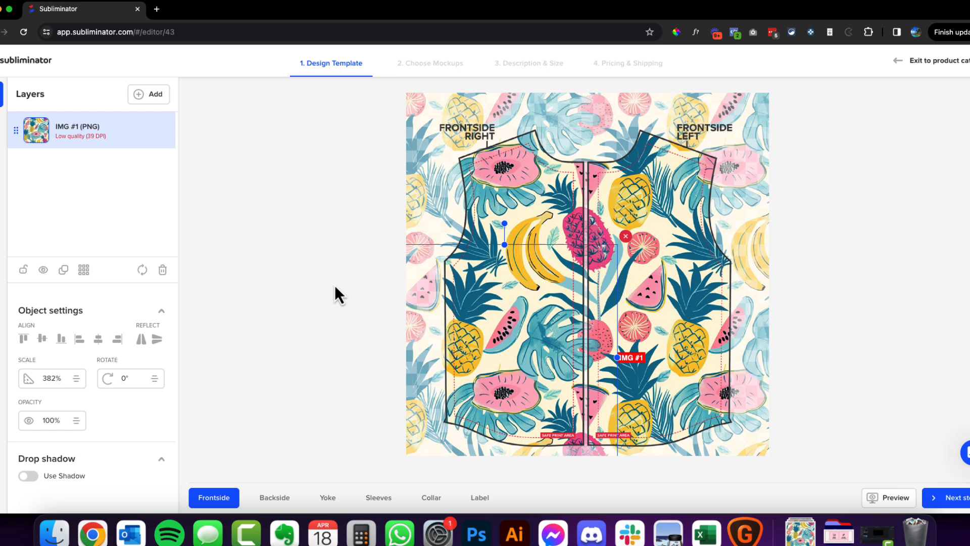
pyautogui.click(337, 295)
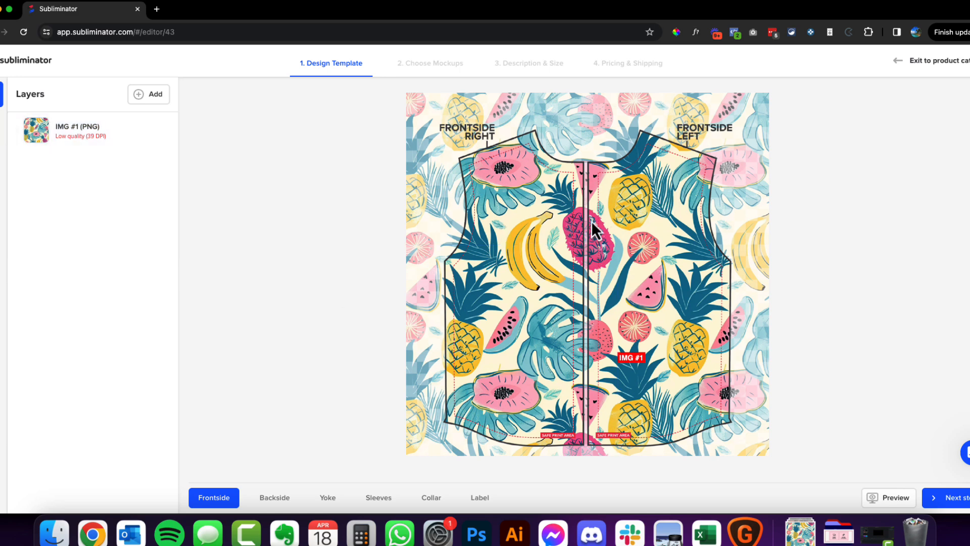
pyautogui.click(591, 229)
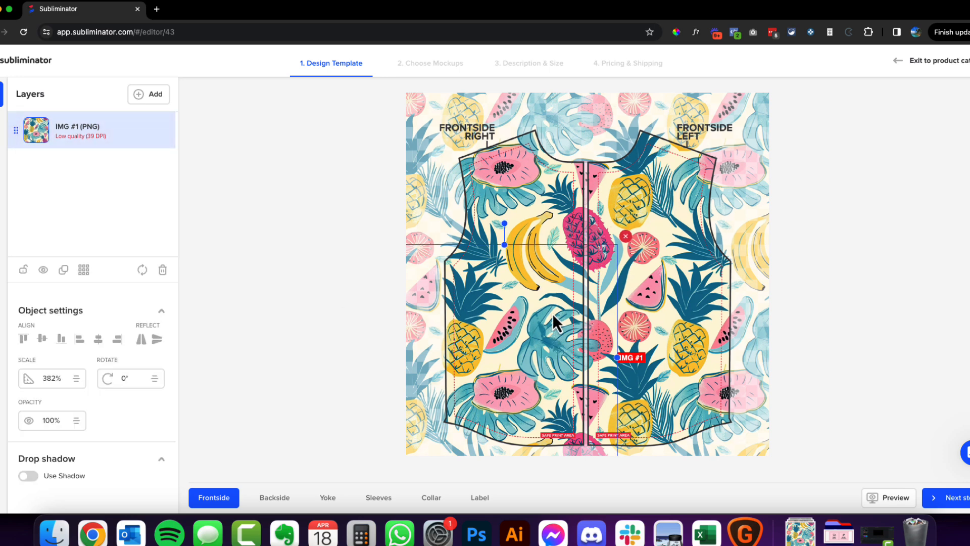
pyautogui.click(616, 248)
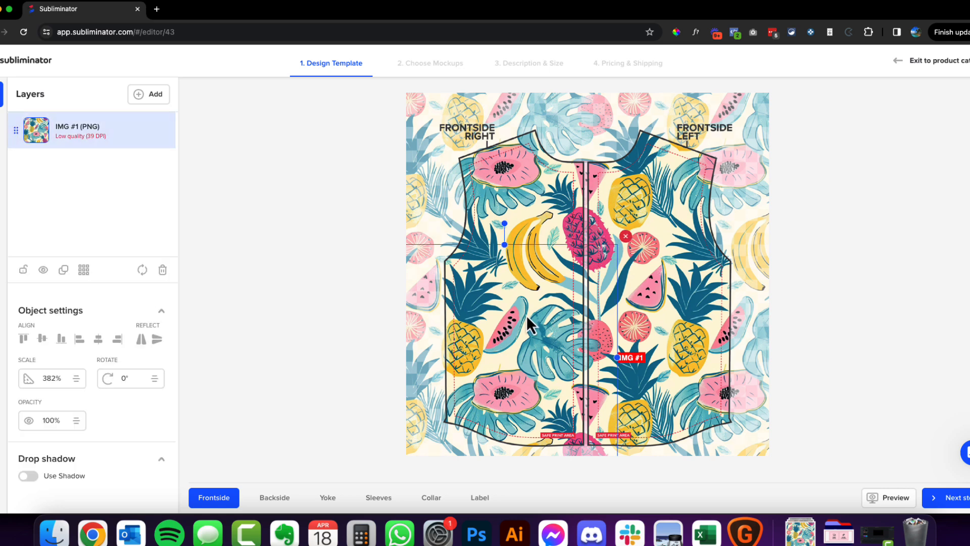
pyautogui.moveTo(541, 284)
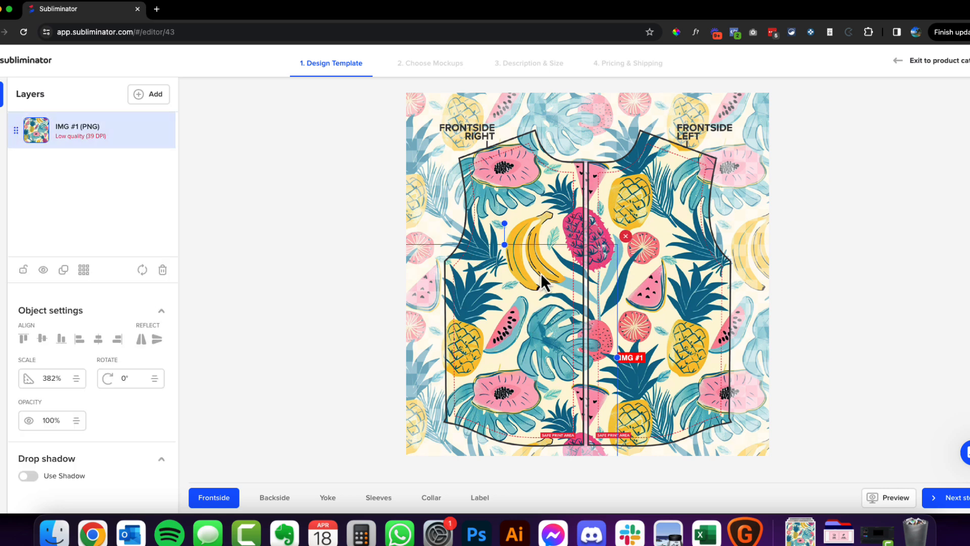
pyautogui.moveTo(511, 253)
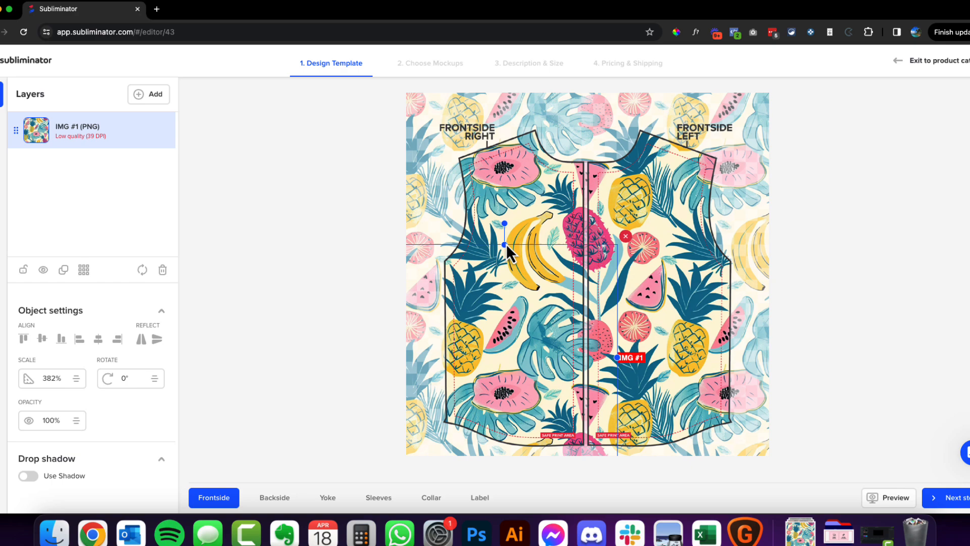
pyautogui.moveTo(504, 242); pyautogui.dragTo(504, 257)
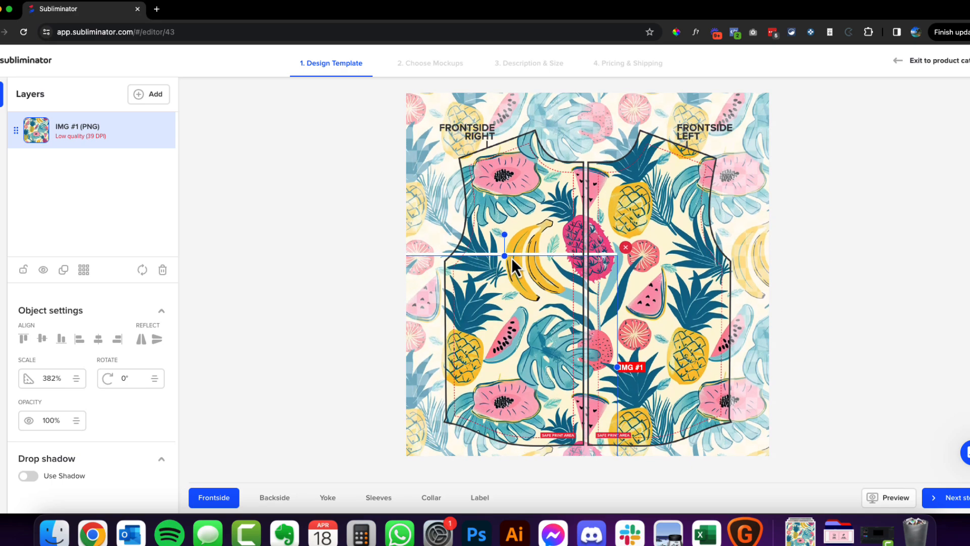
pyautogui.moveTo(504, 256); pyautogui.dragTo(460, 413)
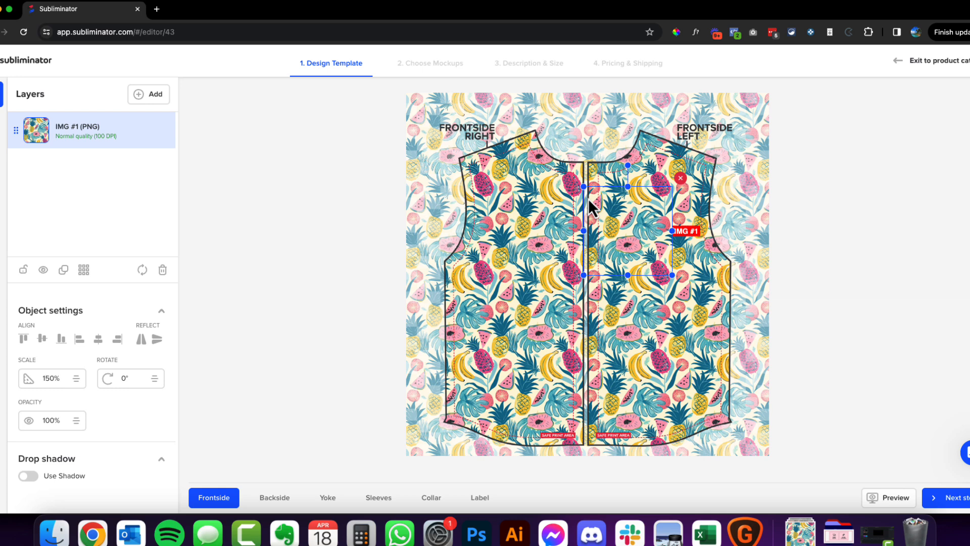
pyautogui.moveTo(86, 113)
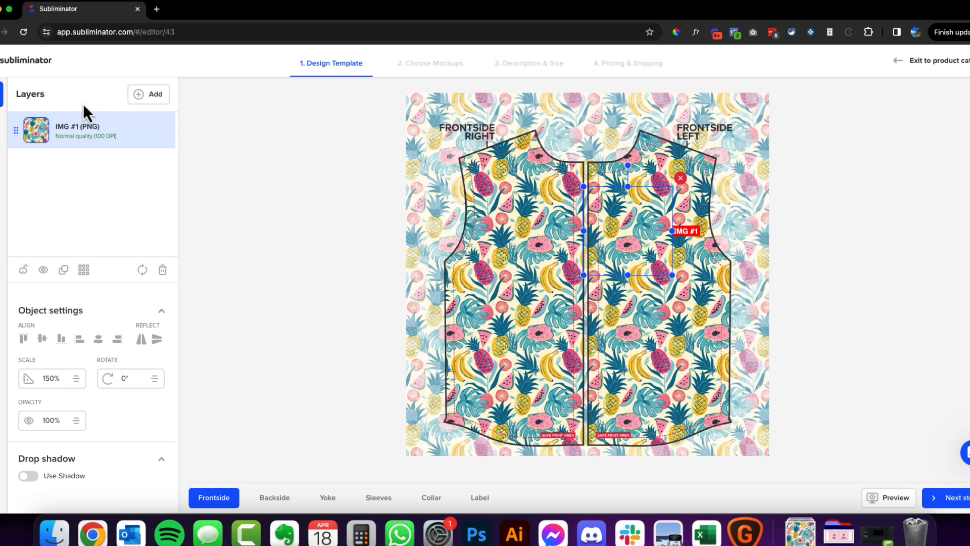
pyautogui.moveTo(77, 162)
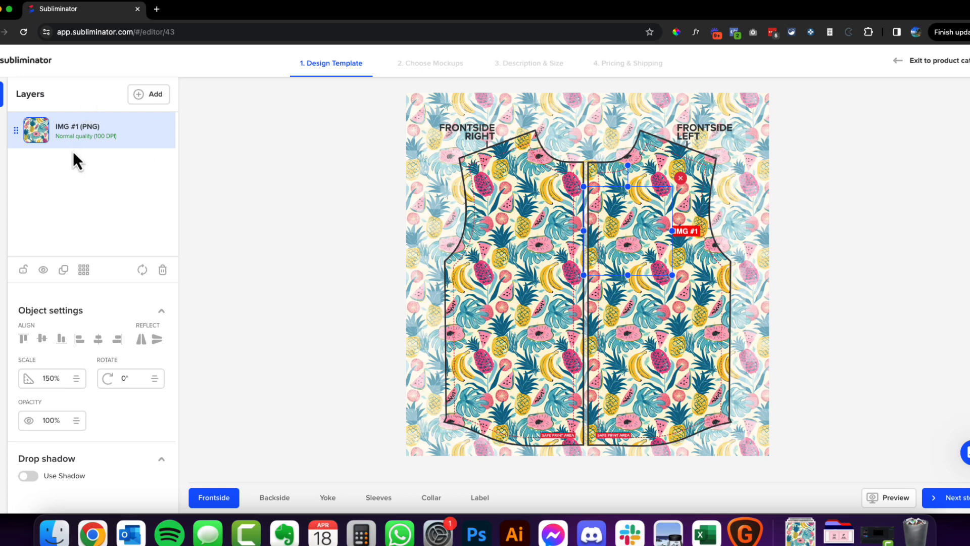
pyautogui.moveTo(63, 269)
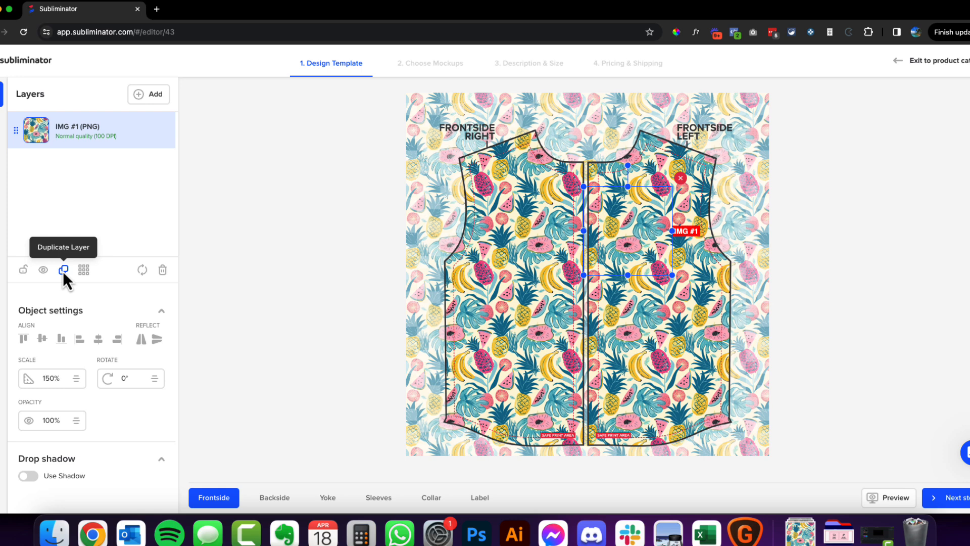
# - Duplicate the fruit pattern layer to backside, yoke, sleeves and collar, excluding the label
pyautogui.click(63, 269)
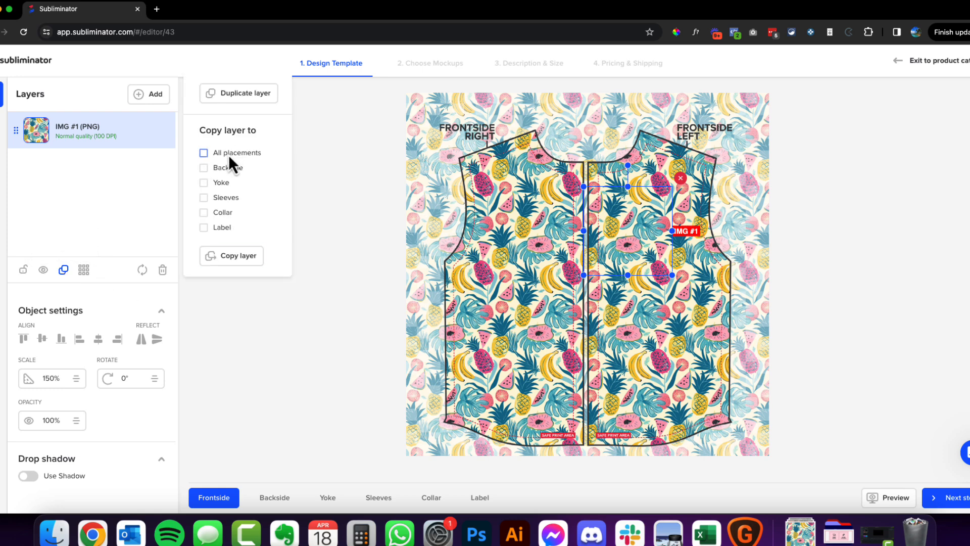
pyautogui.click(203, 152)
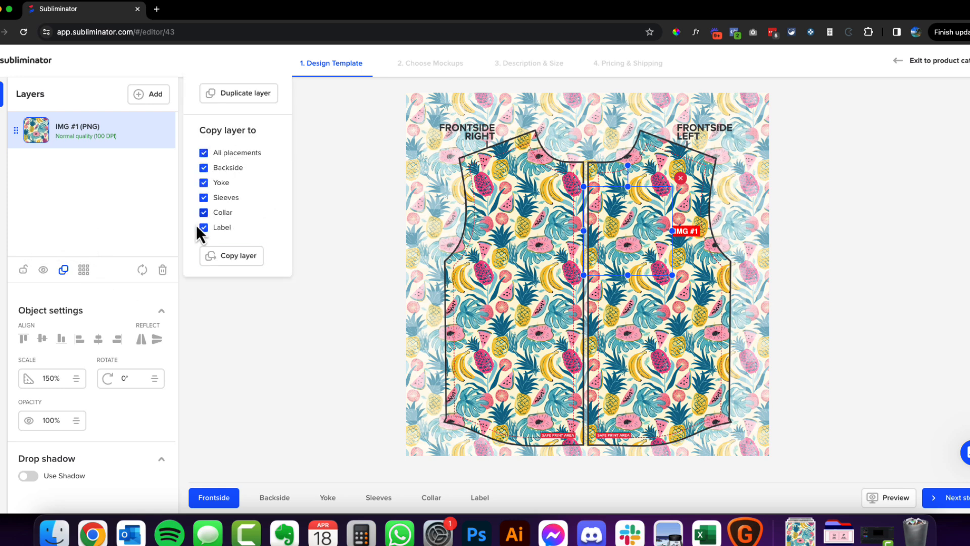
pyautogui.click(203, 227)
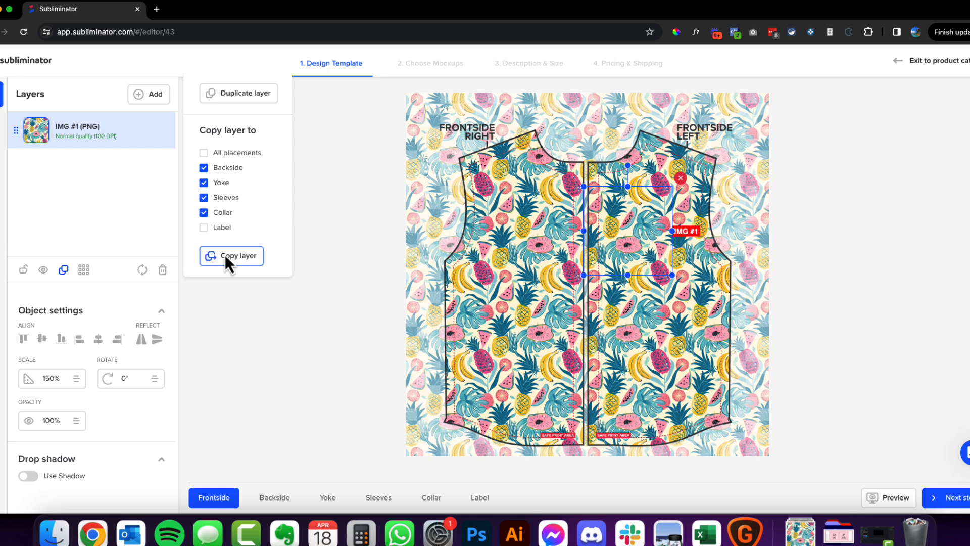
pyautogui.click(238, 256)
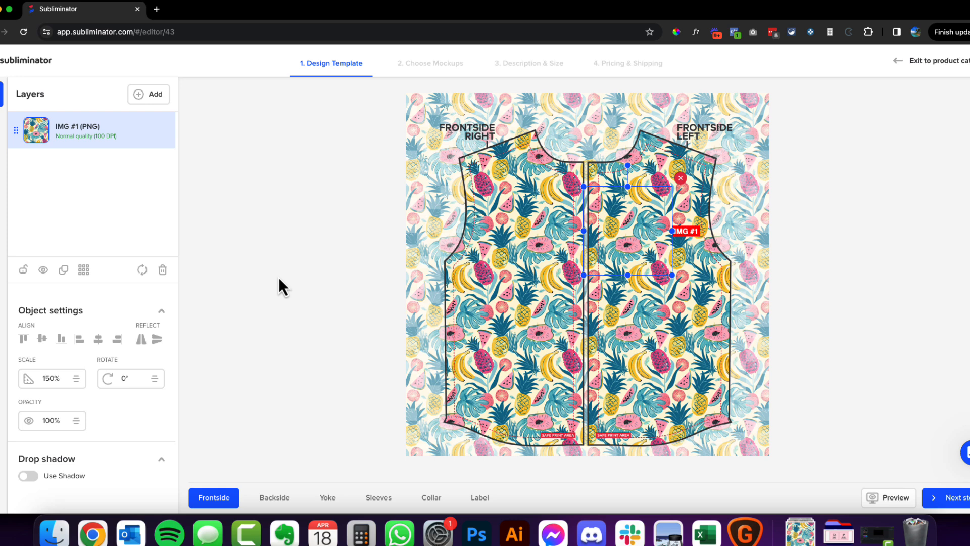
# - Inspect the label, backside, yoke, sleeve, collar and front placements for the fruit print
pyautogui.click(480, 498)
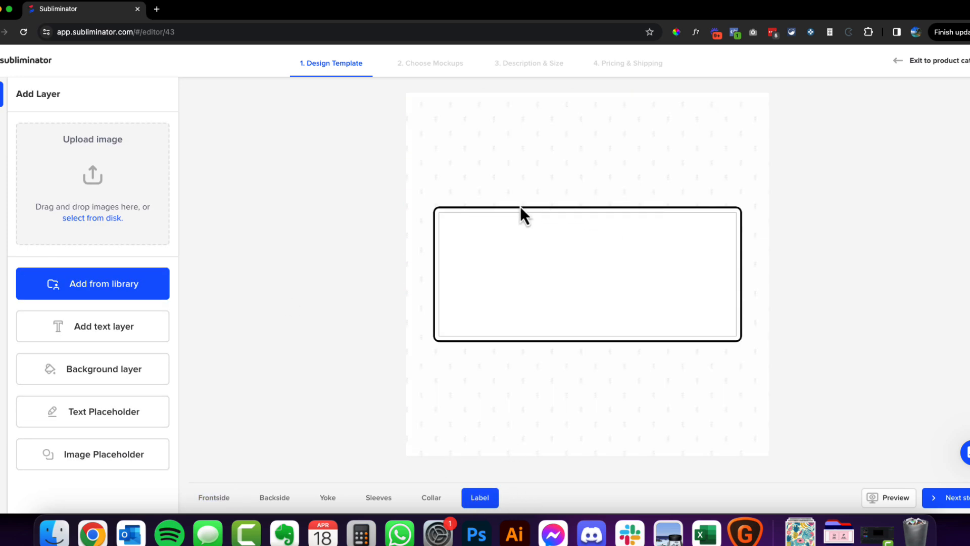
pyautogui.moveTo(474, 280)
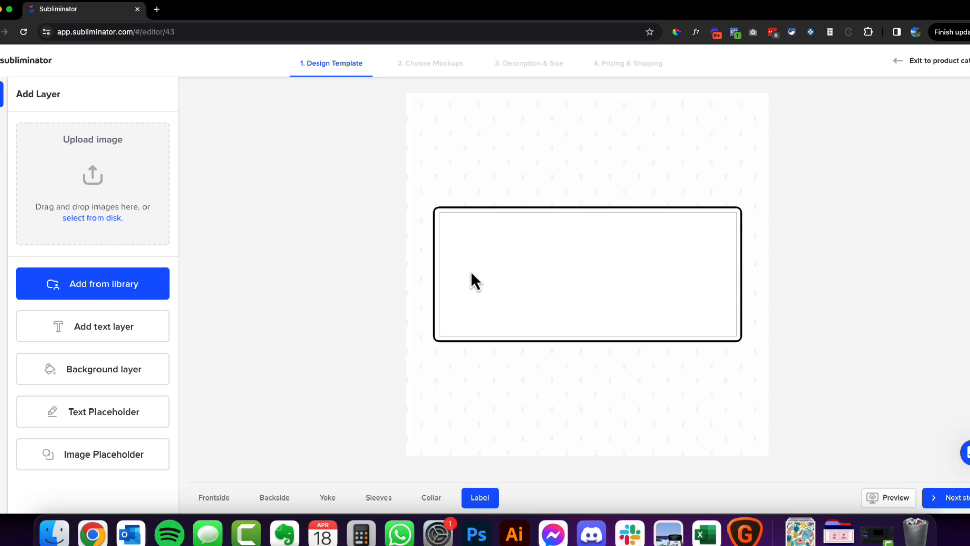
pyautogui.moveTo(451, 308)
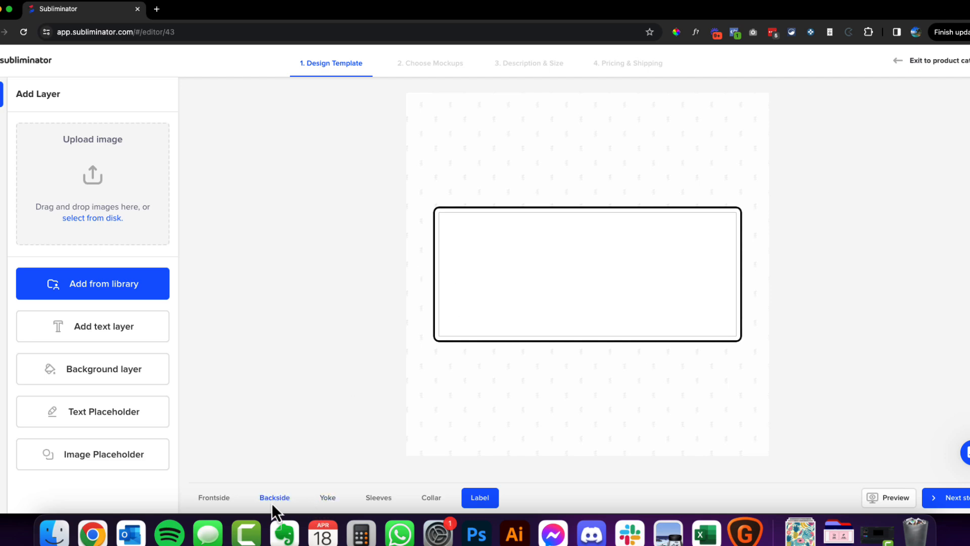
pyautogui.click(274, 498)
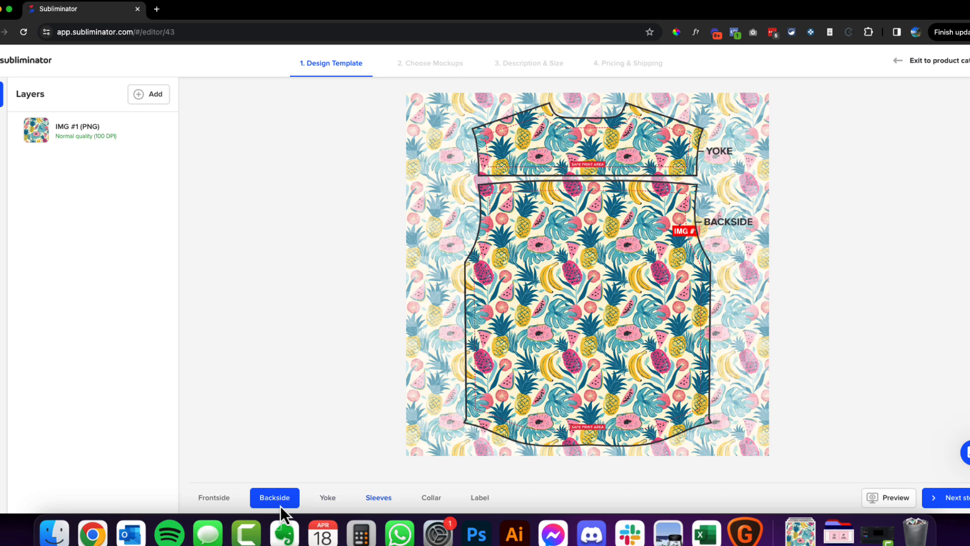
pyautogui.moveTo(508, 141)
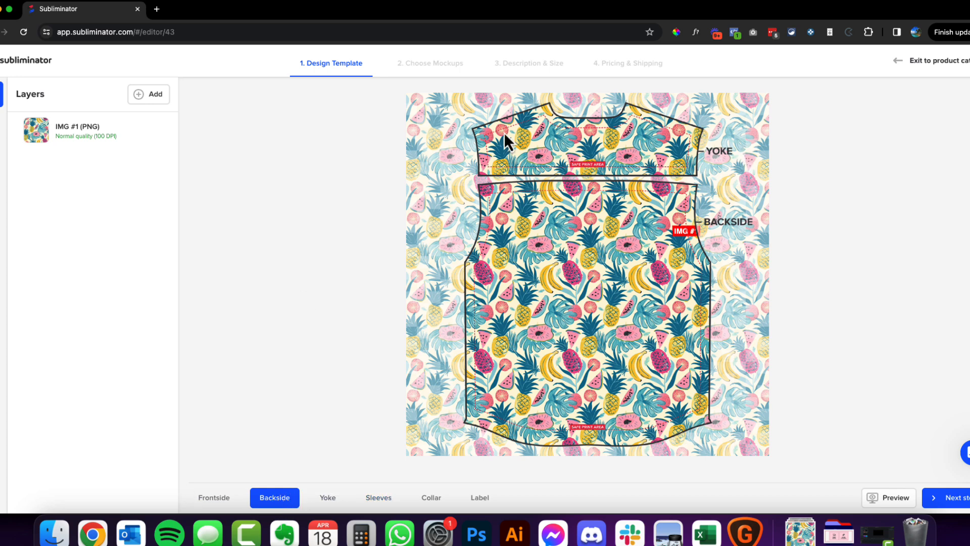
pyautogui.moveTo(628, 151)
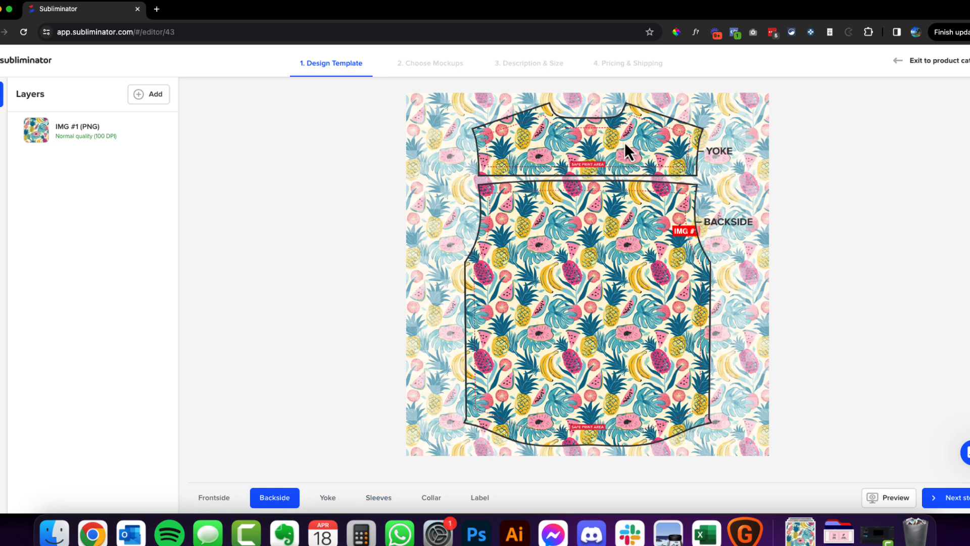
pyautogui.moveTo(681, 146)
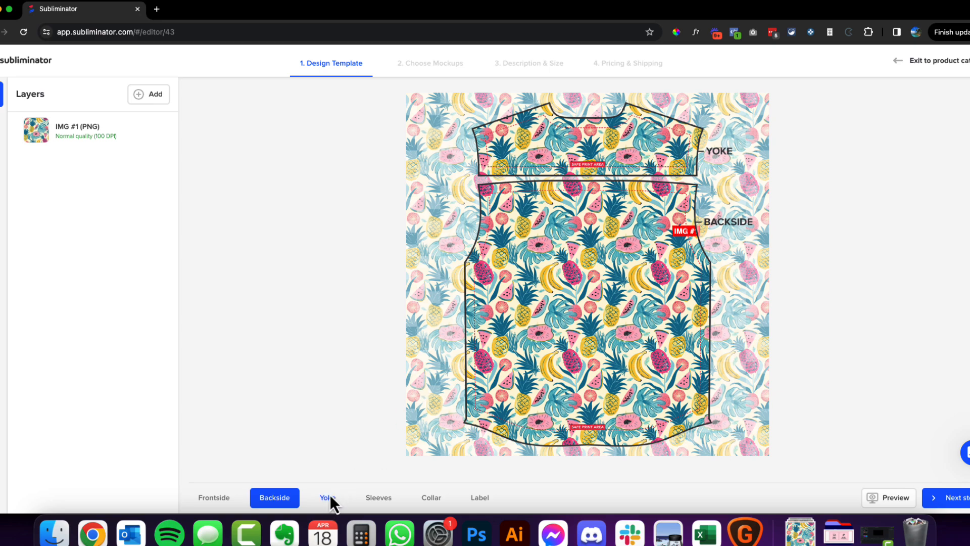
pyautogui.click(327, 497)
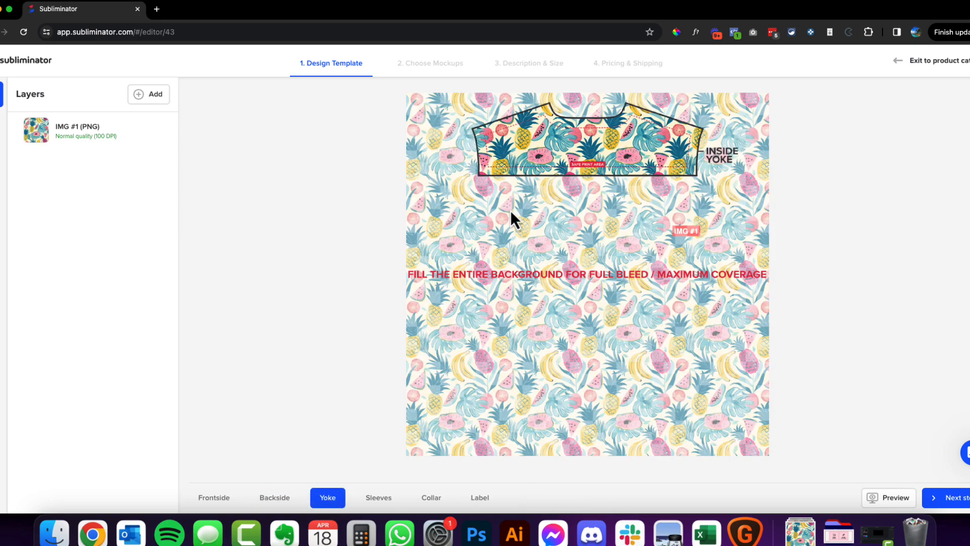
pyautogui.click(379, 497)
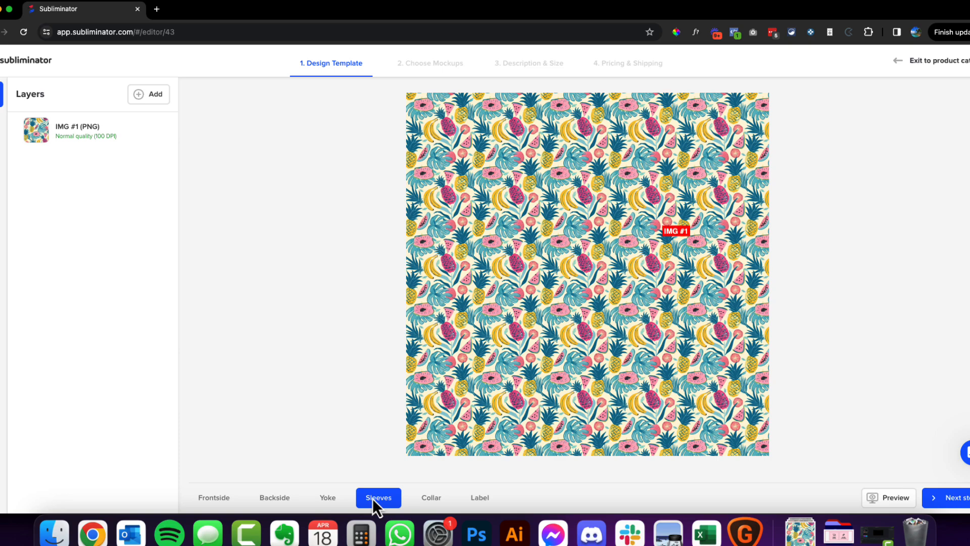
pyautogui.click(431, 497)
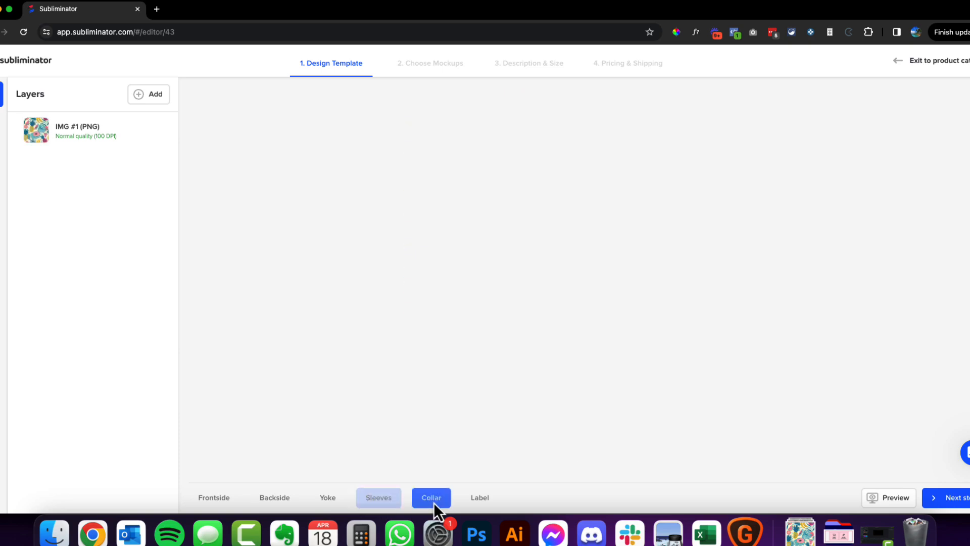
pyautogui.click(430, 497)
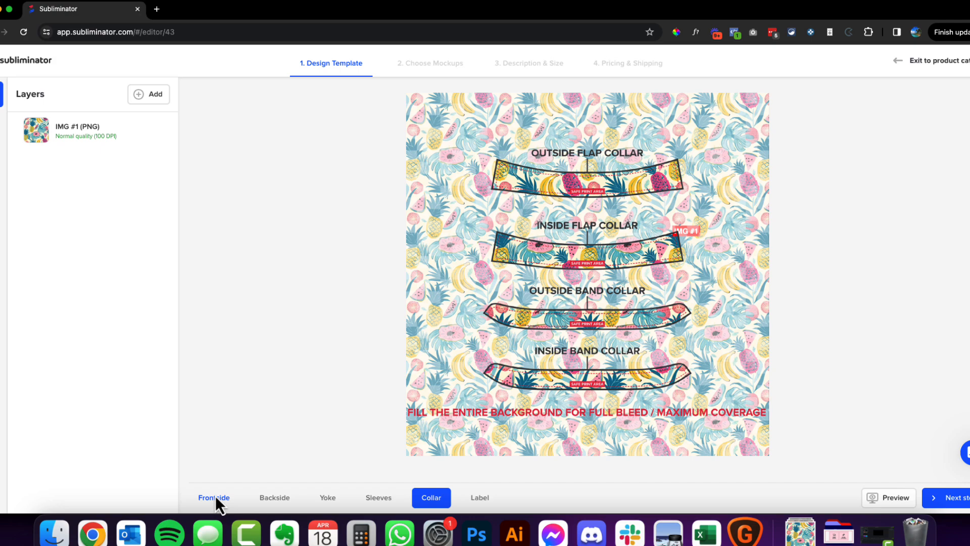
pyautogui.click(213, 497)
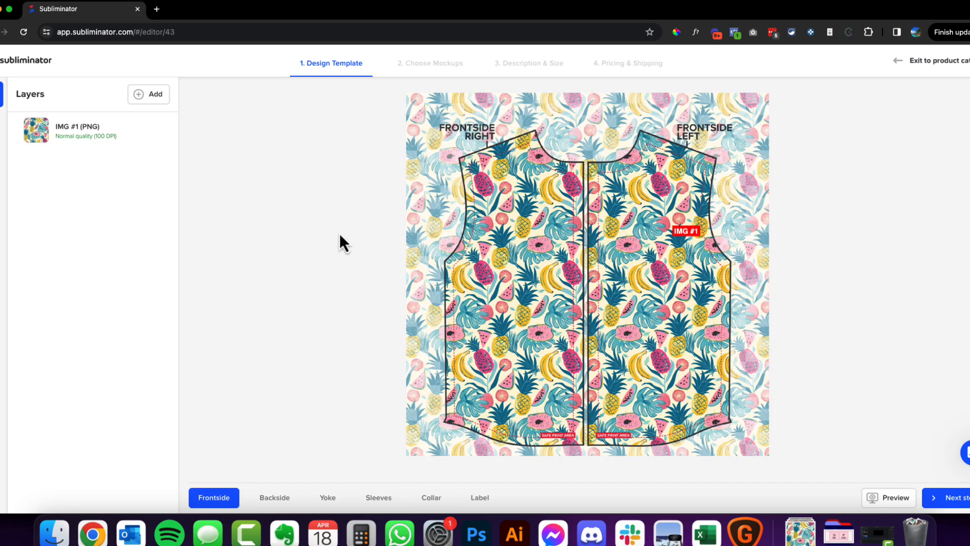
pyautogui.moveTo(463, 280)
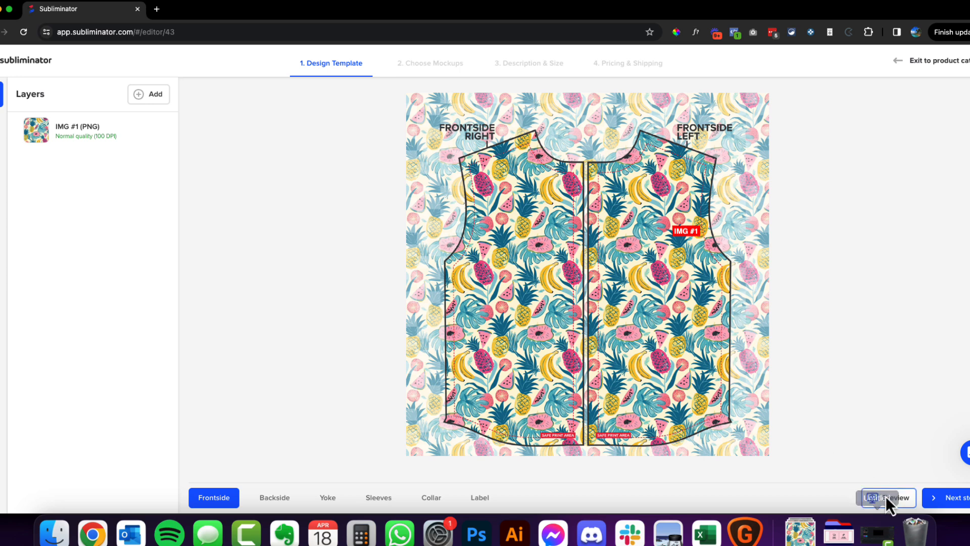
# - Preview the fruit-print shirt's back and front, then advance to Choose Mockups
pyautogui.click(887, 498)
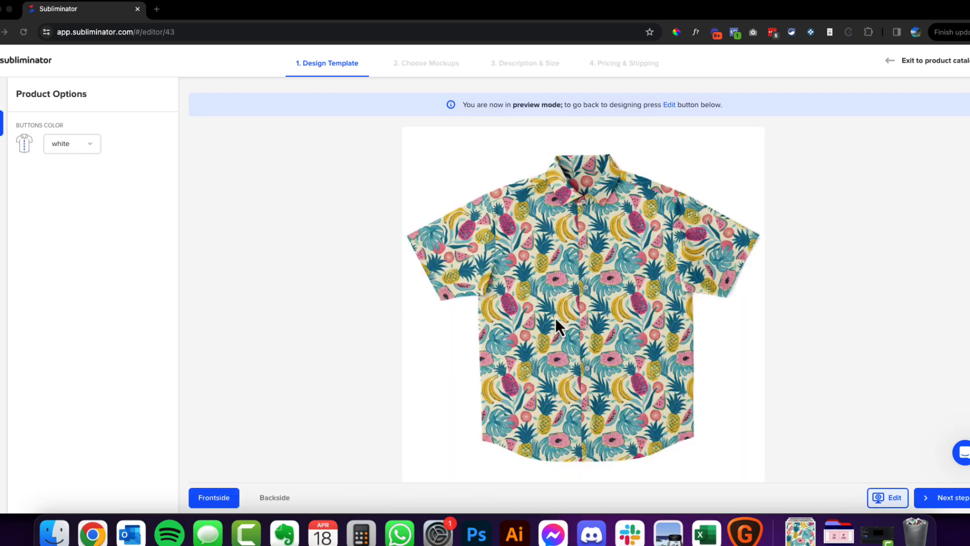
pyautogui.moveTo(496, 359)
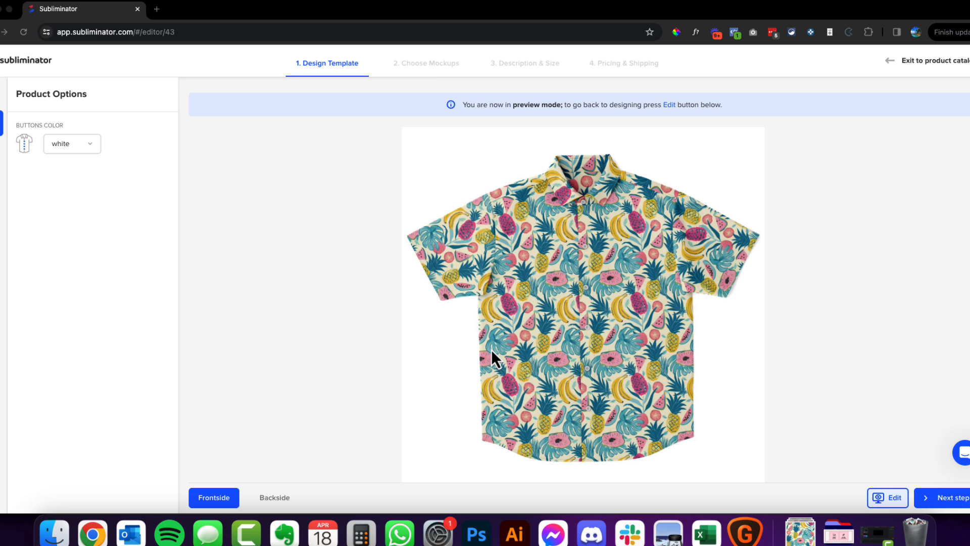
pyautogui.moveTo(715, 344)
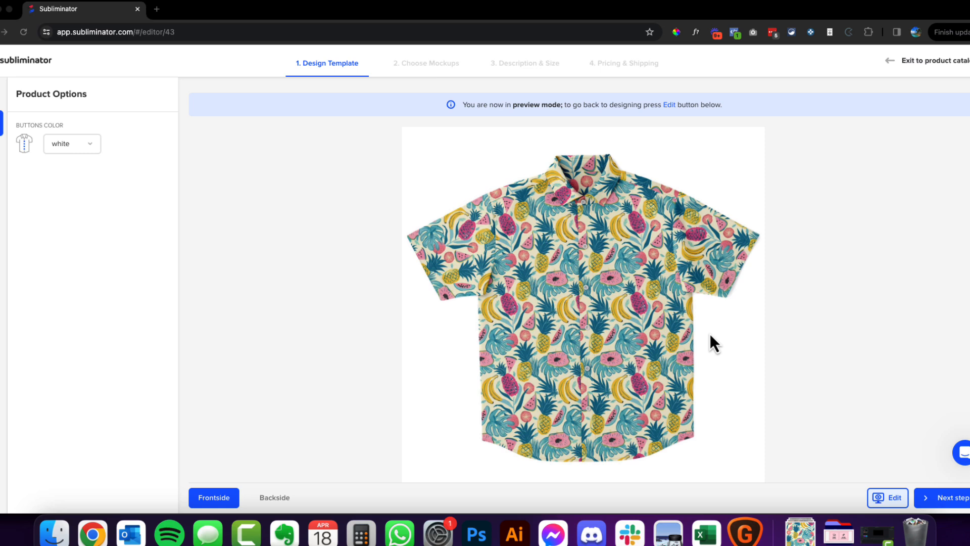
pyautogui.moveTo(548, 224)
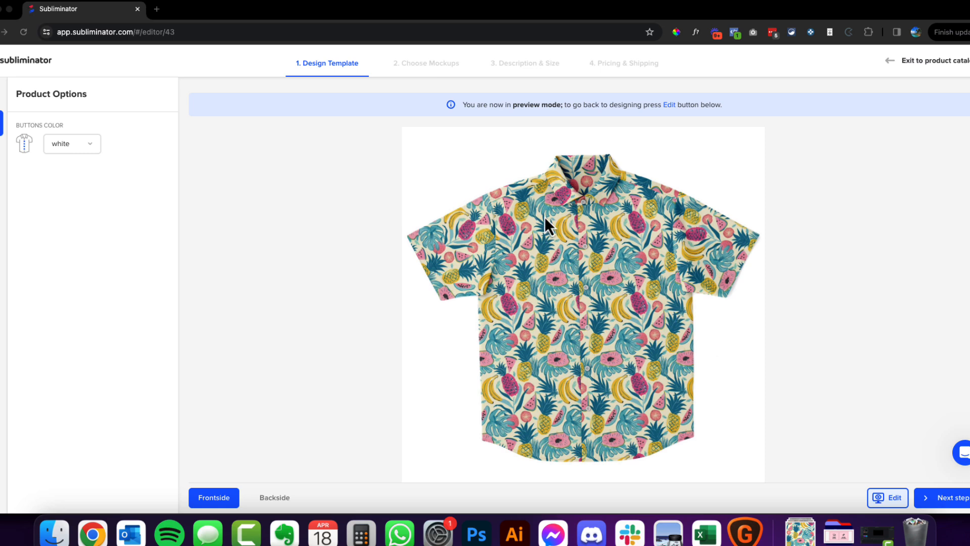
pyautogui.moveTo(548, 299)
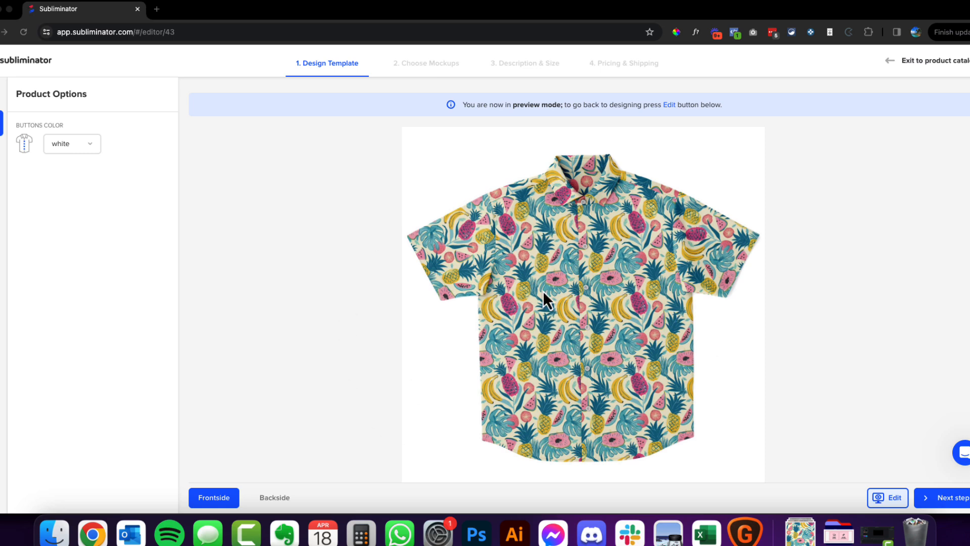
pyautogui.moveTo(604, 286)
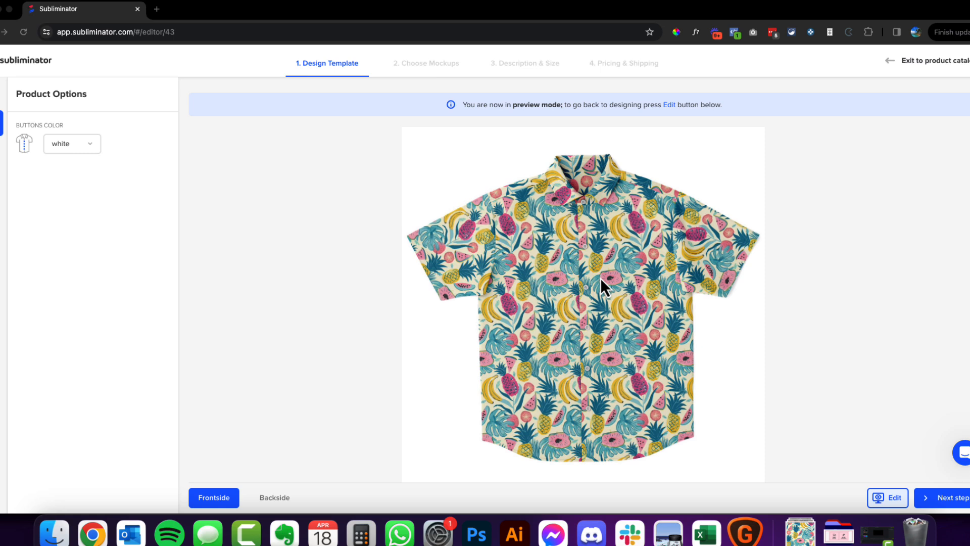
pyautogui.moveTo(503, 282)
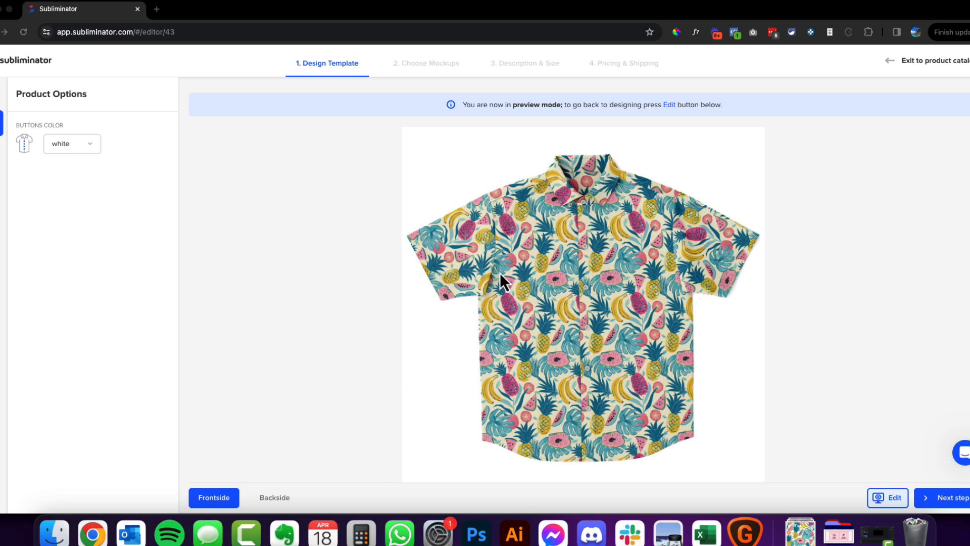
pyautogui.moveTo(541, 236)
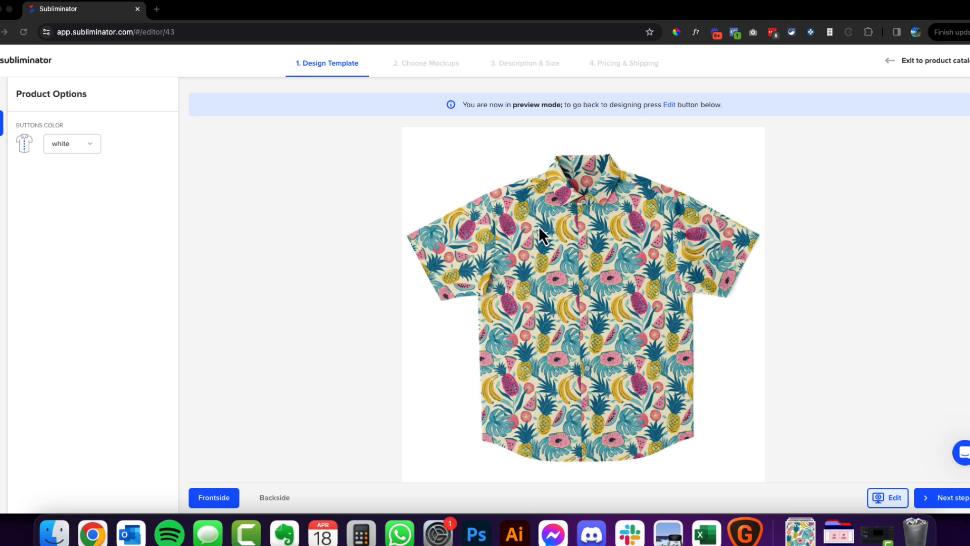
pyautogui.moveTo(274, 501)
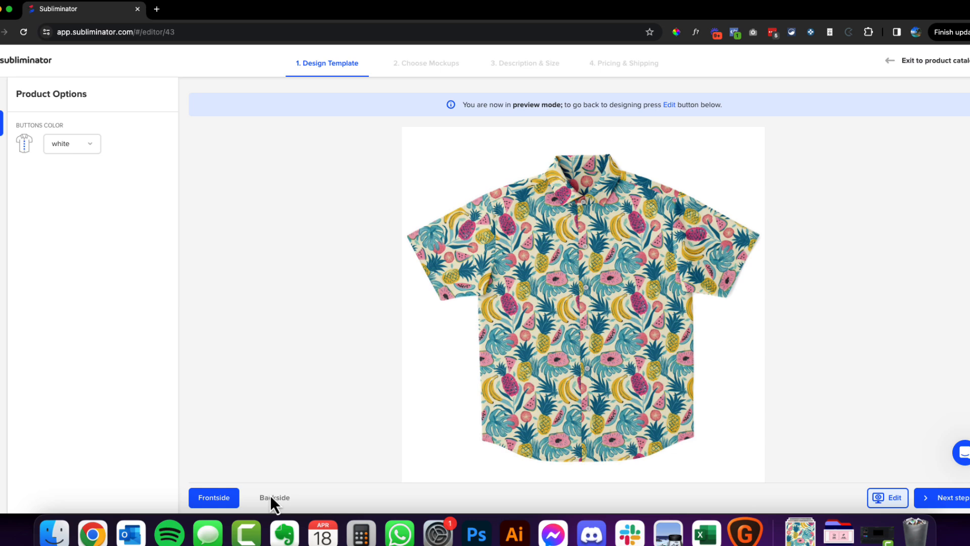
pyautogui.click(274, 497)
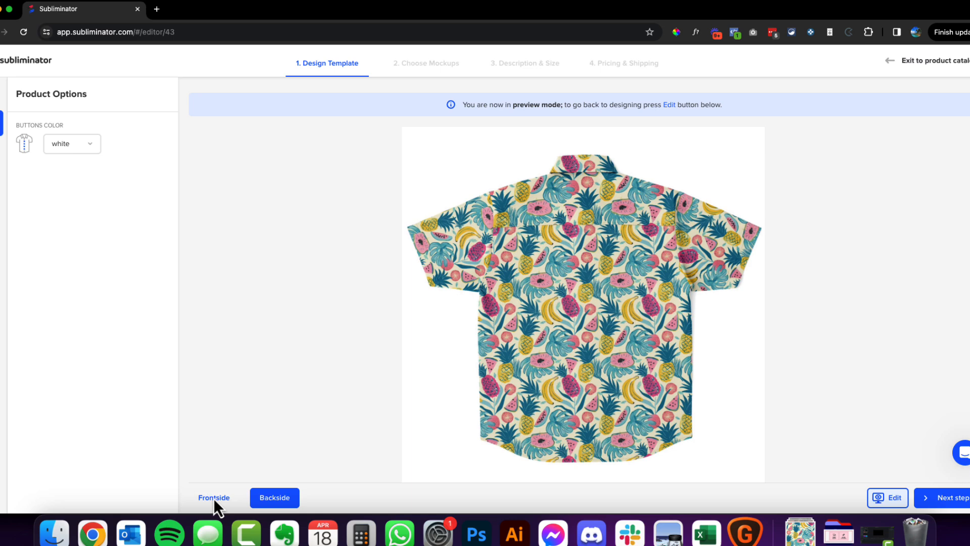
pyautogui.click(214, 497)
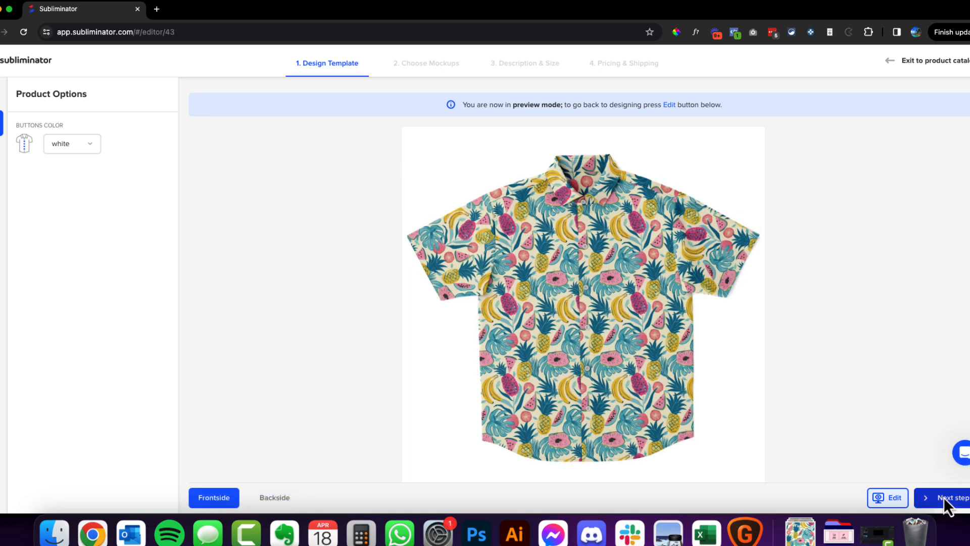
pyautogui.click(950, 497)
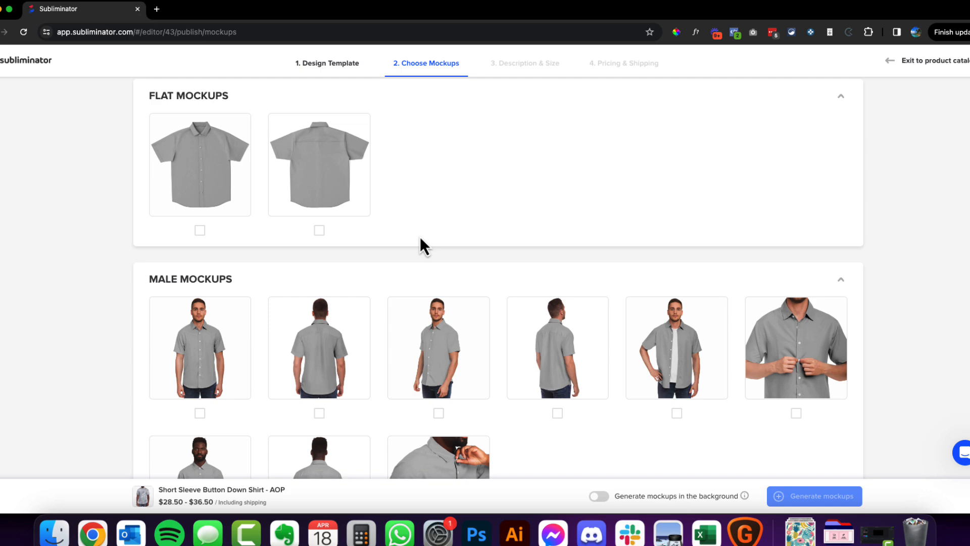
# - Add the open-front and angled-front male model mockups and generate the selected mockups
pyautogui.click(676, 404)
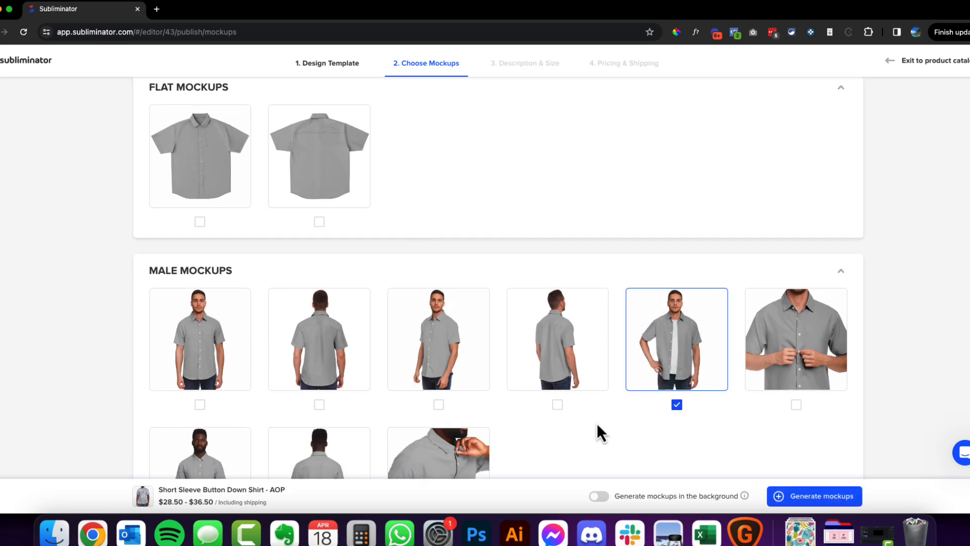
pyautogui.scroll(-3)
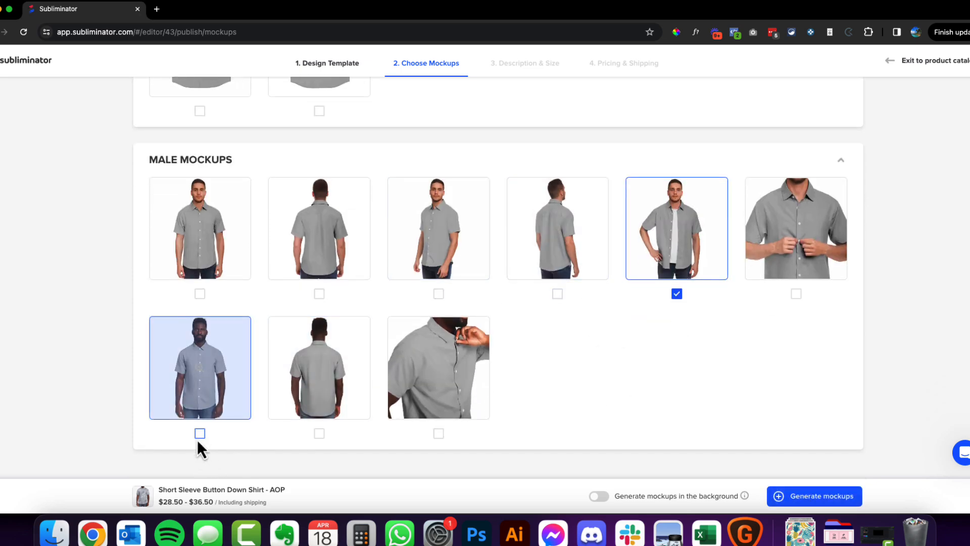
pyautogui.scroll(-3)
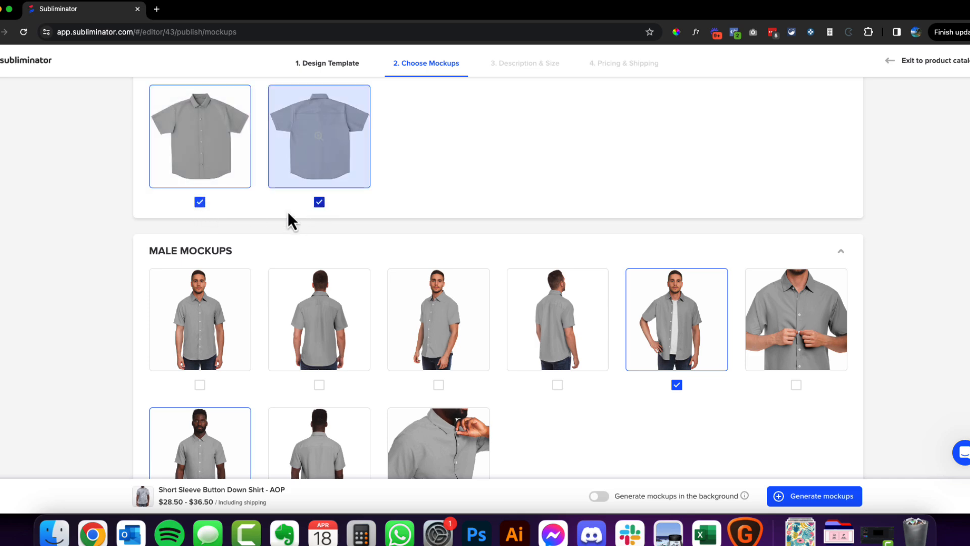
pyautogui.moveTo(712, 375)
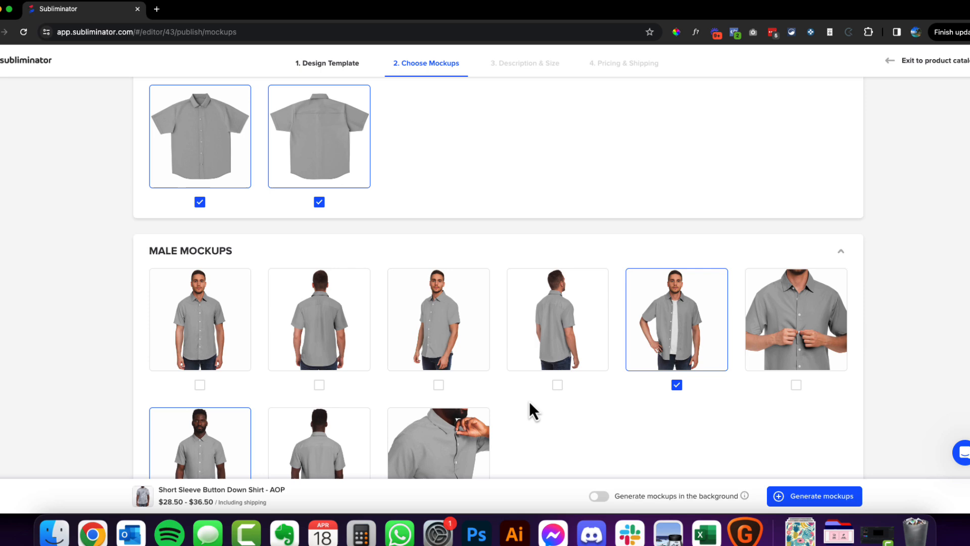
pyautogui.click(439, 384)
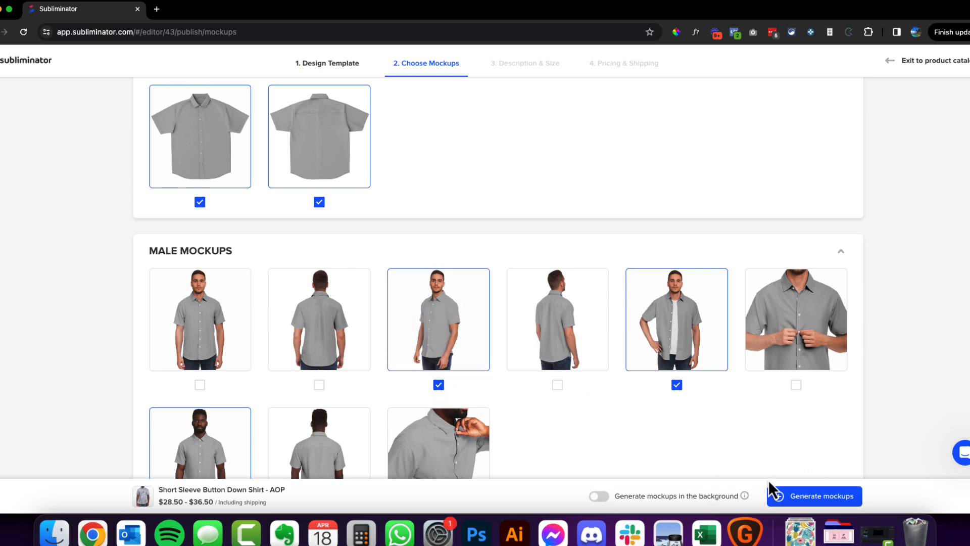
pyautogui.click(814, 496)
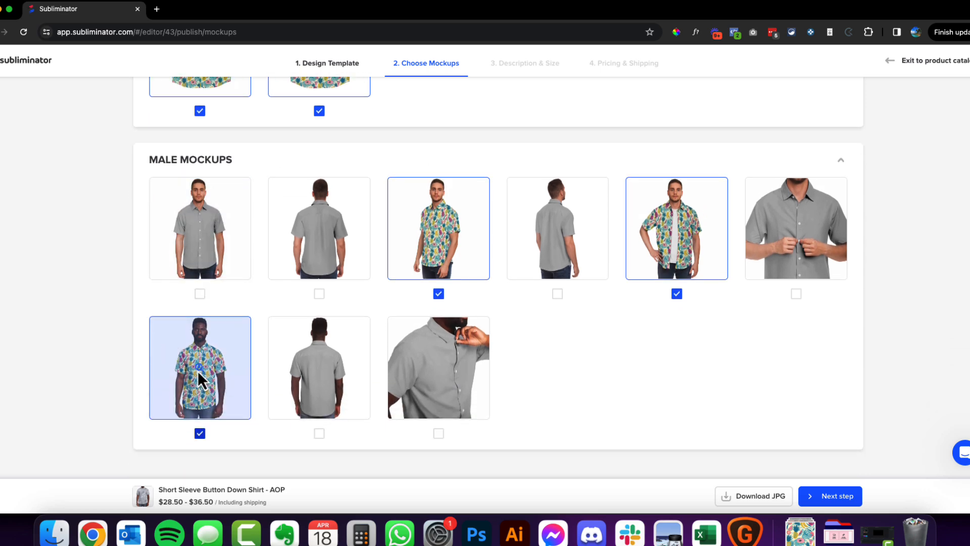
# - Enlarge the front-facing, open-front and flat front mockups, then advance to Description & Size
pyautogui.click(199, 367)
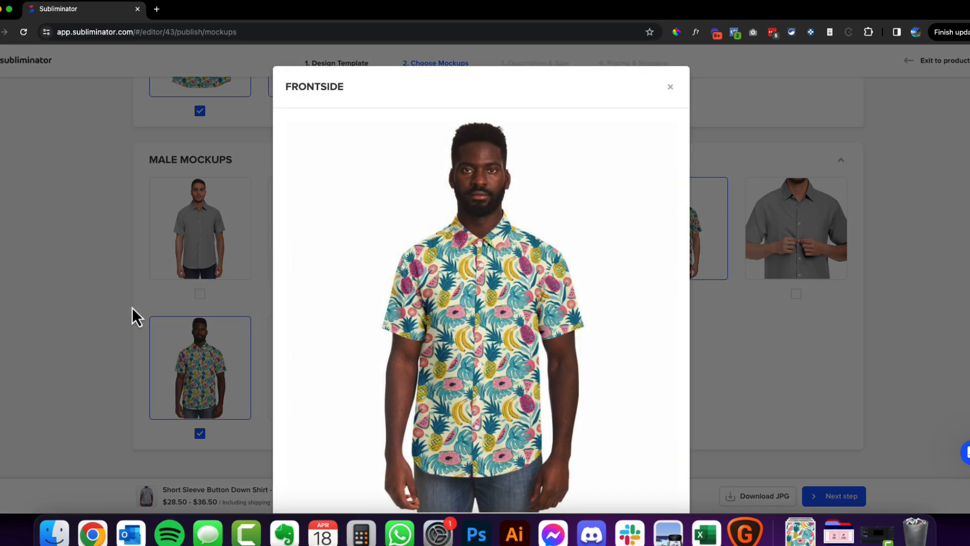
pyautogui.click(671, 87)
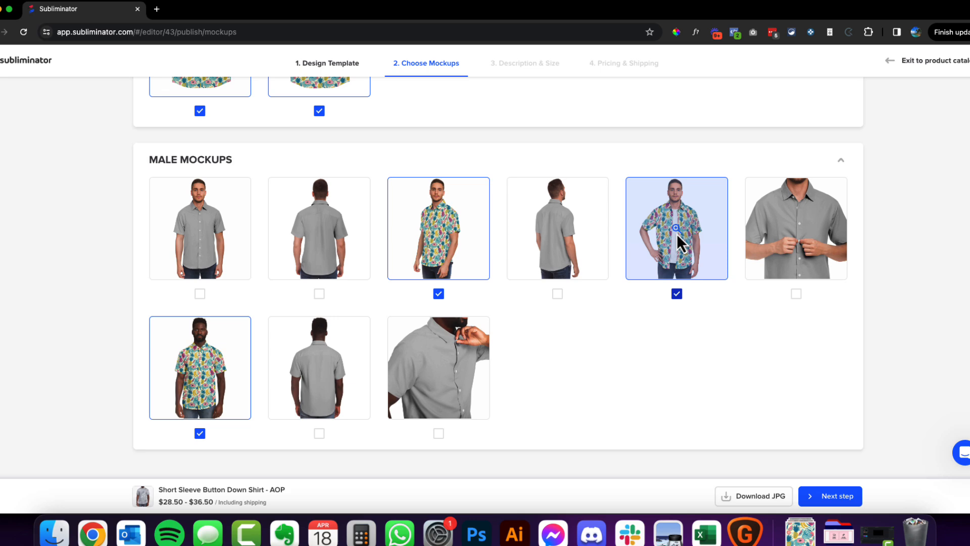
pyautogui.click(676, 228)
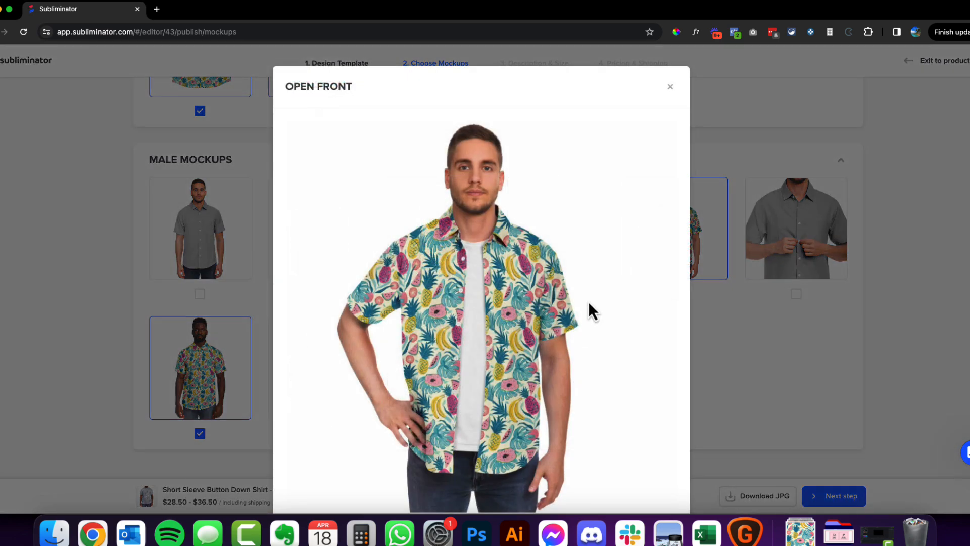
pyautogui.moveTo(570, 379)
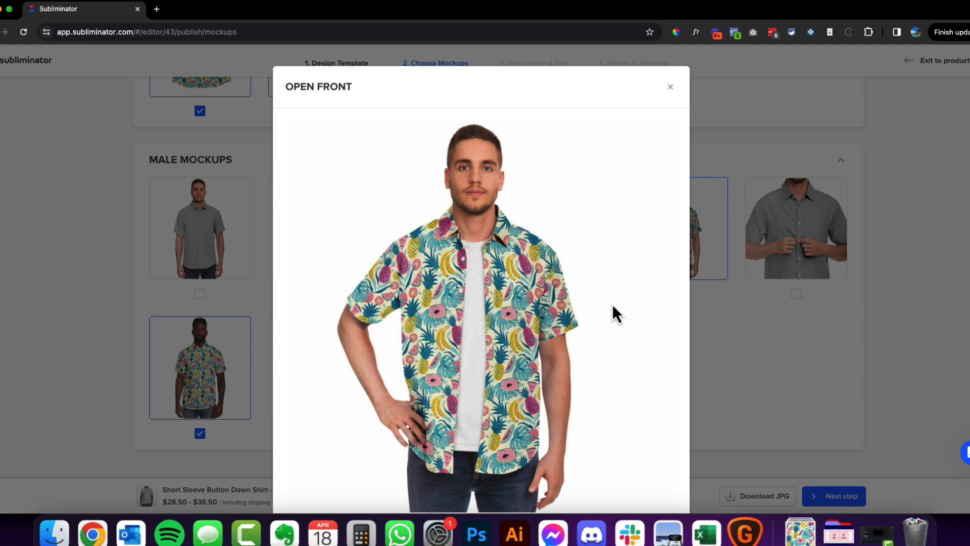
pyautogui.moveTo(549, 331)
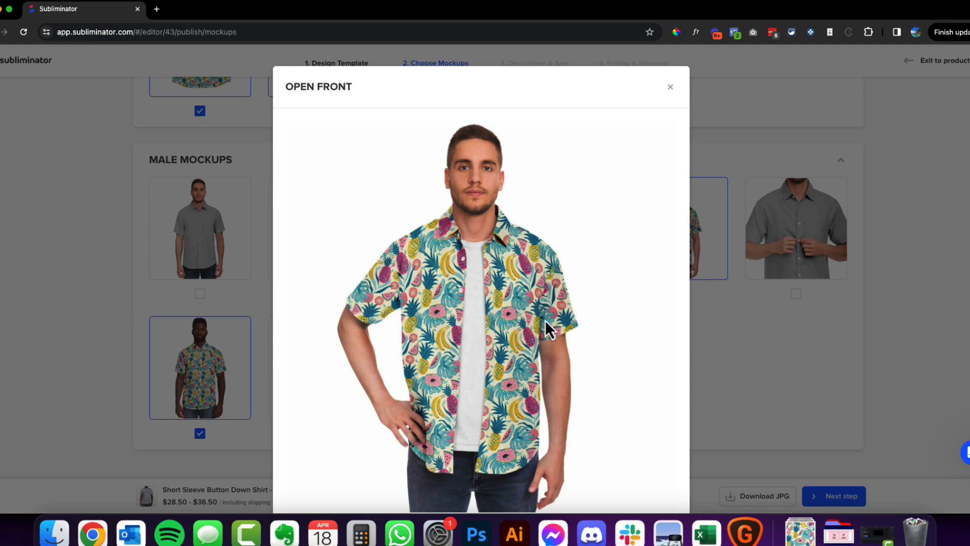
pyautogui.moveTo(441, 331)
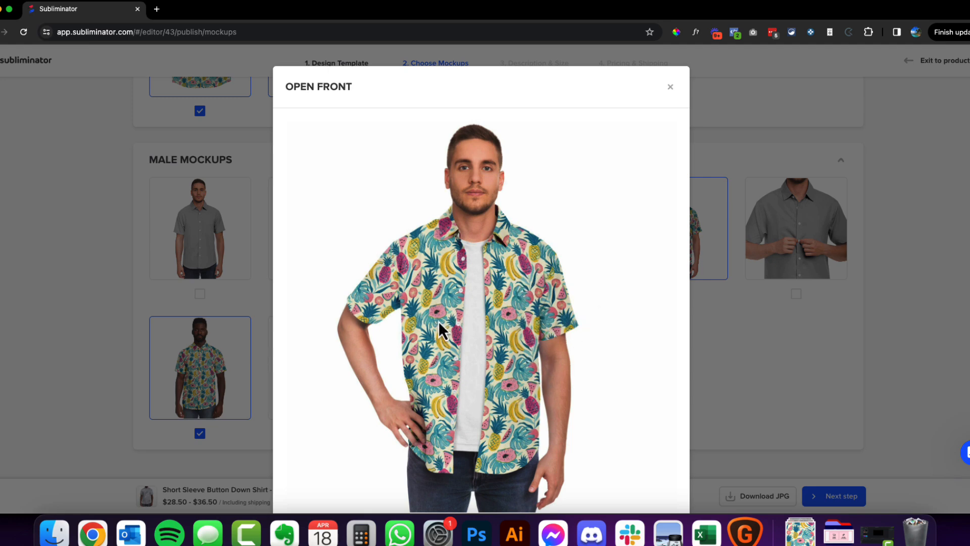
pyautogui.moveTo(573, 325)
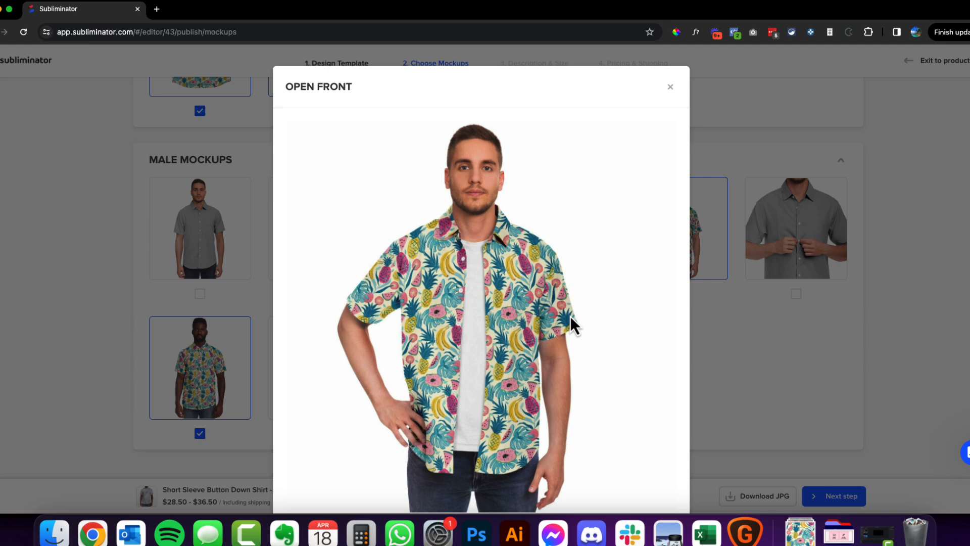
pyautogui.moveTo(543, 359)
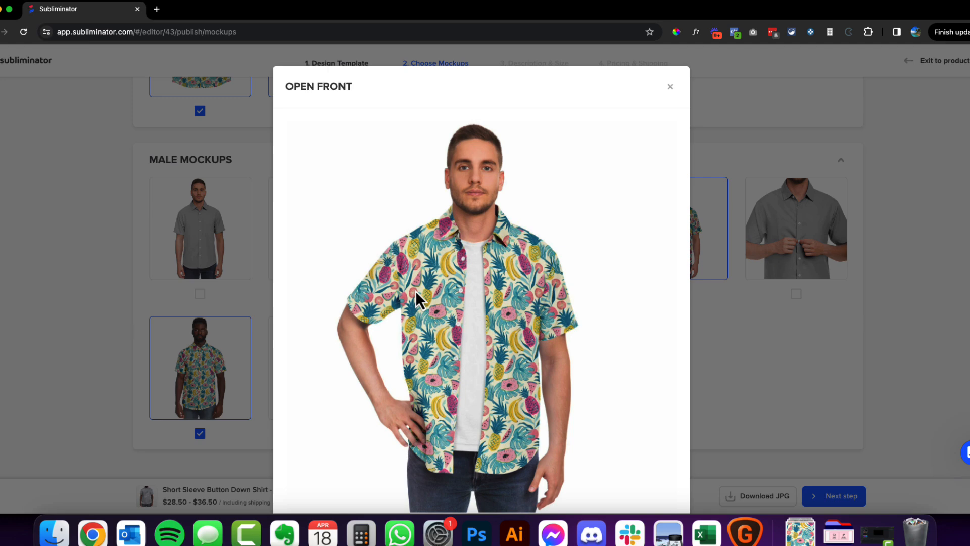
pyautogui.moveTo(465, 491)
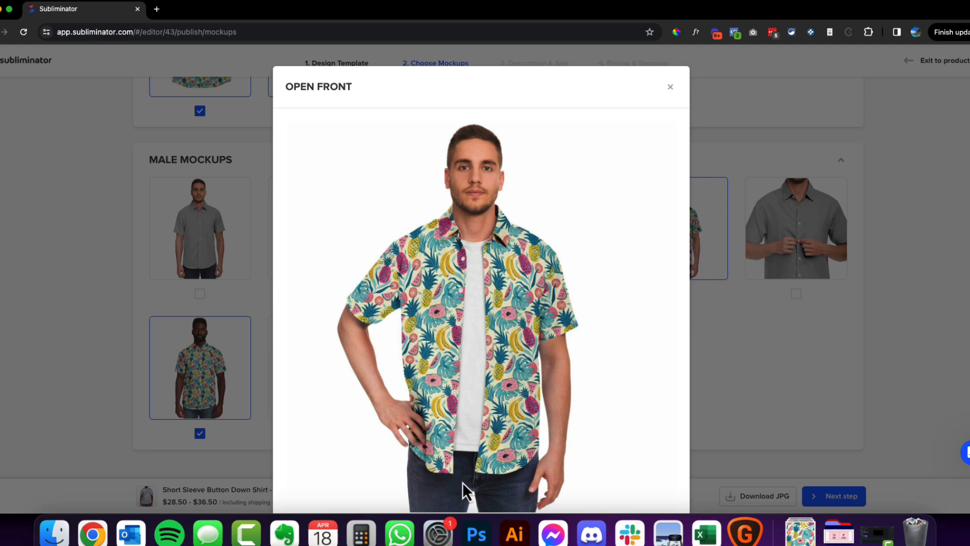
pyautogui.moveTo(725, 347)
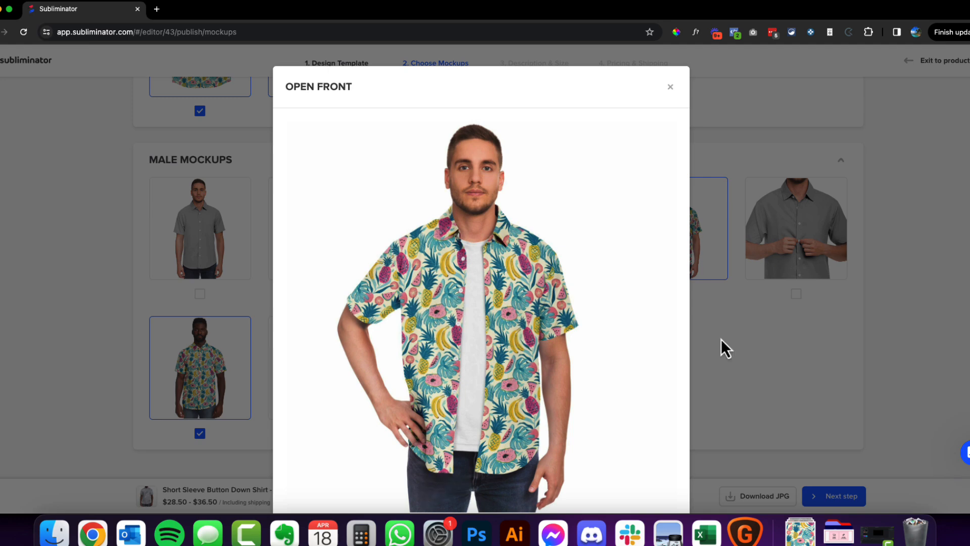
pyautogui.click(670, 87)
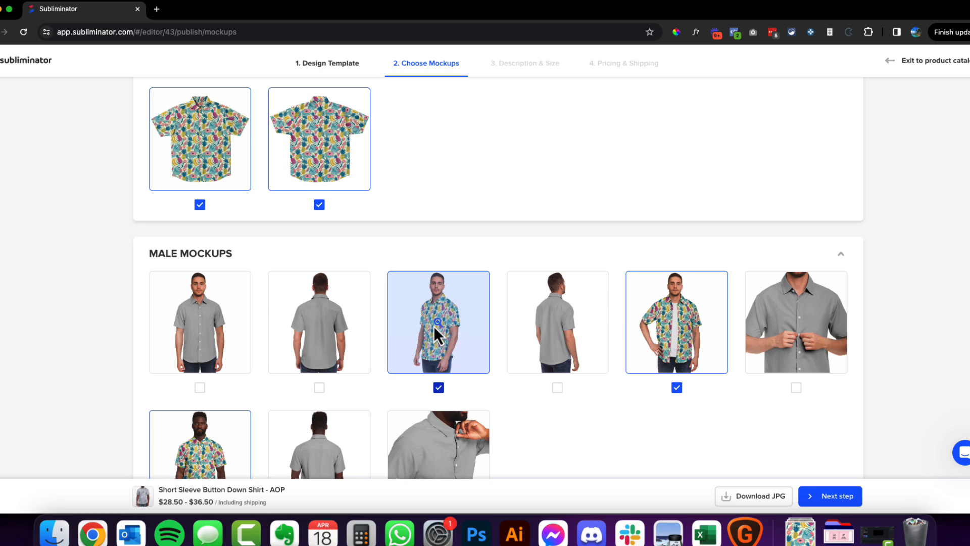
pyautogui.click(438, 322)
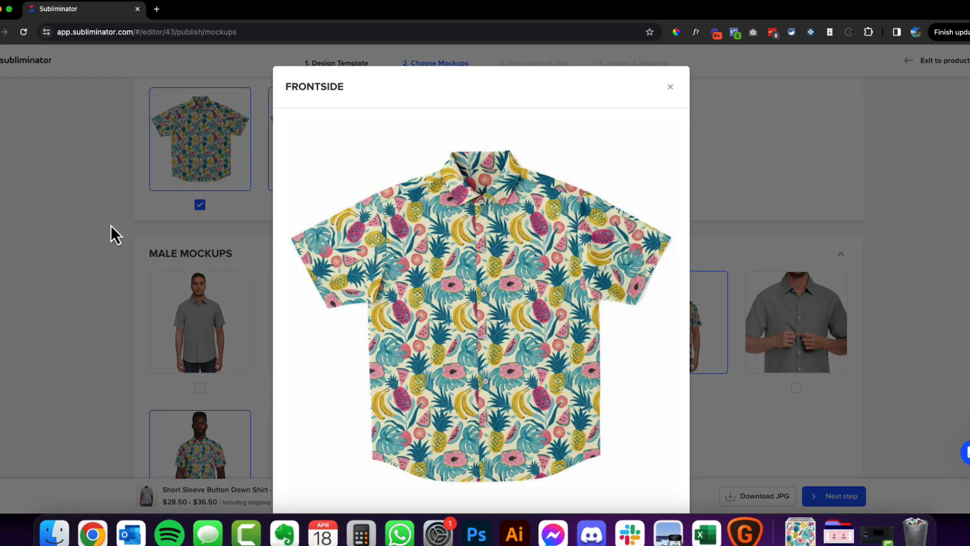
pyautogui.click(671, 86)
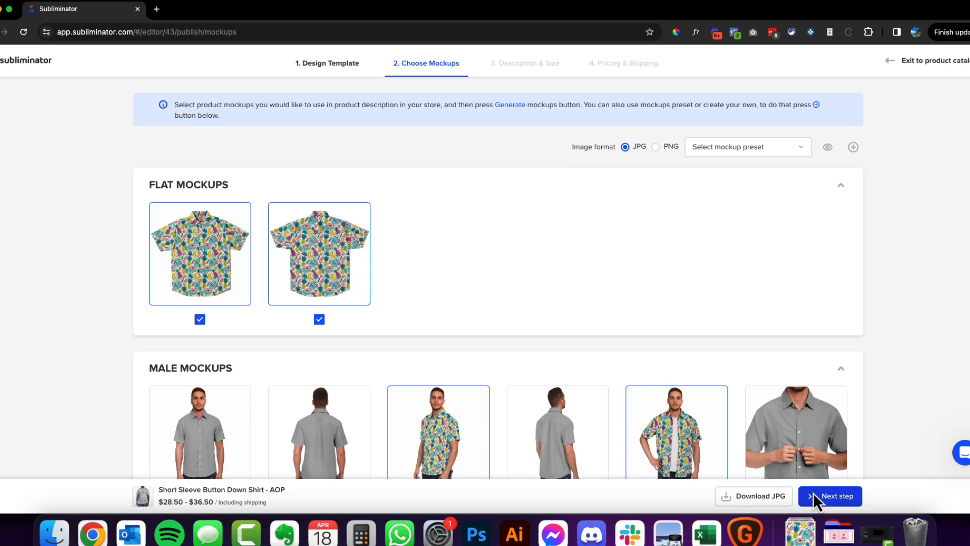
pyautogui.click(830, 495)
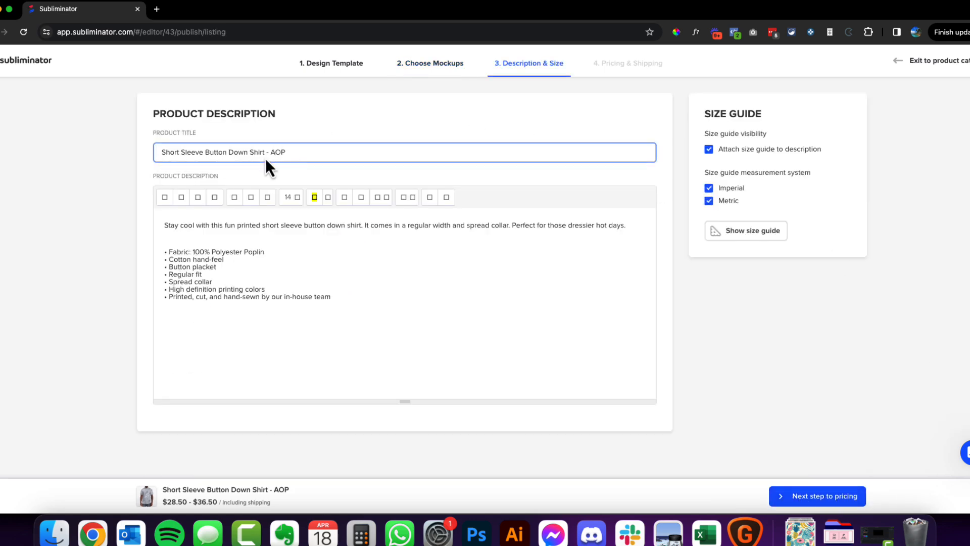
# - Review the description, view and close the size guide chart, then advance to pricing
pyautogui.click(247, 251)
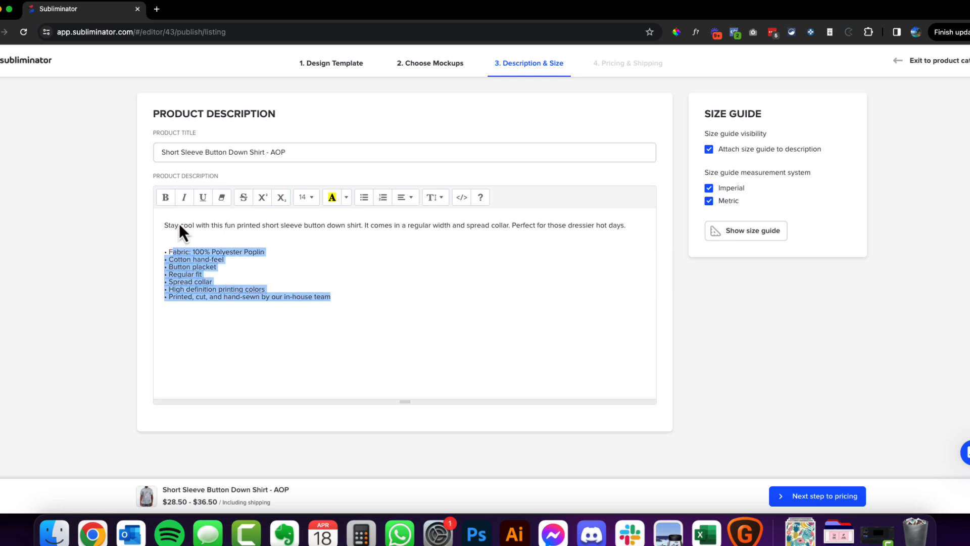
pyautogui.click(220, 251)
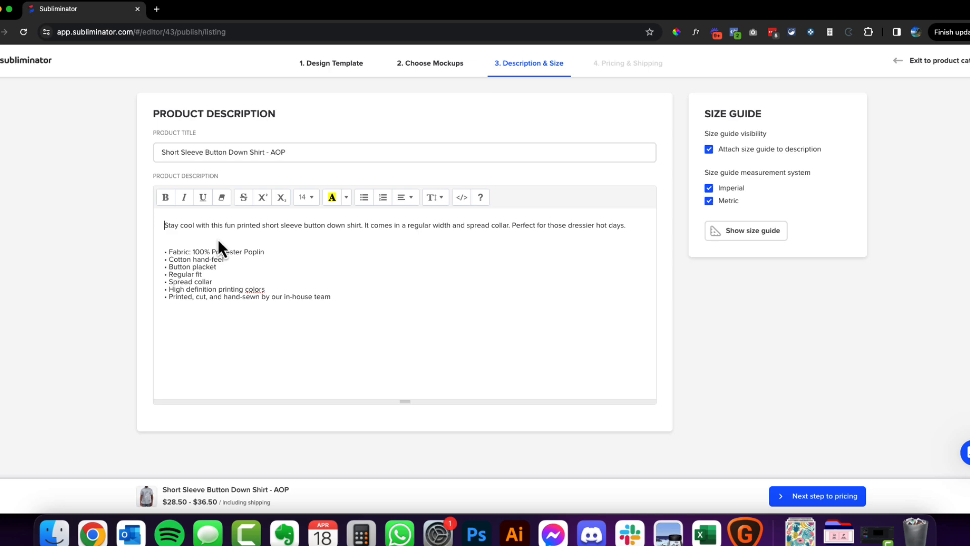
pyautogui.moveTo(606, 138)
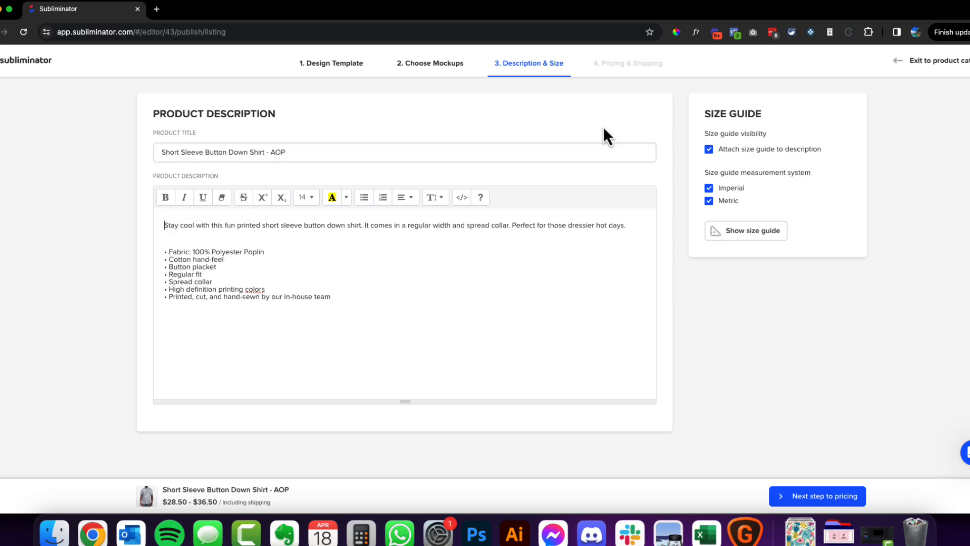
pyautogui.moveTo(749, 174)
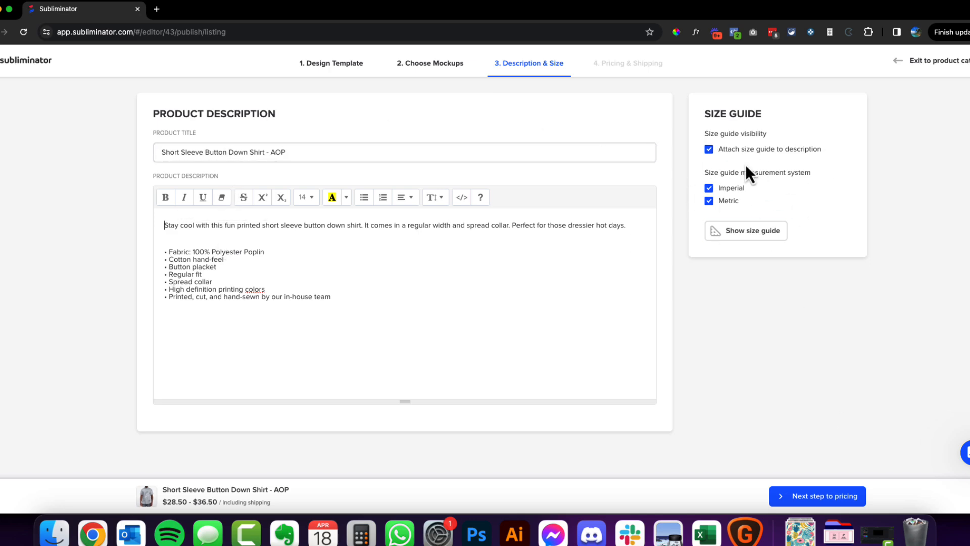
pyautogui.click(746, 231)
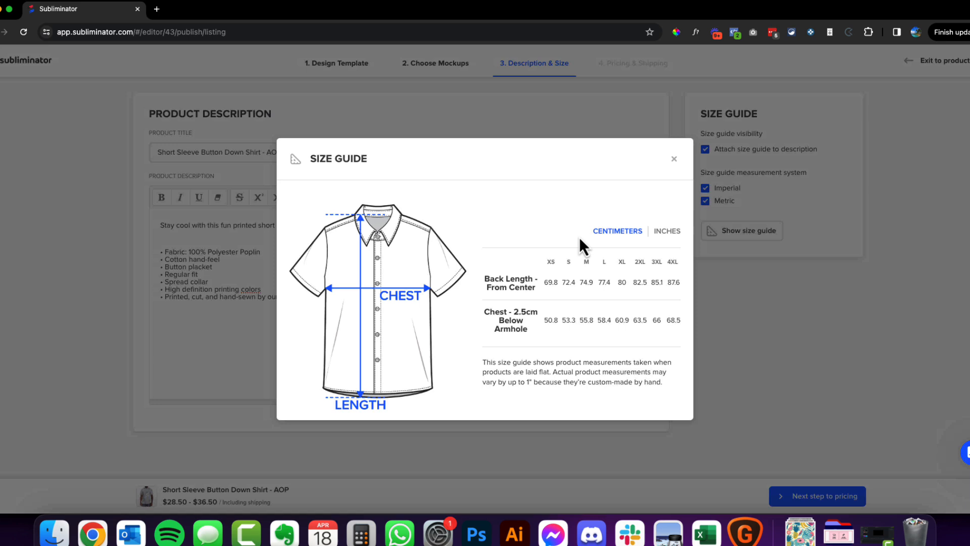
pyautogui.moveTo(376, 234)
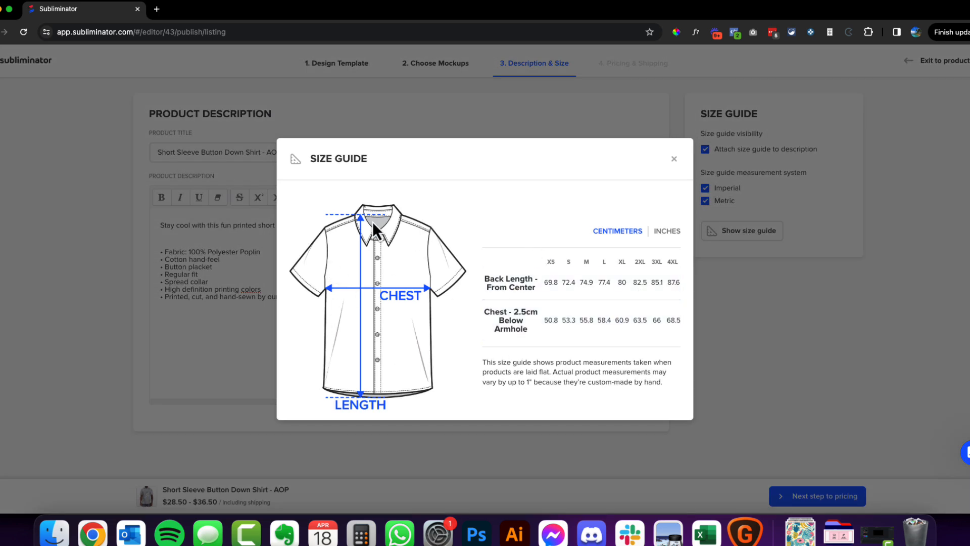
pyautogui.click(674, 158)
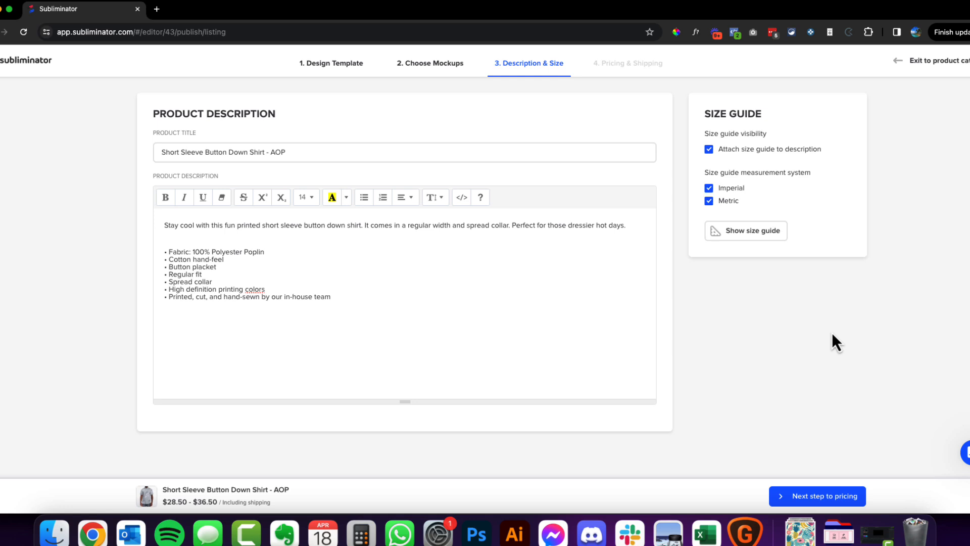
pyautogui.moveTo(836, 496)
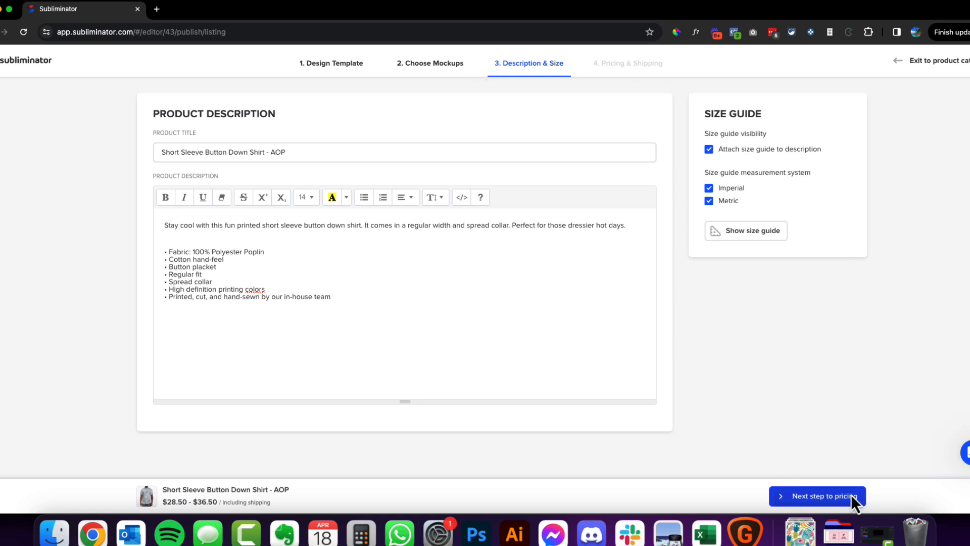
pyautogui.click(818, 496)
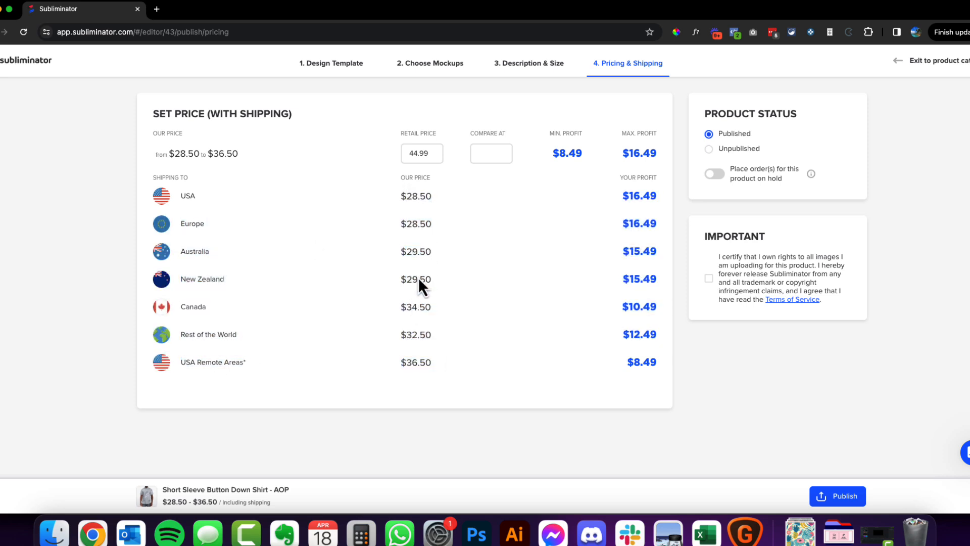
pyautogui.moveTo(414, 213)
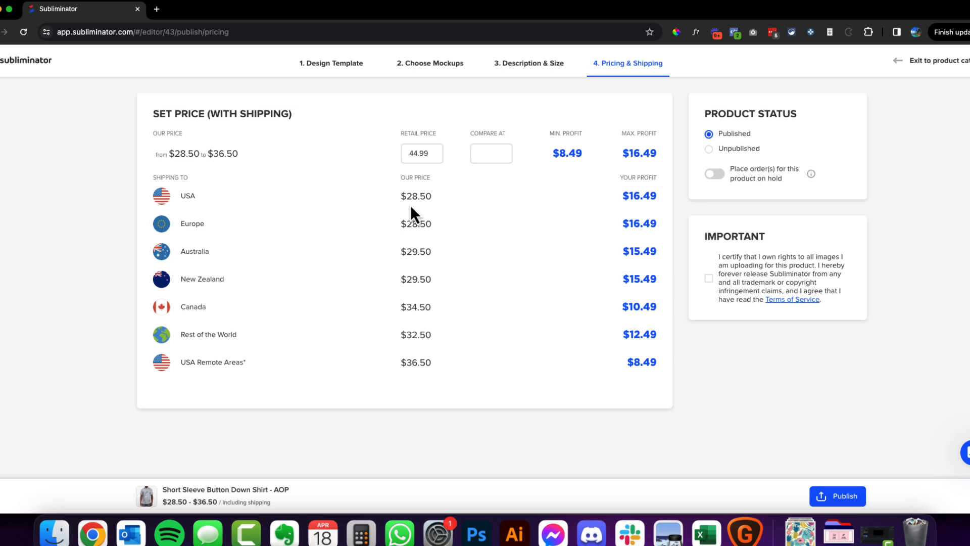
pyautogui.moveTo(162, 295)
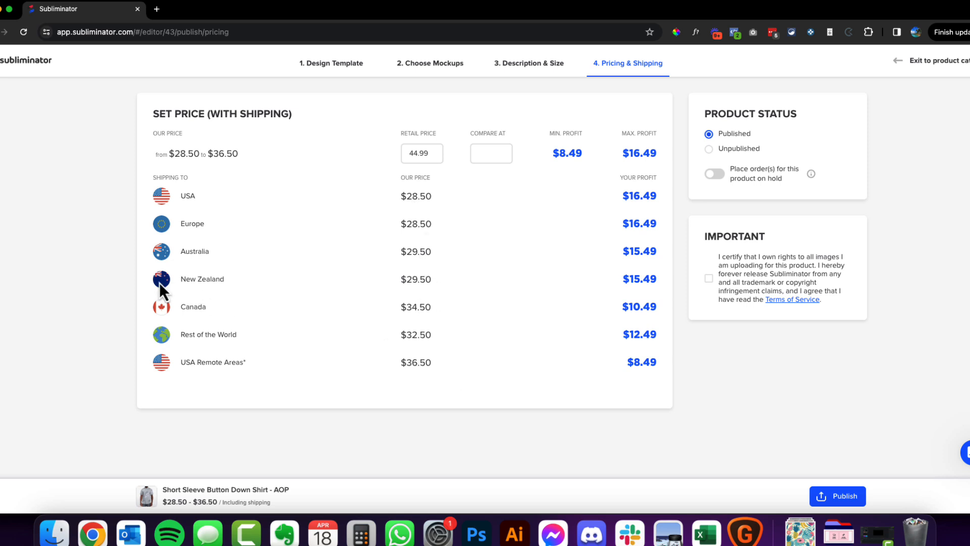
# - Keep the 44.99 retail price and tick the image-rights certification checkbox
pyautogui.click(421, 152)
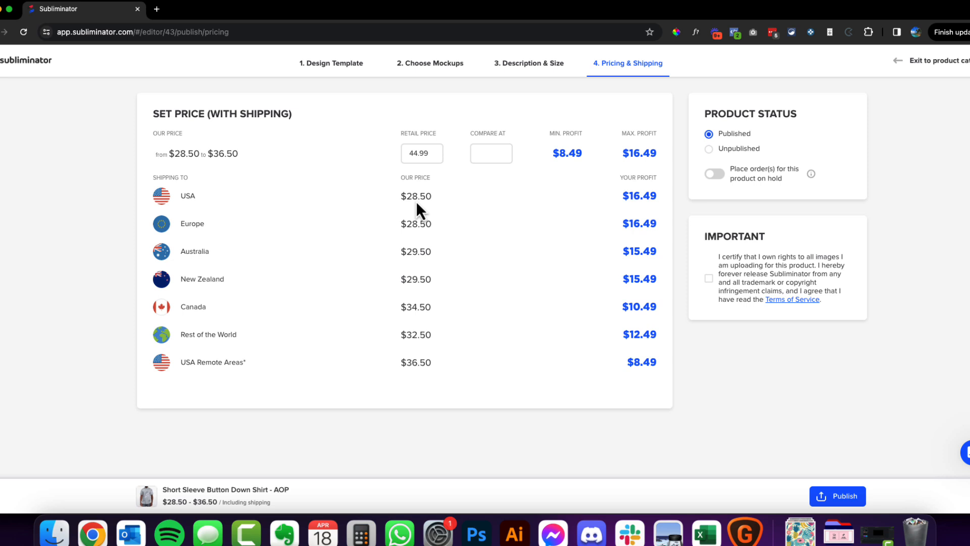
pyautogui.moveTo(549, 179)
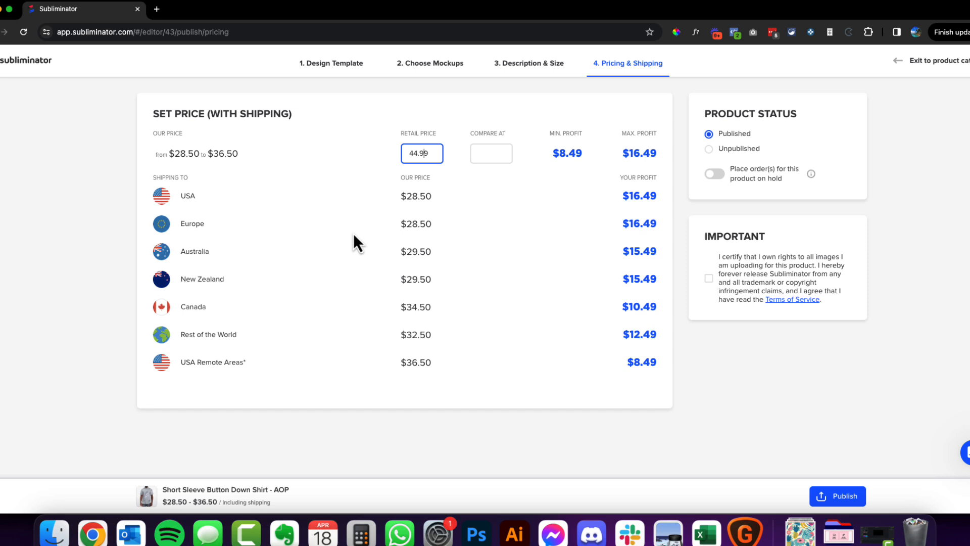
pyautogui.click(709, 278)
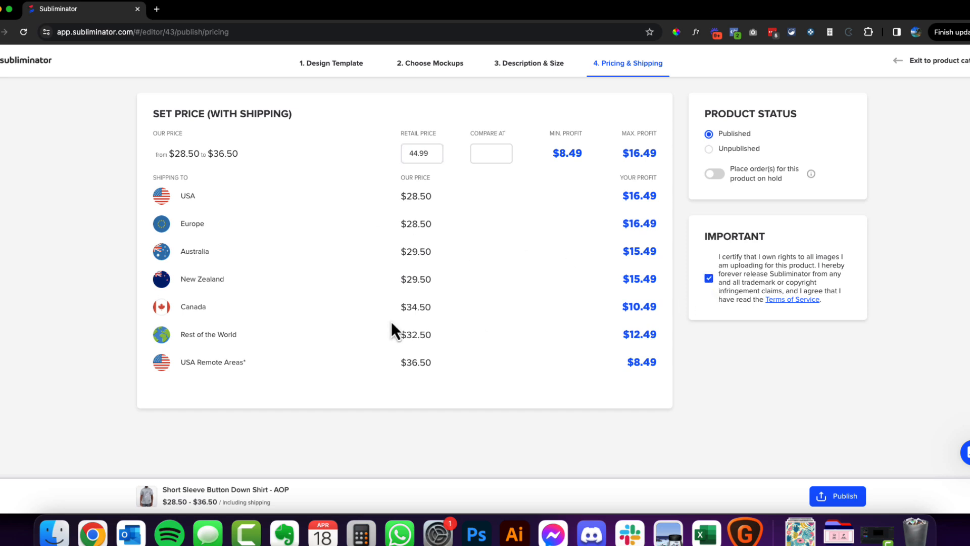
pyautogui.moveTo(482, 291)
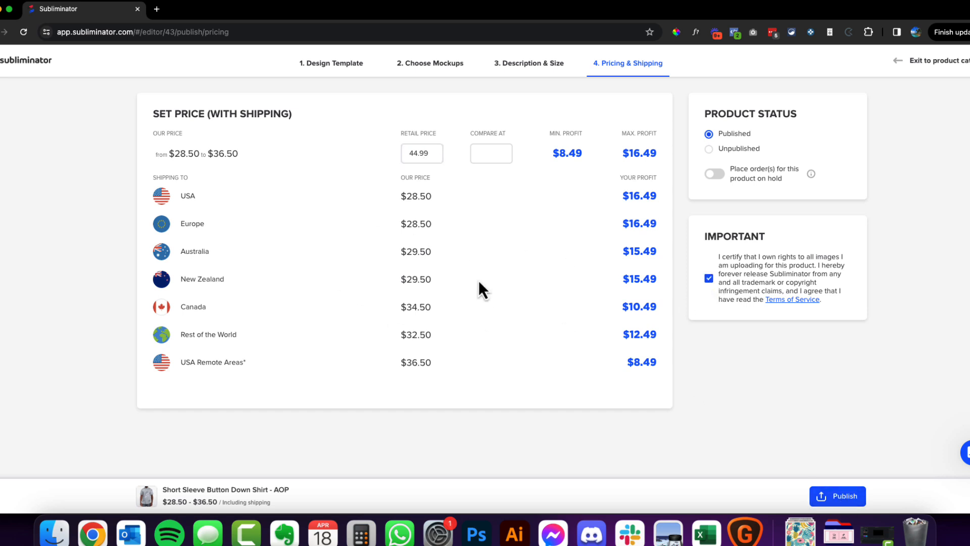